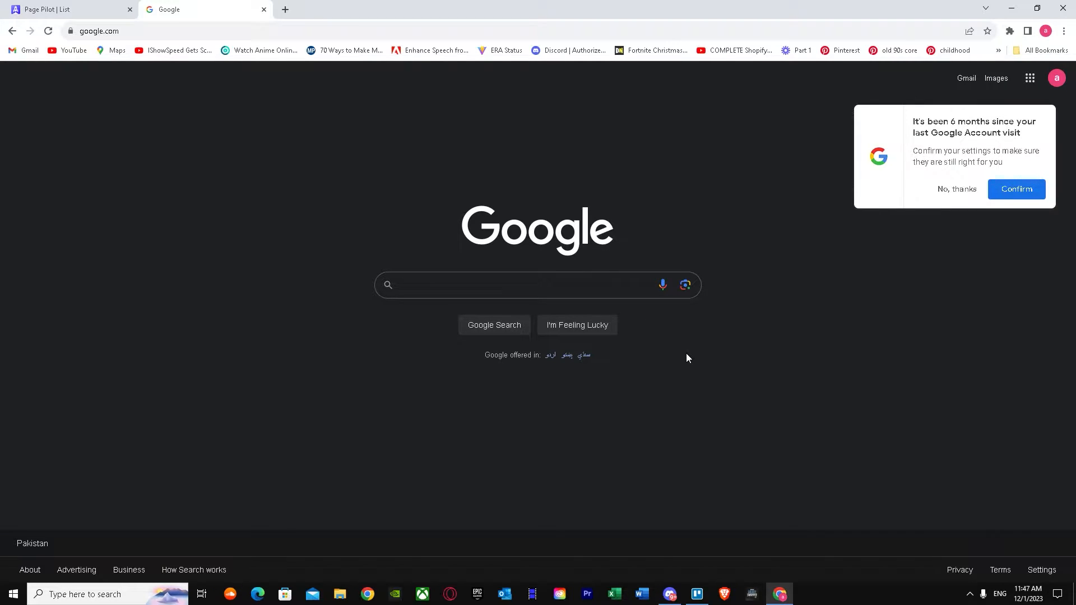
Dismiss the Google account settings reminder with 'No, thanks'
{"action": "left_click", "coordinate": [480, 285]}
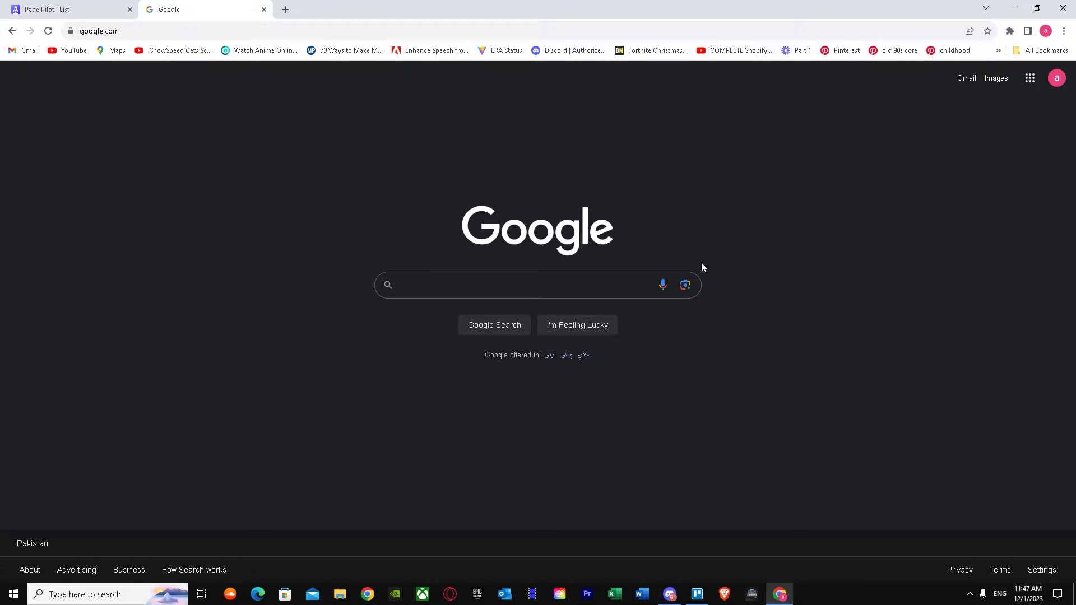
Search Google for 'page pilot ai' and open the PagePilot site from the results
{"action": "left_click", "coordinate": [521, 285]}
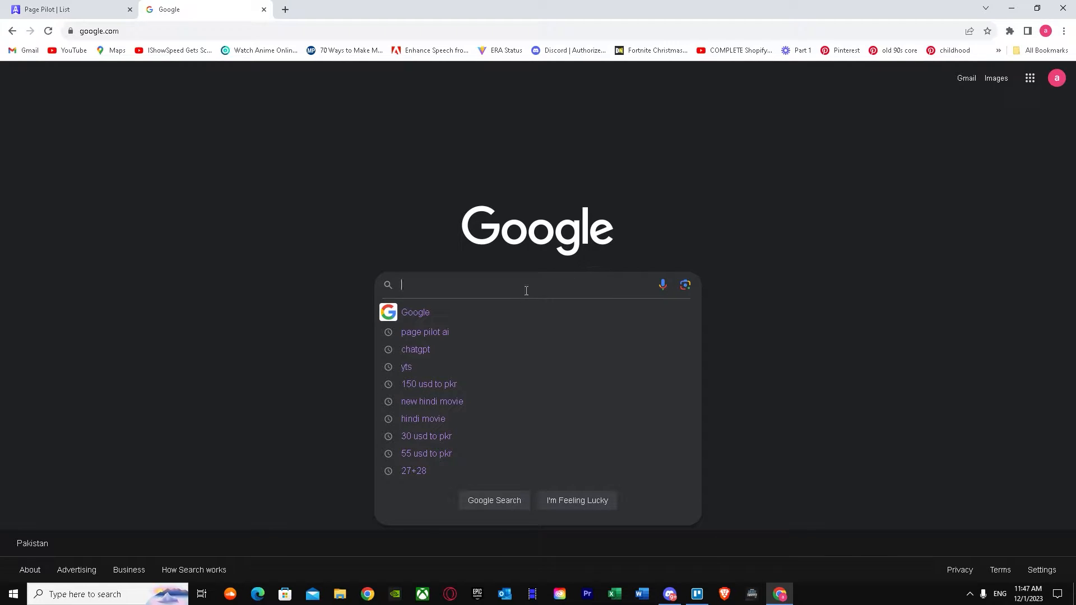
{"action": "type", "text": "page pil"}
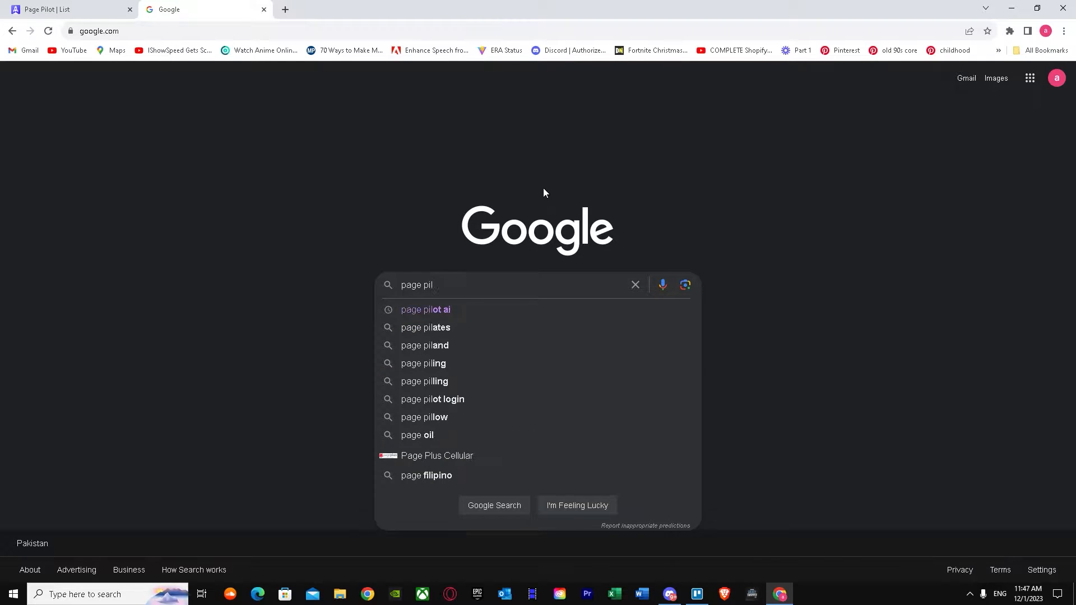
{"action": "left_click", "coordinate": [426, 310]}
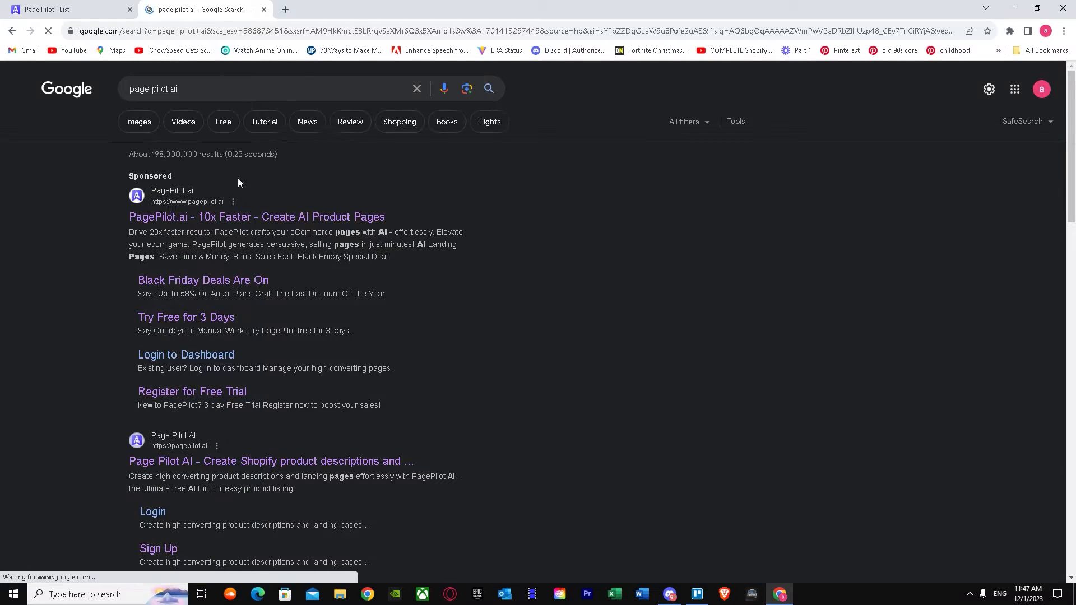
{"action": "left_click", "coordinate": [271, 461]}
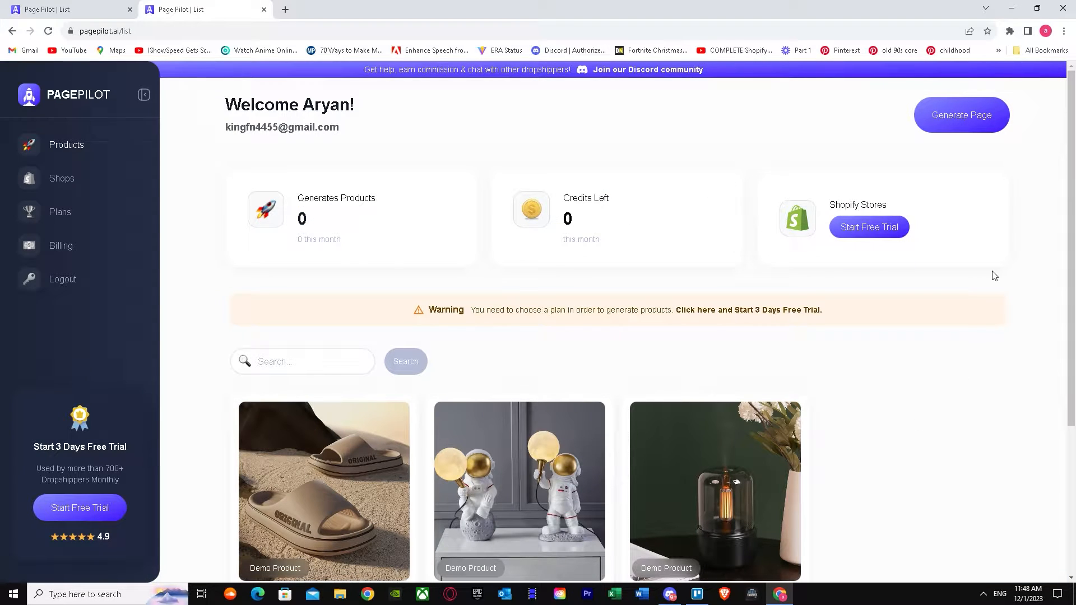
{"action": "mouse_move", "coordinate": [979, 243]}
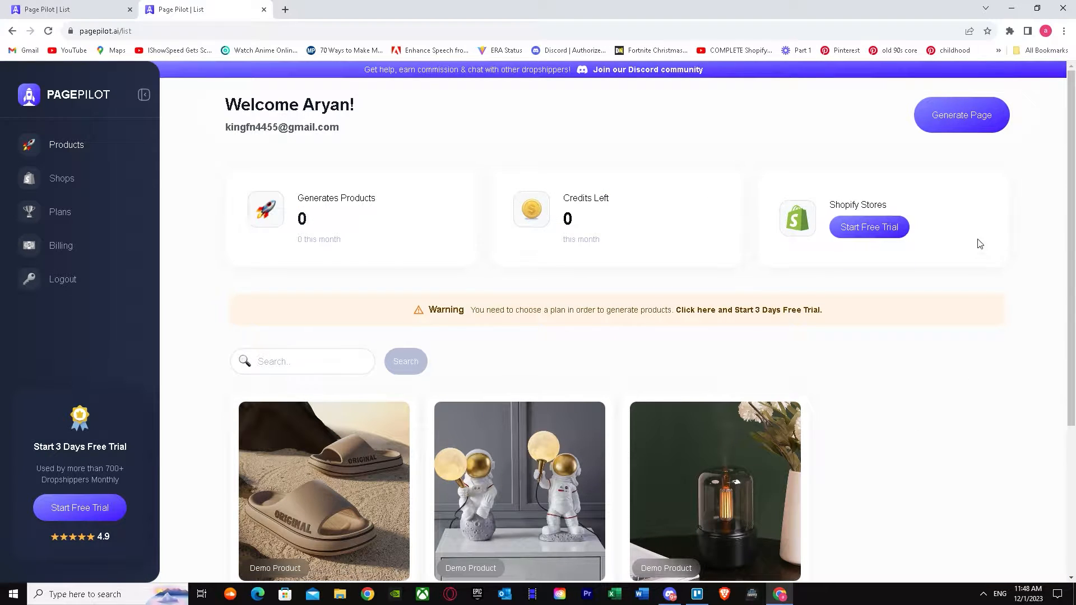
{"action": "mouse_move", "coordinate": [266, 10]}
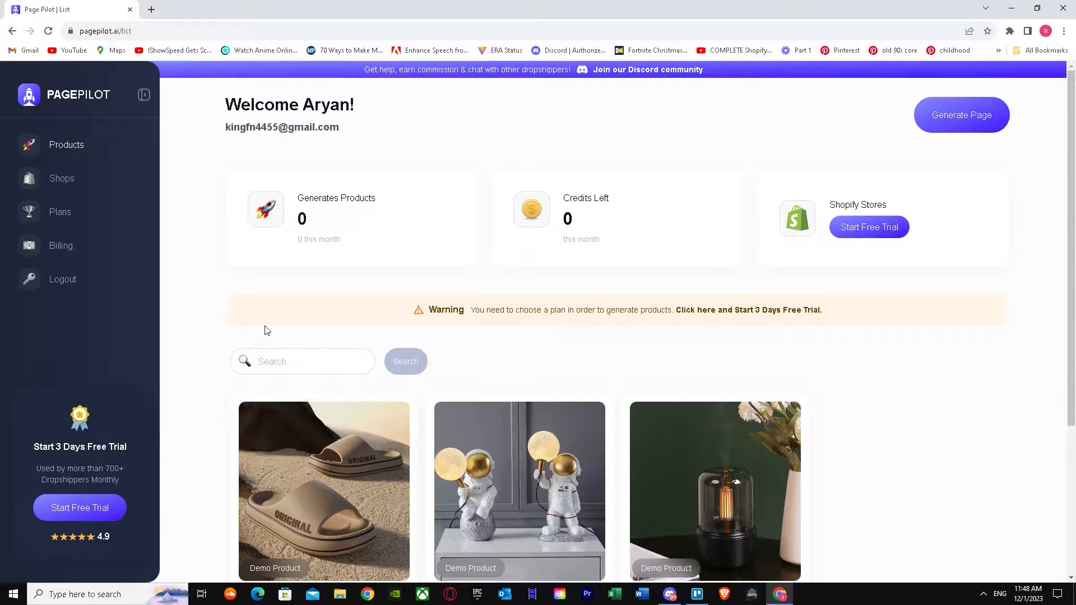
{"action": "mouse_move", "coordinate": [280, 178]}
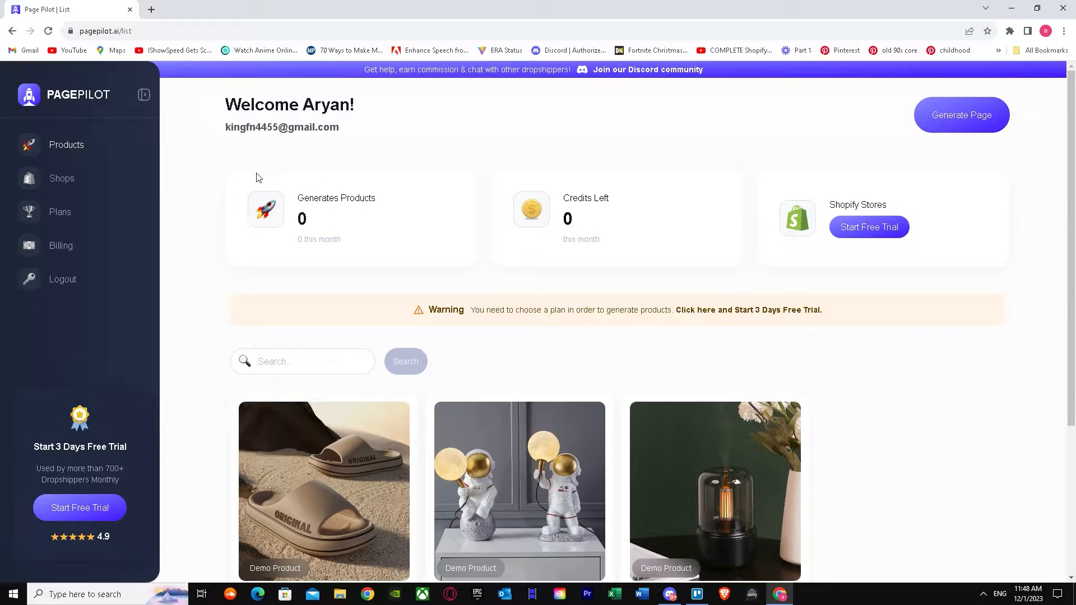
{"action": "mouse_move", "coordinate": [129, 210]}
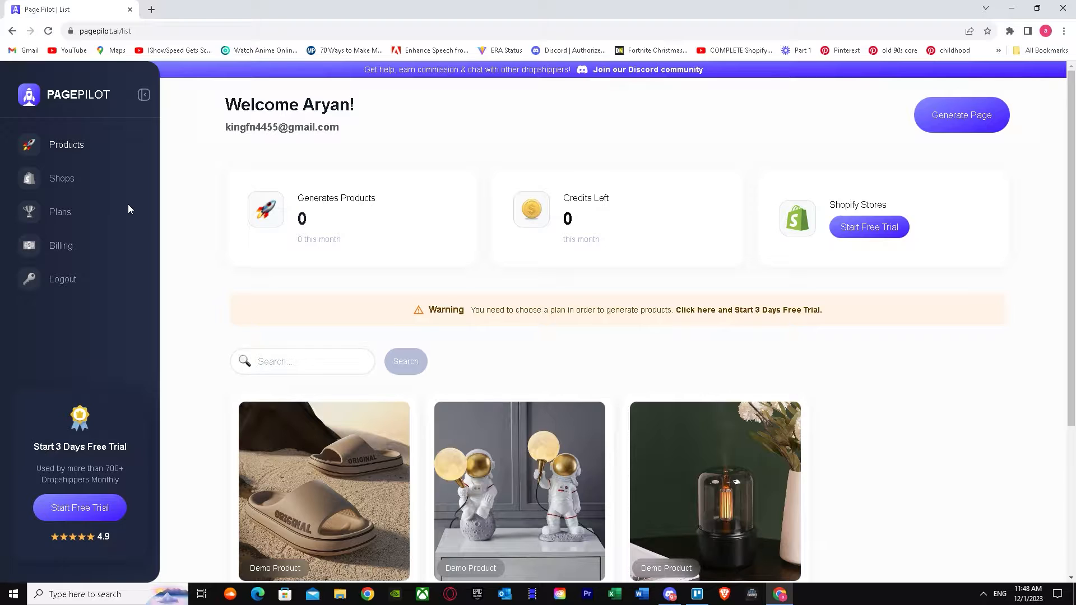
{"action": "mouse_move", "coordinate": [104, 199]}
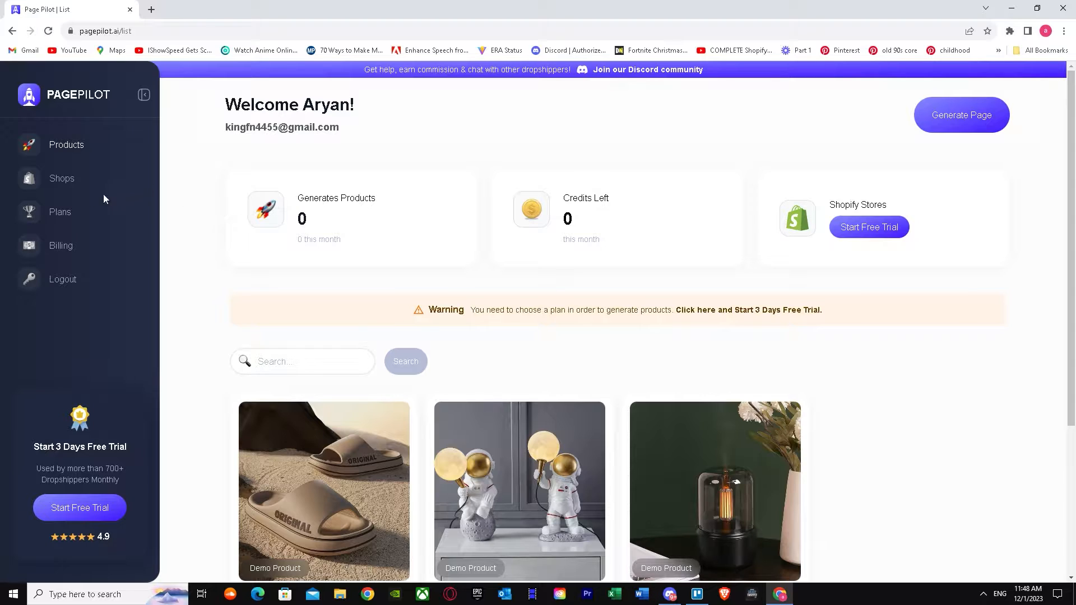
{"action": "mouse_move", "coordinate": [456, 253]}
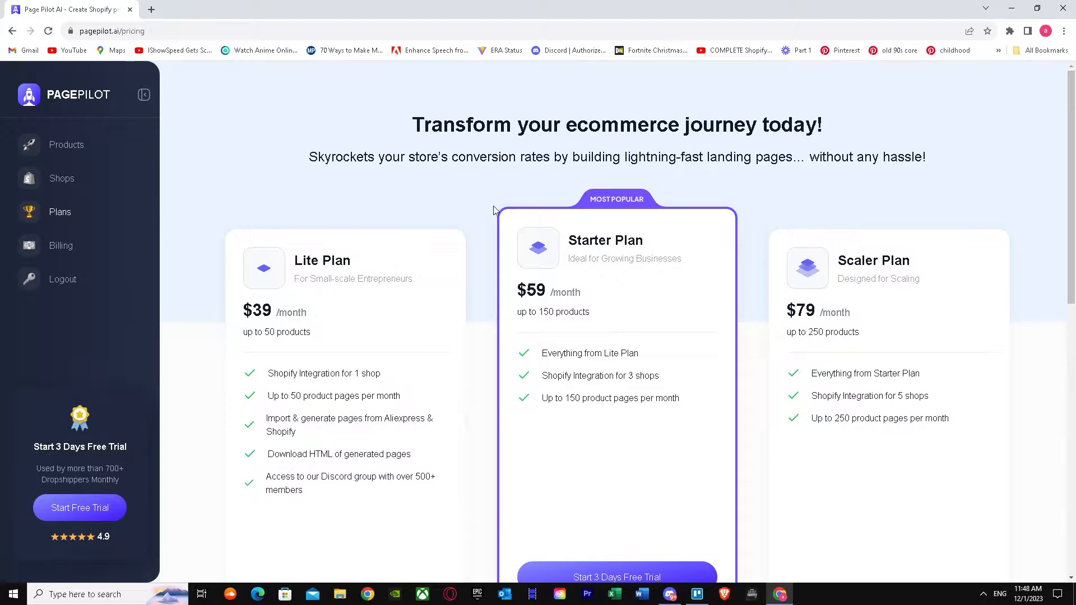
Scroll the pricing page to reveal the full plan feature lists and free trial offer
{"action": "scroll", "scroll_direction": "down", "scroll_amount": 3}
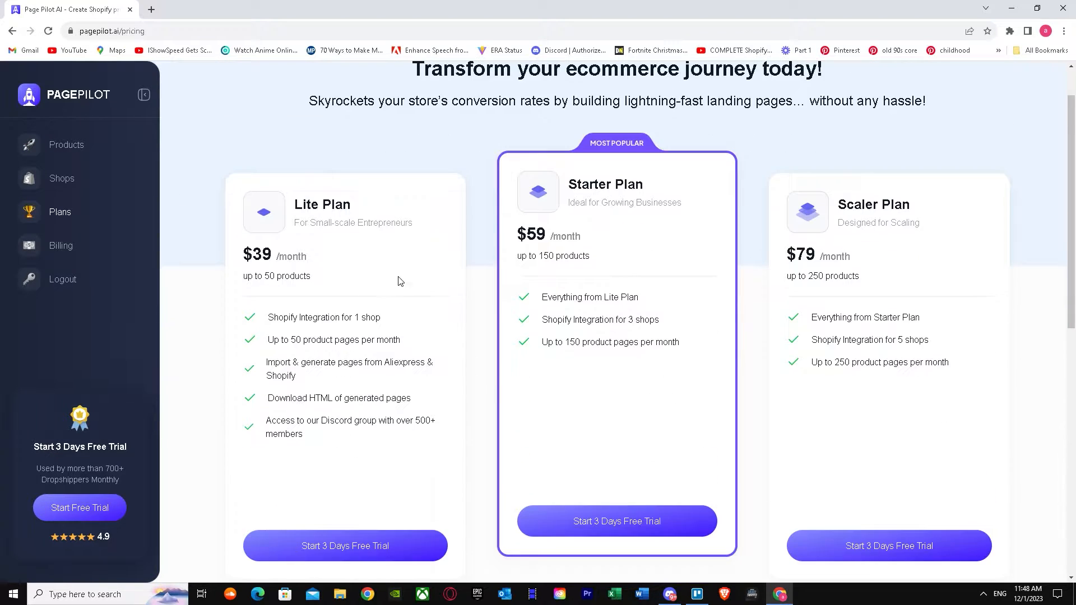
{"action": "mouse_move", "coordinate": [397, 266]}
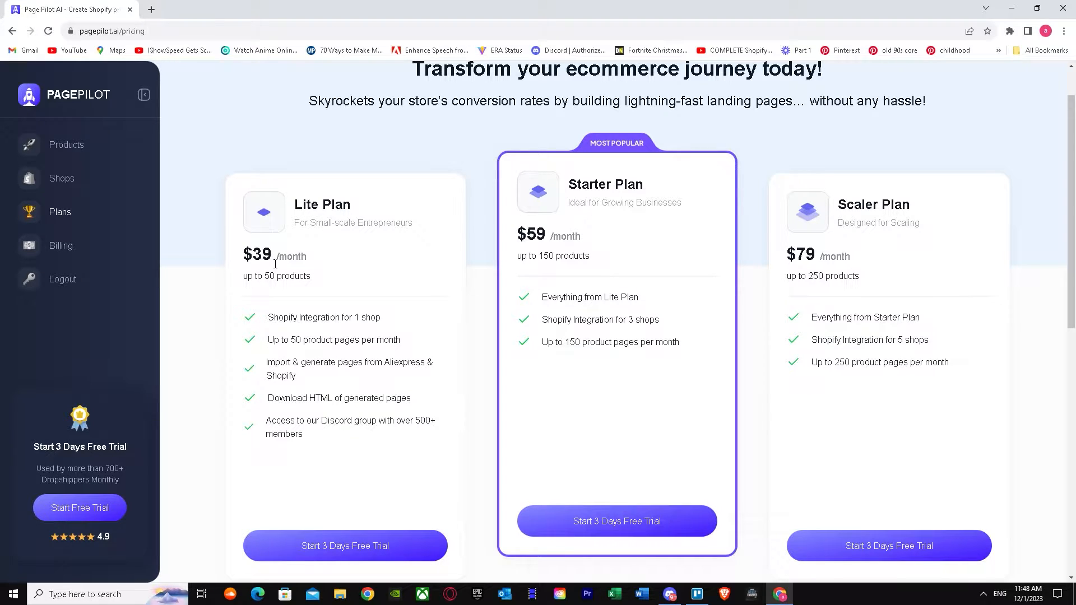
{"action": "mouse_move", "coordinate": [251, 286]}
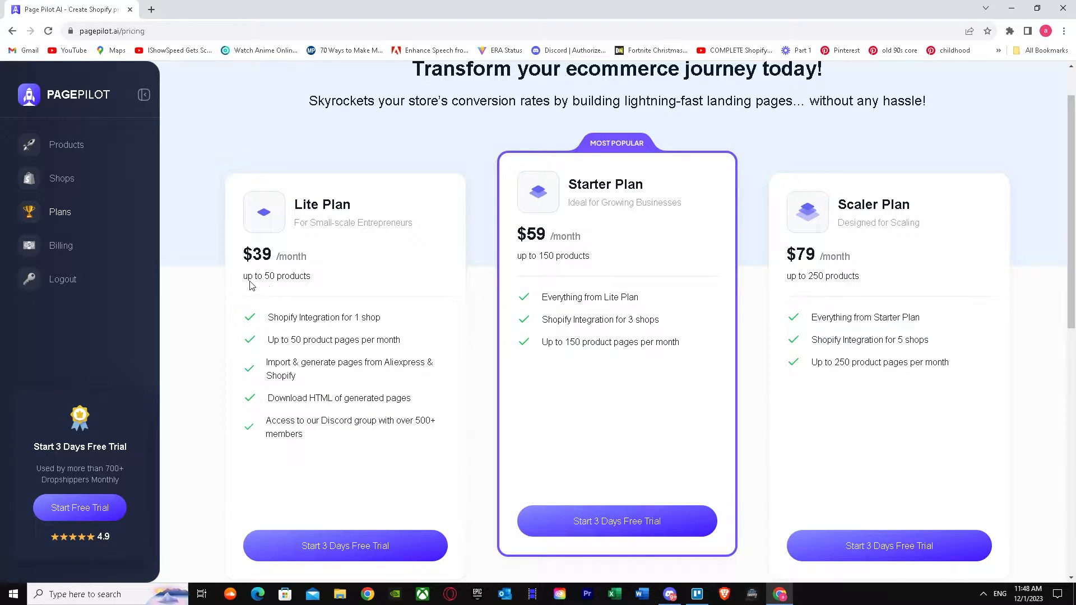
{"action": "mouse_move", "coordinate": [511, 278]}
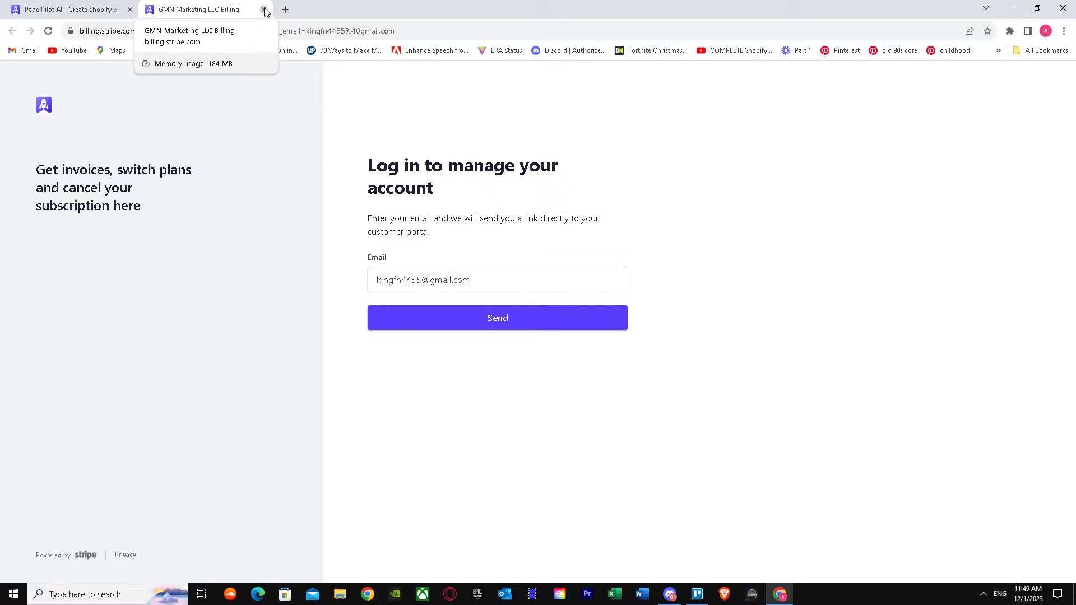
Close the Stripe billing tab and return to the PagePilot products dashboard
{"action": "left_click", "coordinate": [264, 13]}
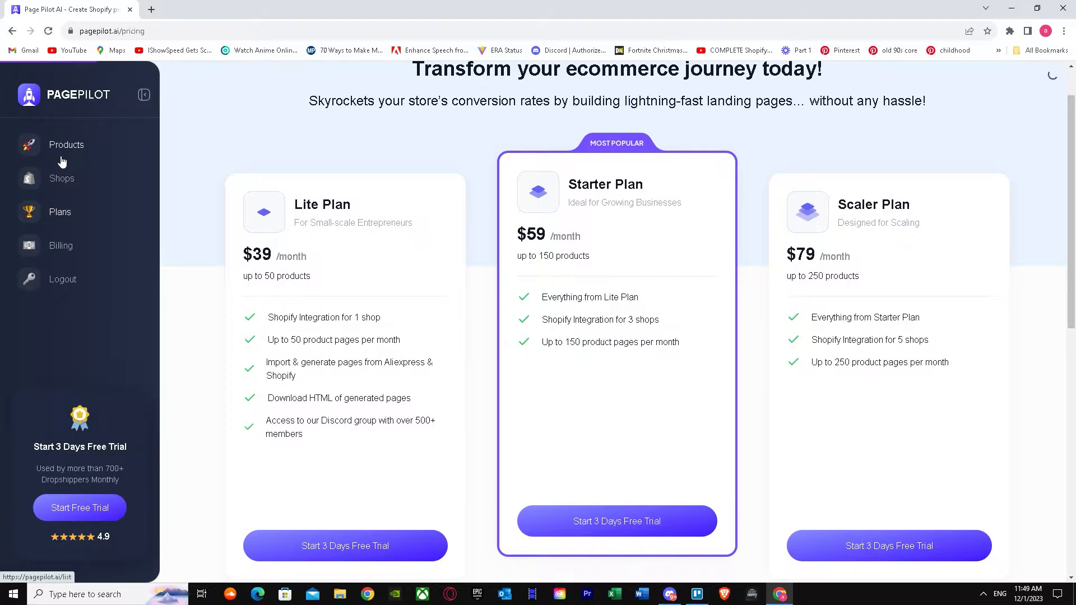
{"action": "left_click", "coordinate": [66, 145]}
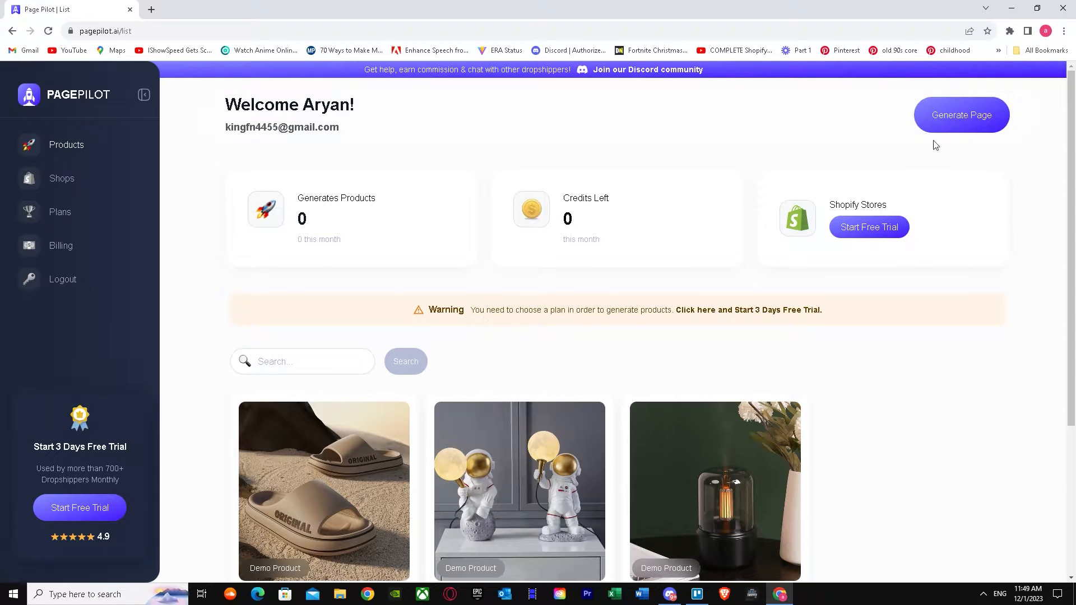
Start Generate Page and choose AliExpress as product source after trying Shopify
{"action": "left_click", "coordinate": [960, 114]}
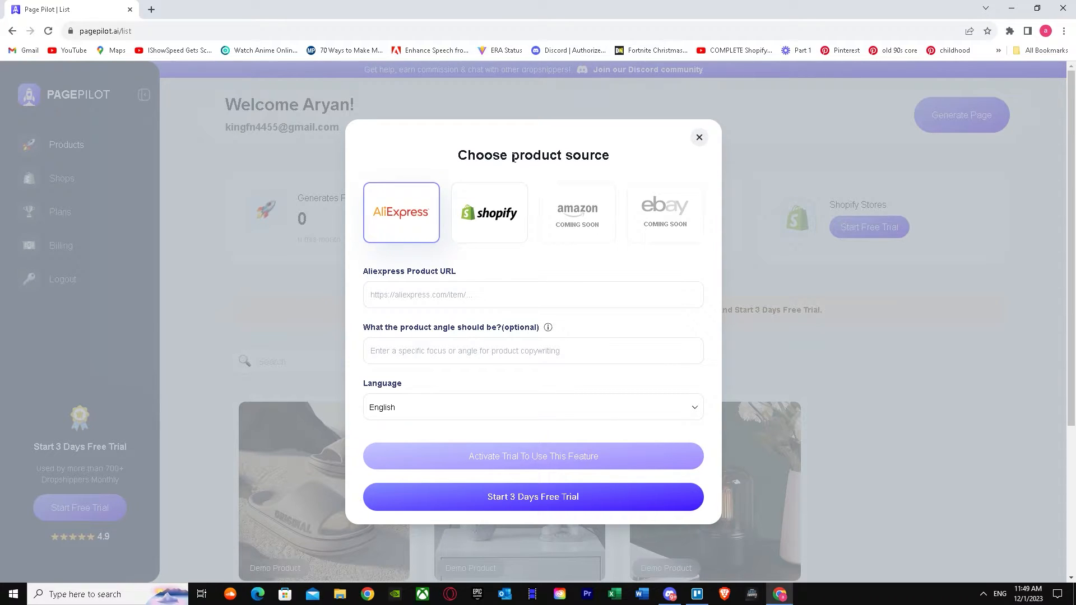
{"action": "mouse_move", "coordinate": [421, 222]}
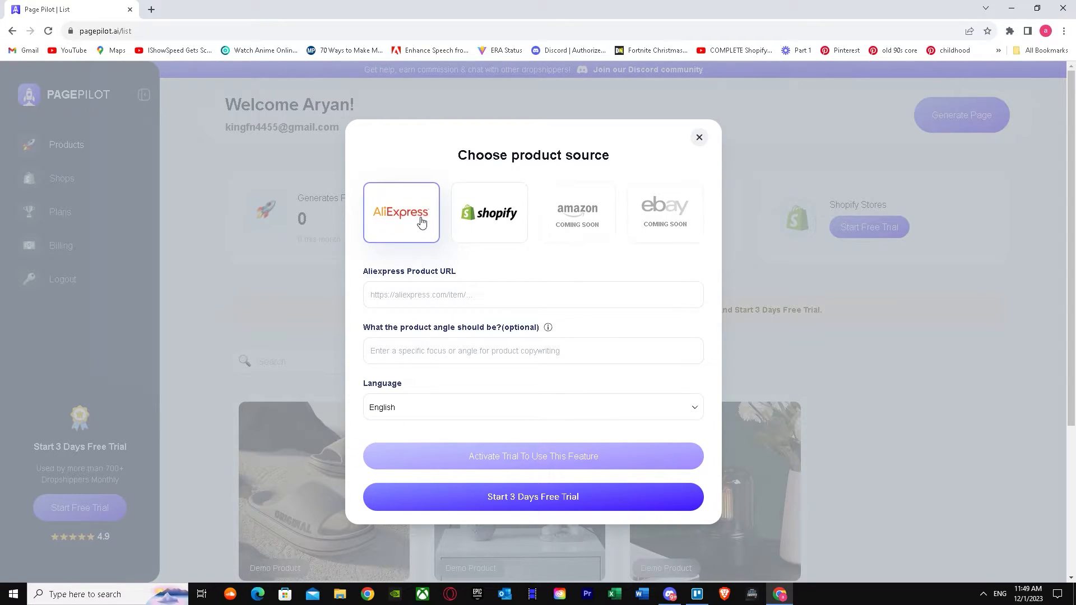
{"action": "left_click", "coordinate": [489, 212]}
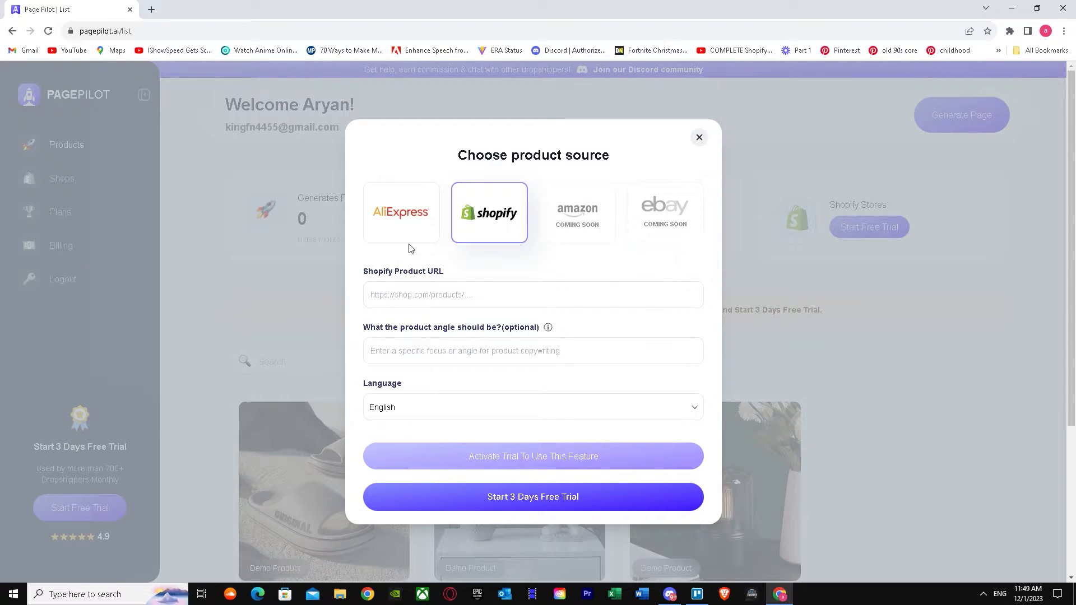
{"action": "left_click", "coordinate": [401, 212]}
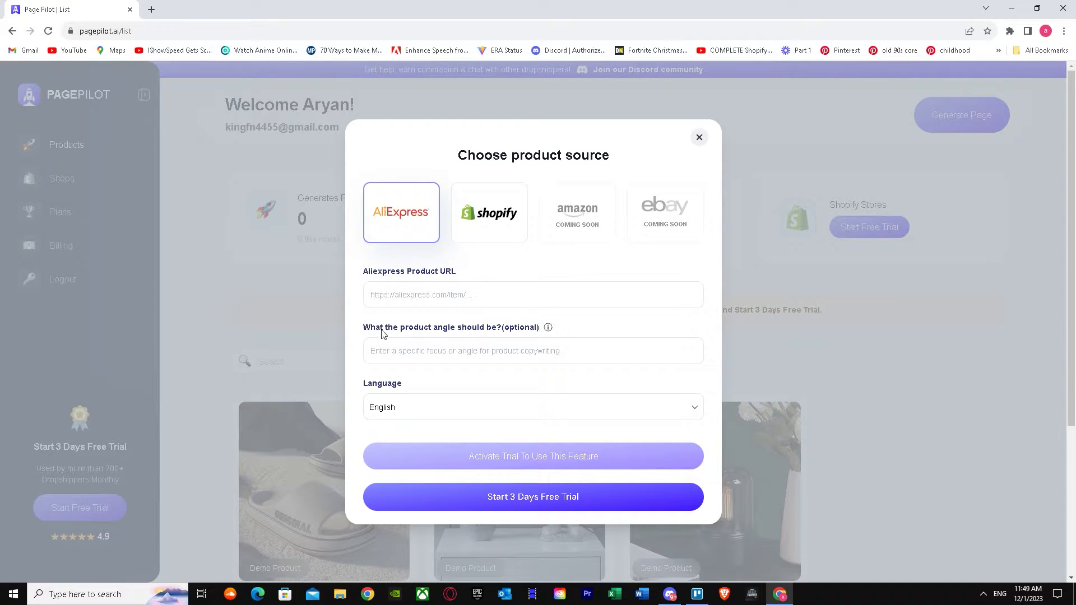
{"action": "mouse_move", "coordinate": [488, 339]}
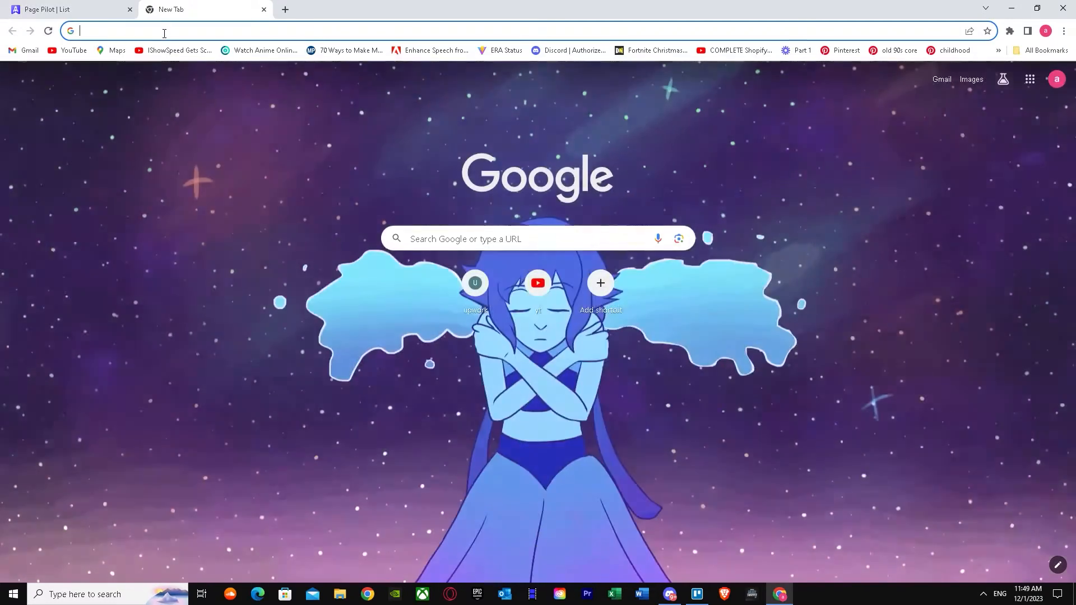
Search Google for 'aliexpress' and open the AliExpress website from the results
{"action": "type", "text": "ali"}
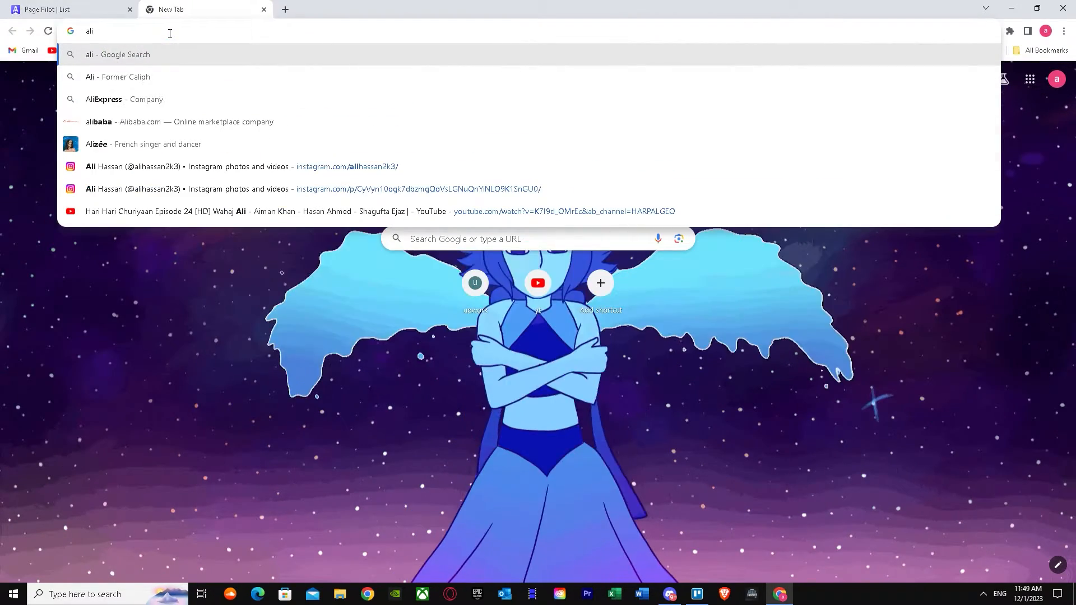
{"action": "left_click", "coordinate": [110, 99]}
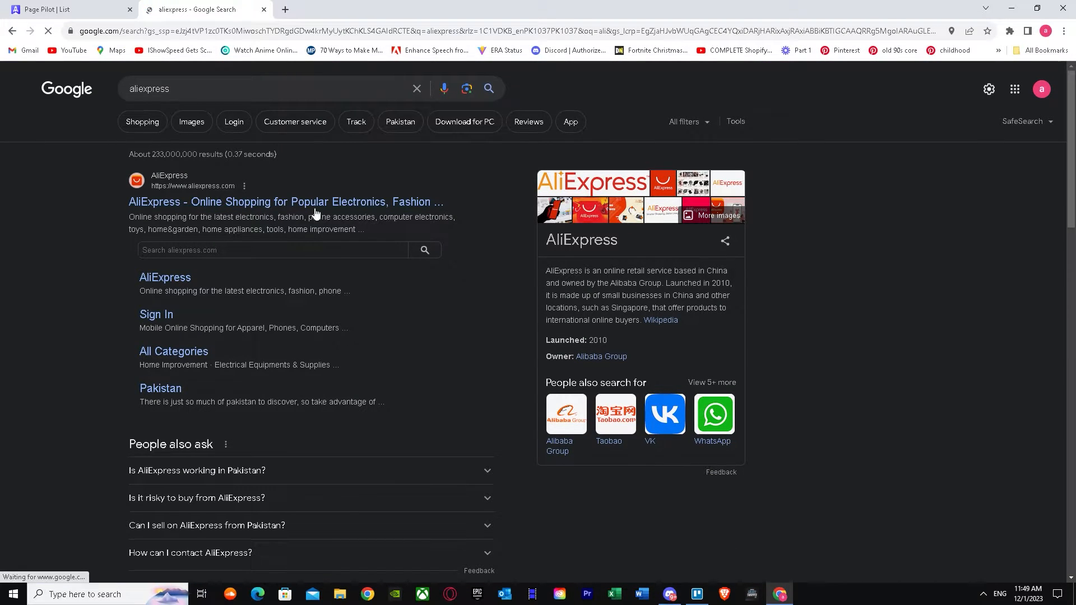
{"action": "left_click", "coordinate": [286, 201]}
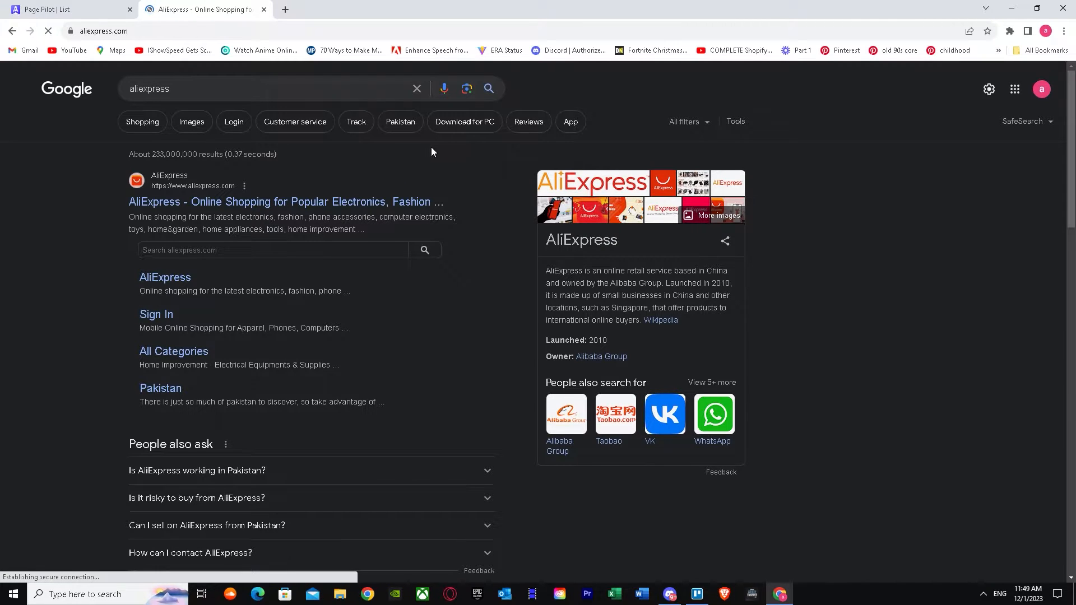
Open the Redragon HYLAS H260 headphone page via Consumer Electronics and copy its URL
{"action": "left_click", "coordinate": [275, 202]}
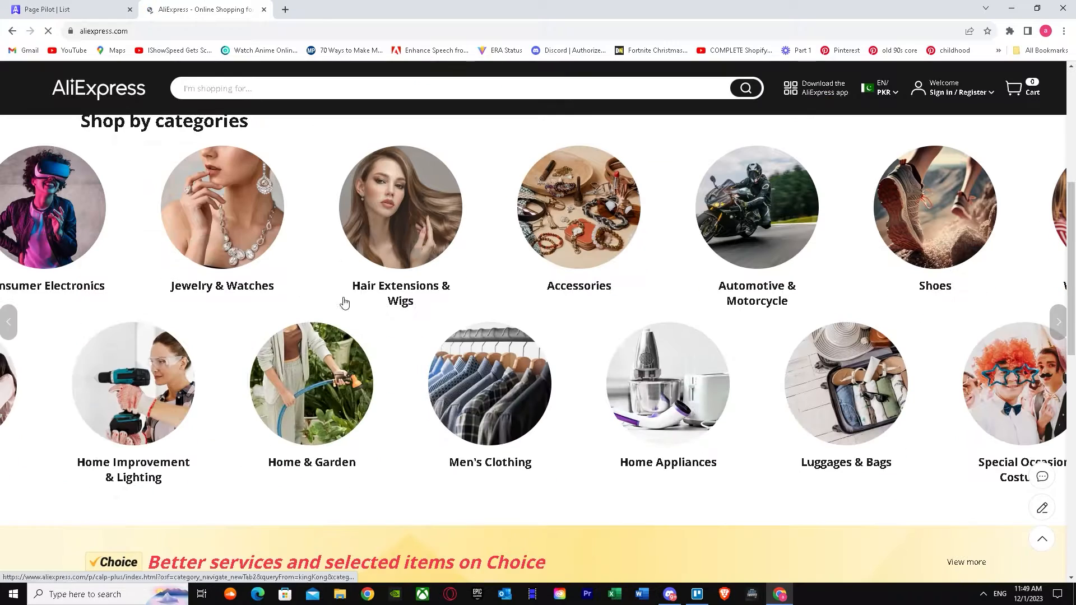
{"action": "scroll", "scroll_direction": "down", "scroll_amount": 3}
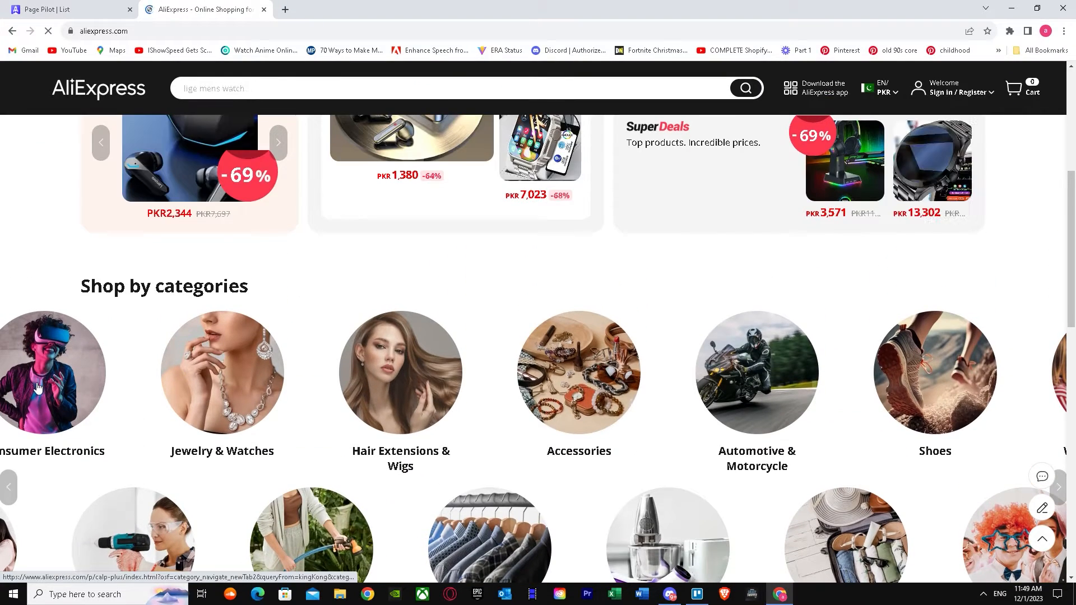
{"action": "left_click", "coordinate": [52, 372]}
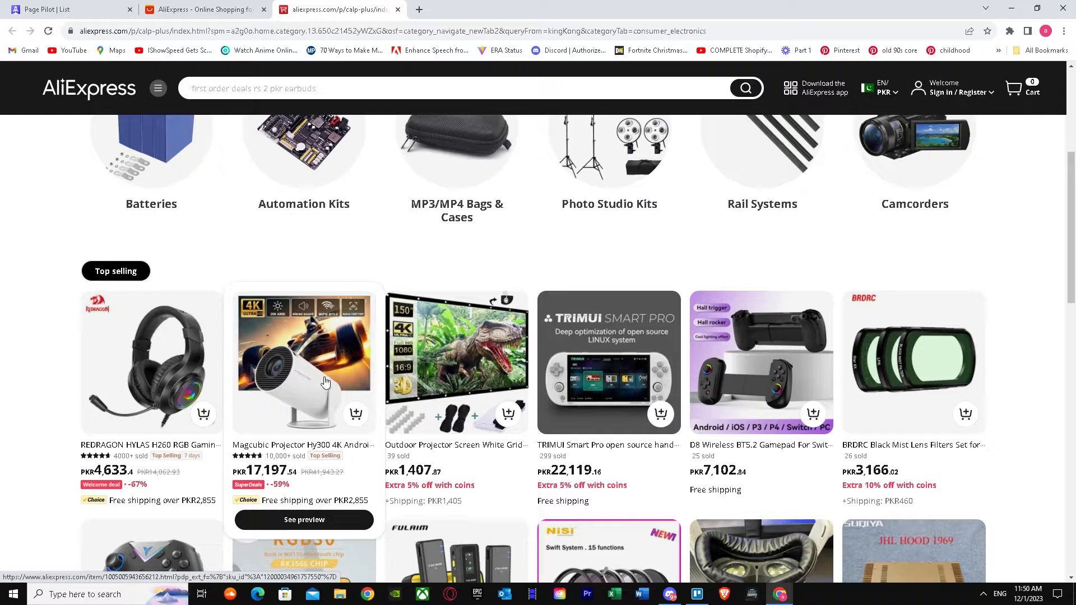
{"action": "scroll", "scroll_direction": "down", "scroll_amount": 3}
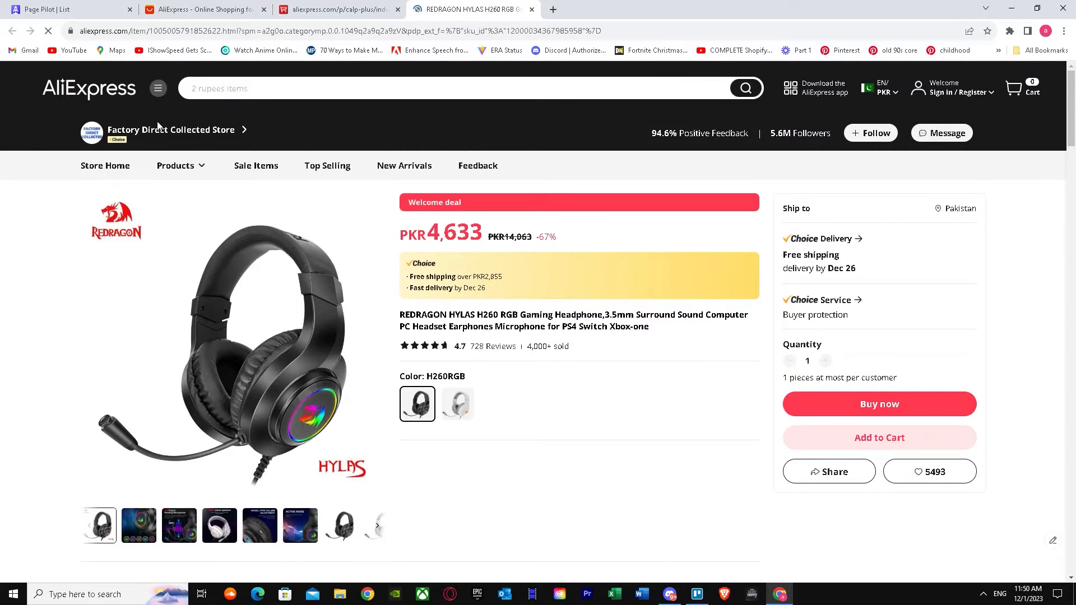
{"action": "left_click", "coordinate": [343, 32]}
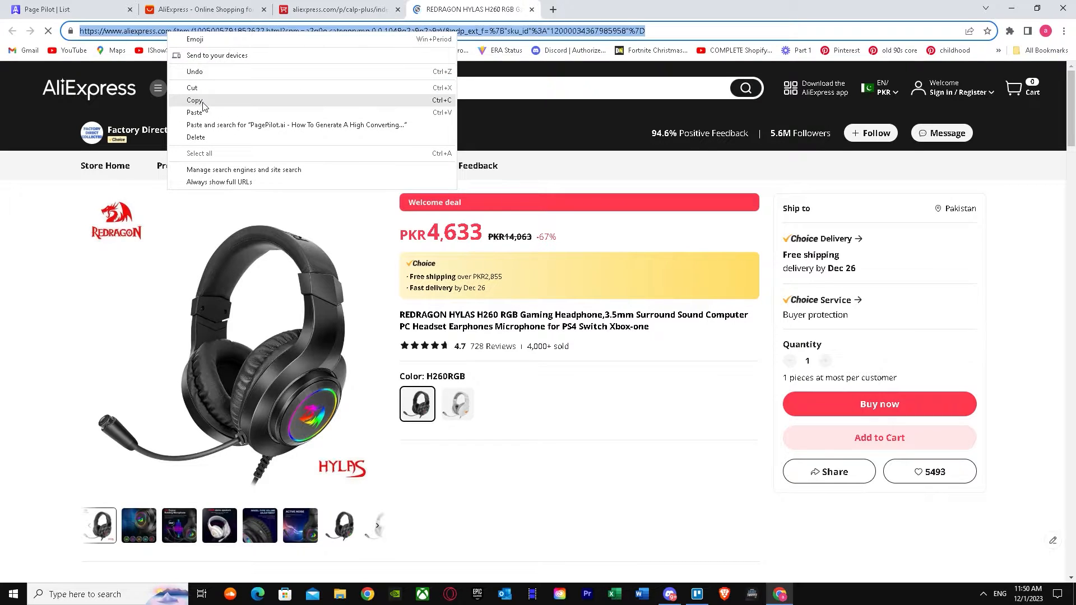
{"action": "left_click", "coordinate": [68, 9]}
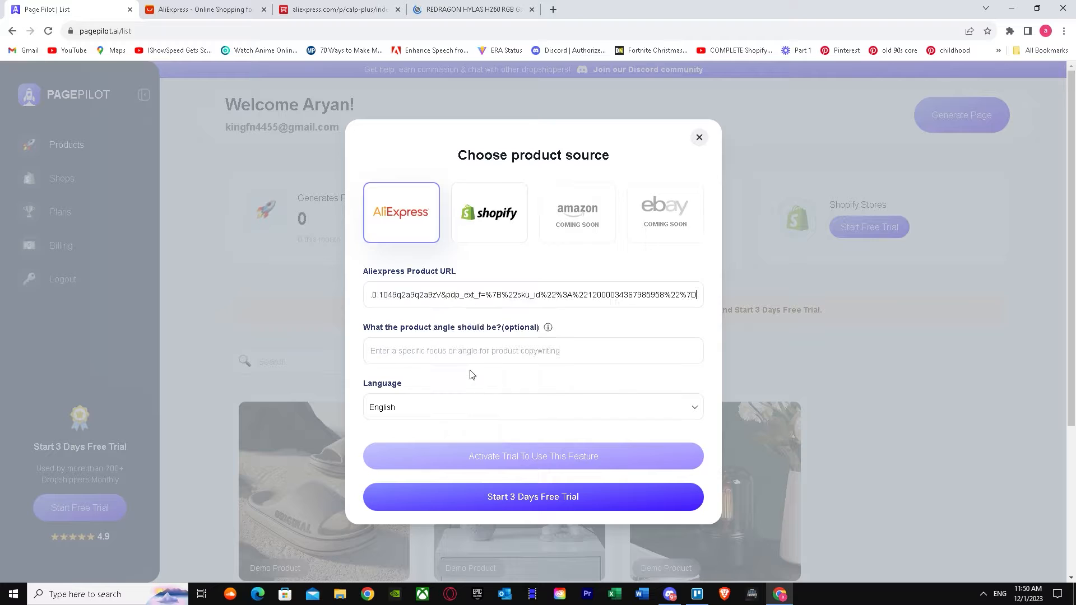
Reopen the Language dropdown, keep English, and dismiss the context menu
{"action": "left_click", "coordinate": [532, 407]}
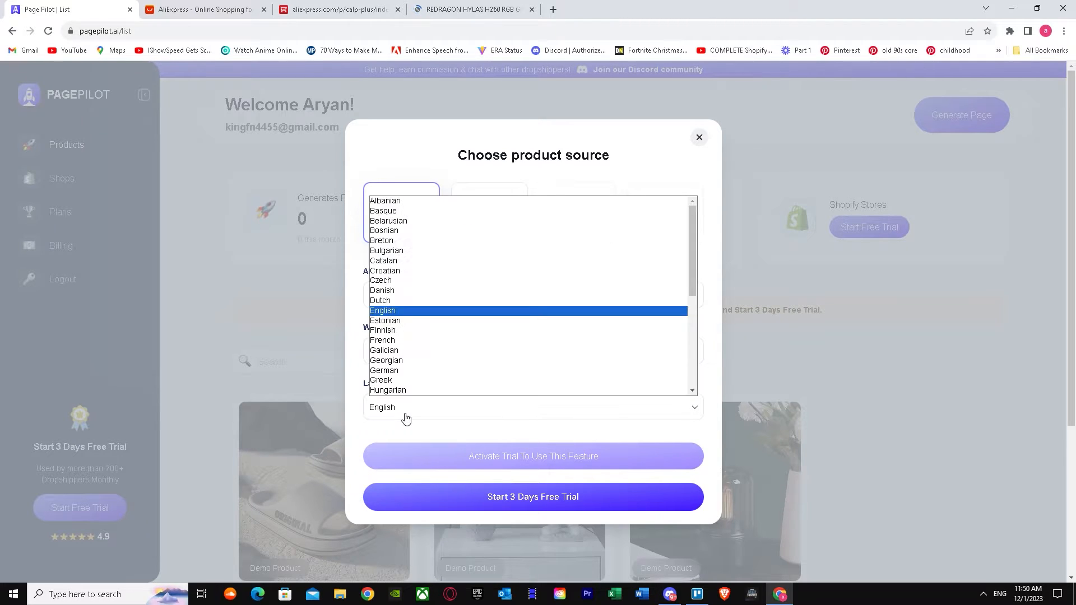
{"action": "right_click", "coordinate": [381, 407]}
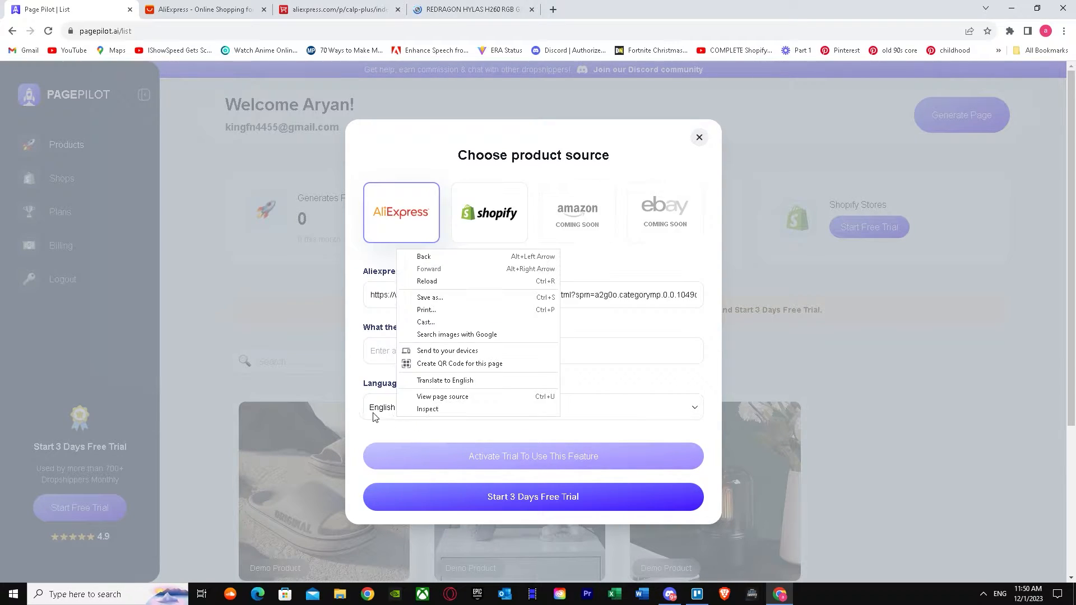
{"action": "left_click", "coordinate": [381, 419]}
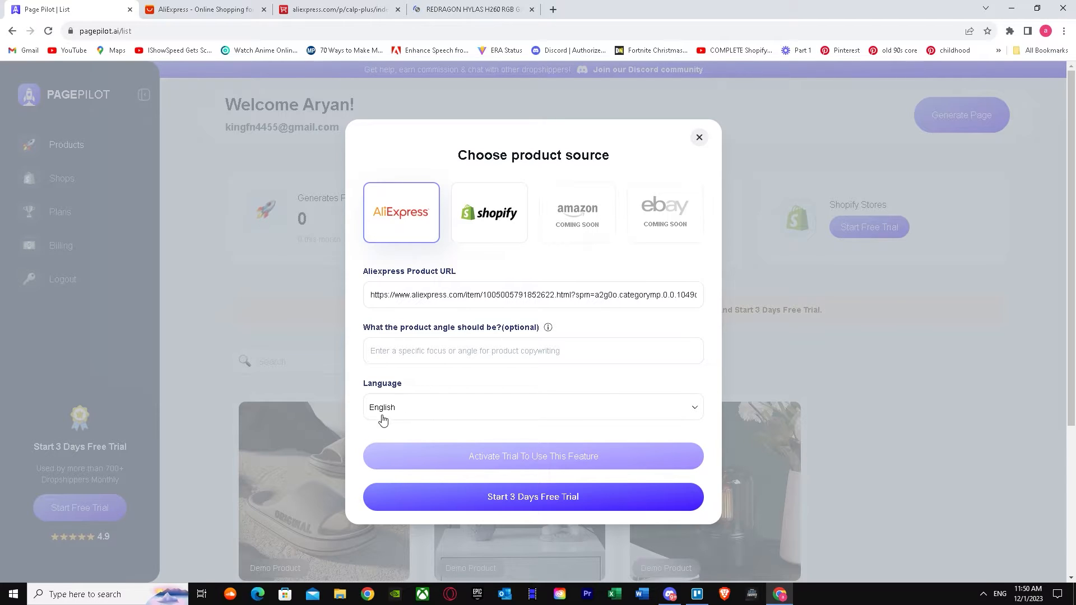
{"action": "mouse_move", "coordinate": [534, 496]}
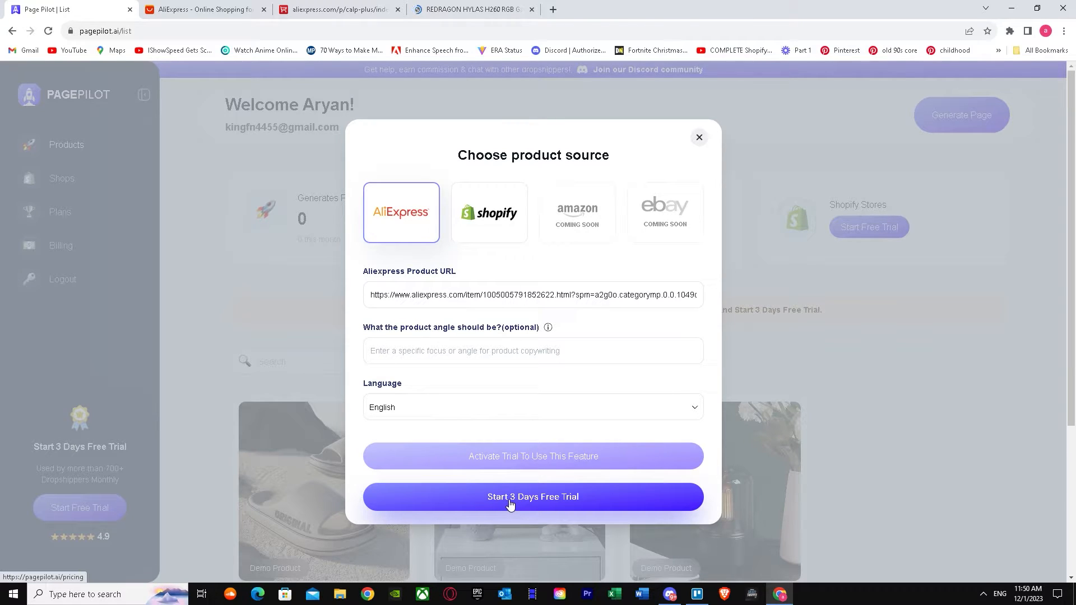
Start the Starter plan free-trial Stripe checkout, then go back to the pricing page
{"action": "left_click", "coordinate": [533, 496]}
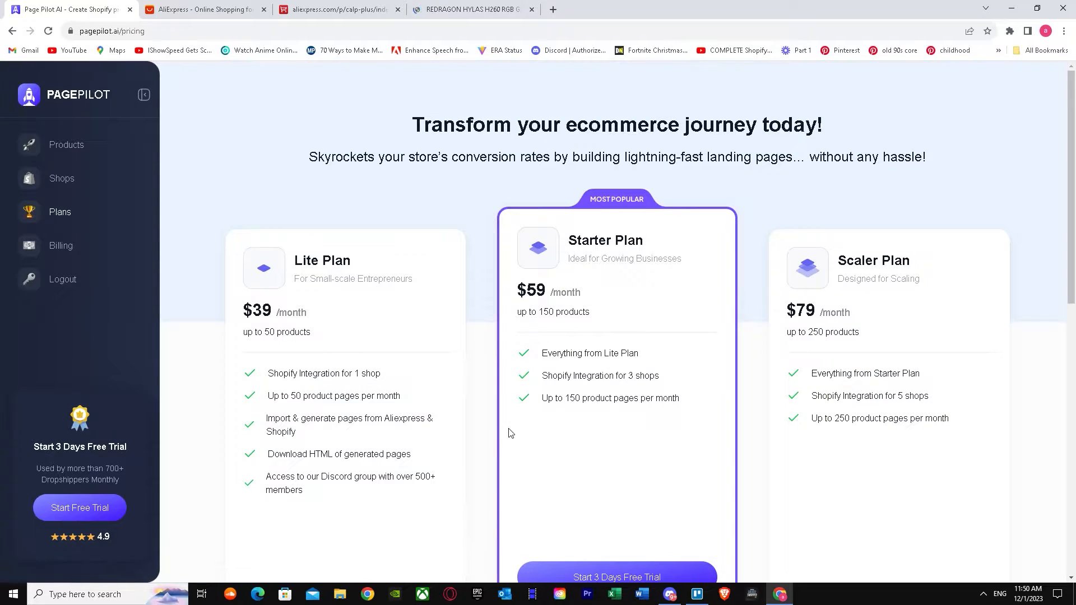
{"action": "scroll", "scroll_direction": "down", "scroll_amount": 3}
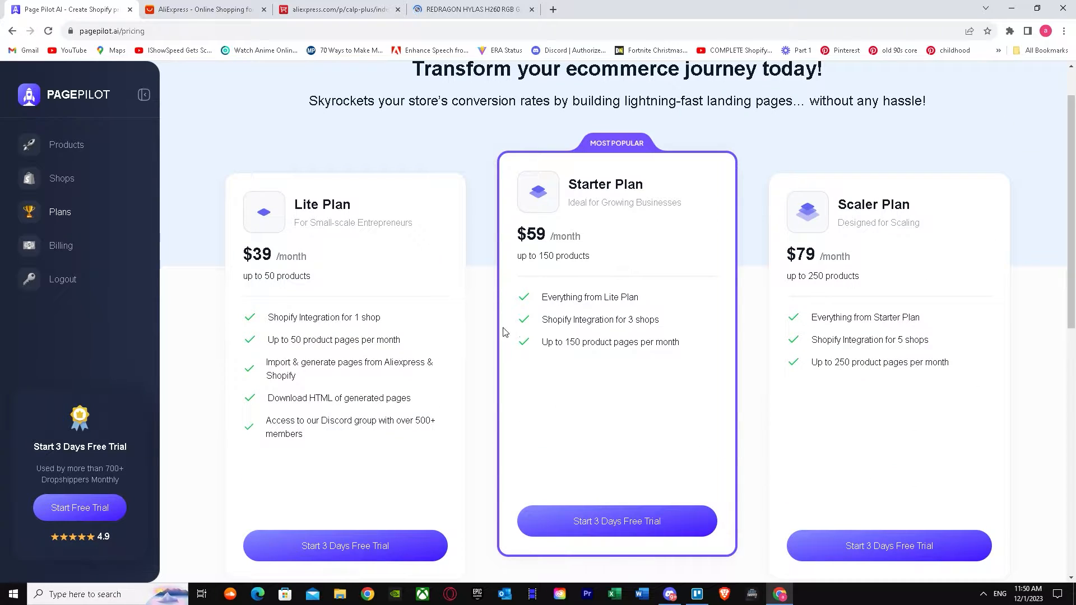
{"action": "left_click", "coordinate": [617, 521]}
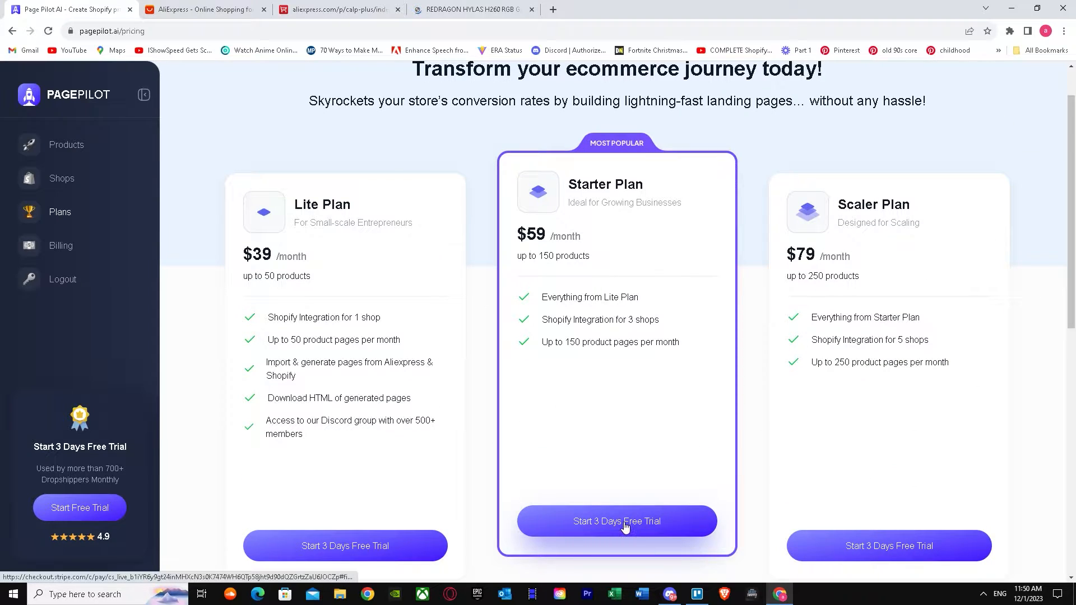
{"action": "left_click", "coordinate": [617, 521]}
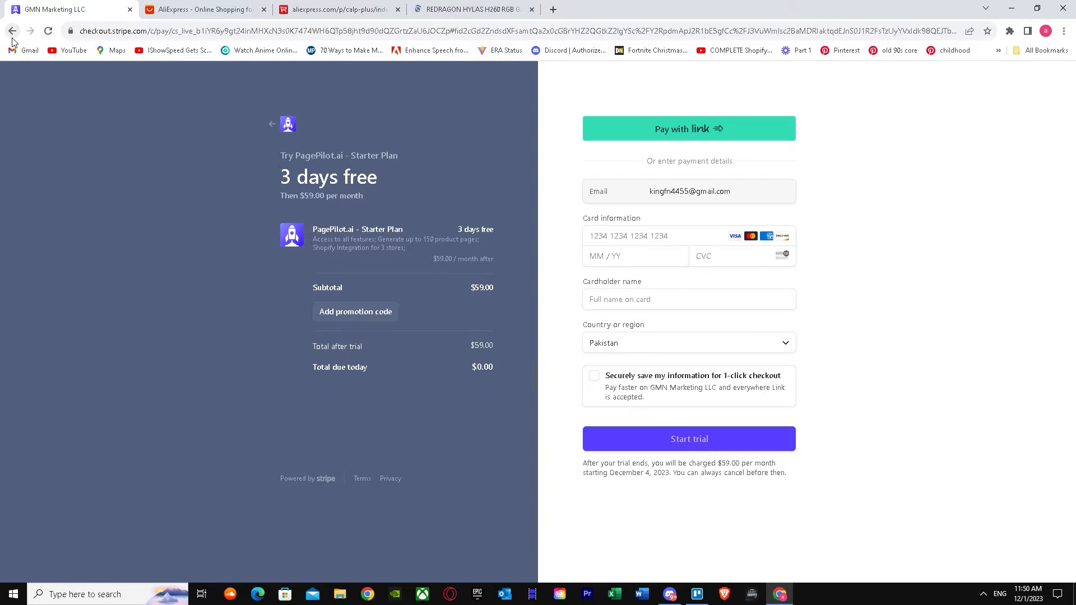
{"action": "left_click", "coordinate": [12, 32]}
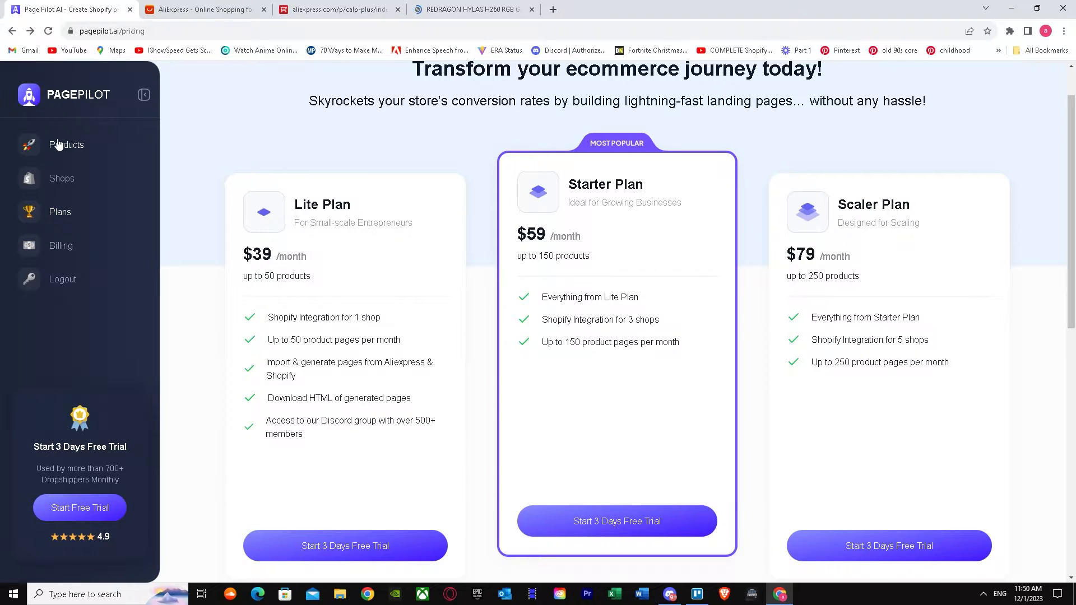
Return to the products dashboard and close the reopened product-source chooser
{"action": "left_click", "coordinate": [66, 145]}
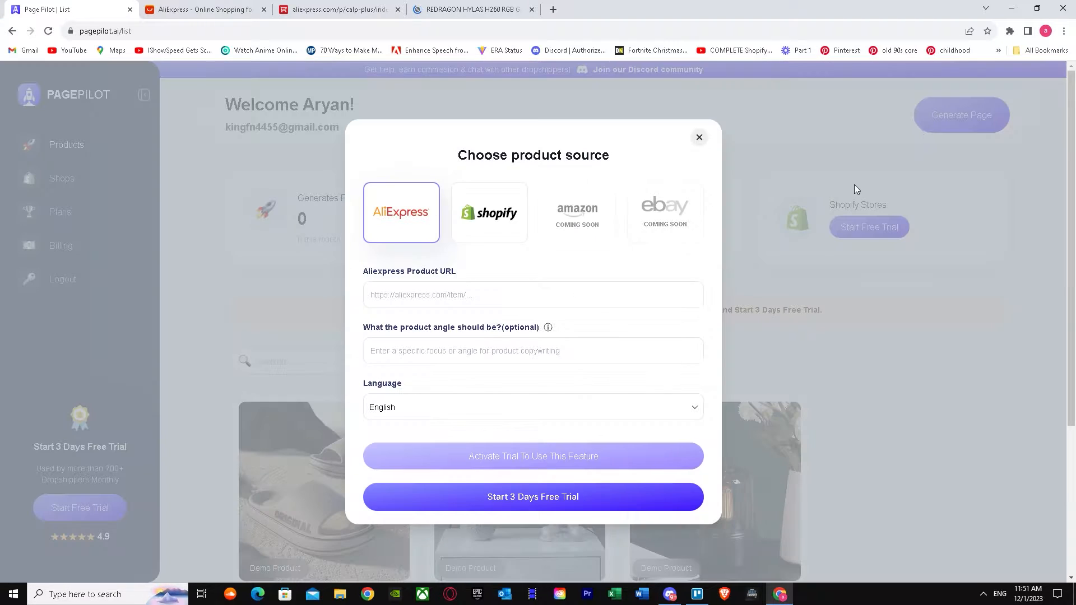
{"action": "right_click", "coordinate": [387, 295]}
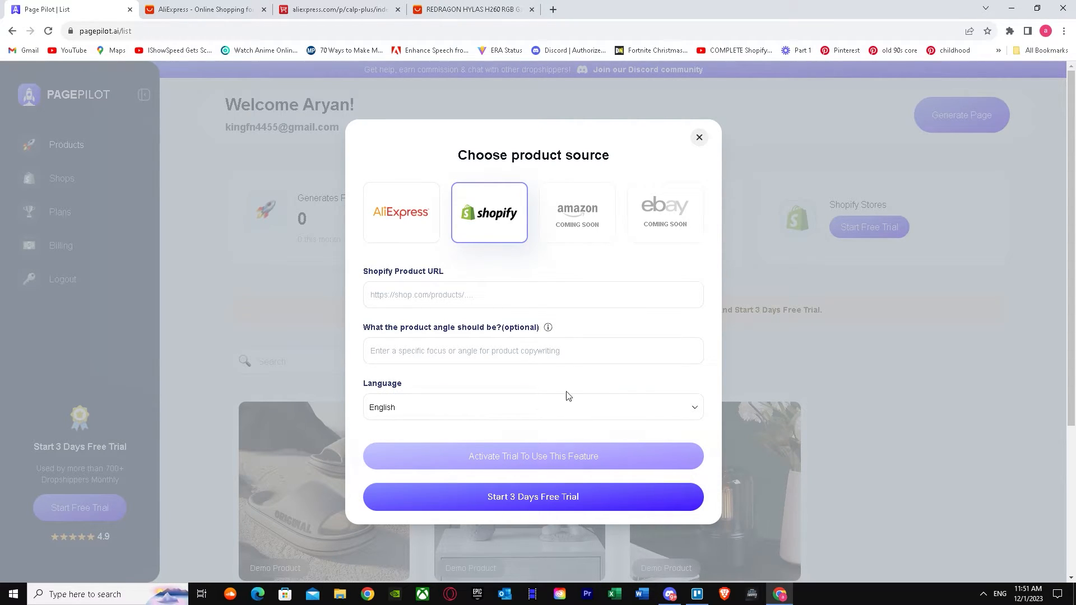
{"action": "left_click", "coordinate": [699, 137]}
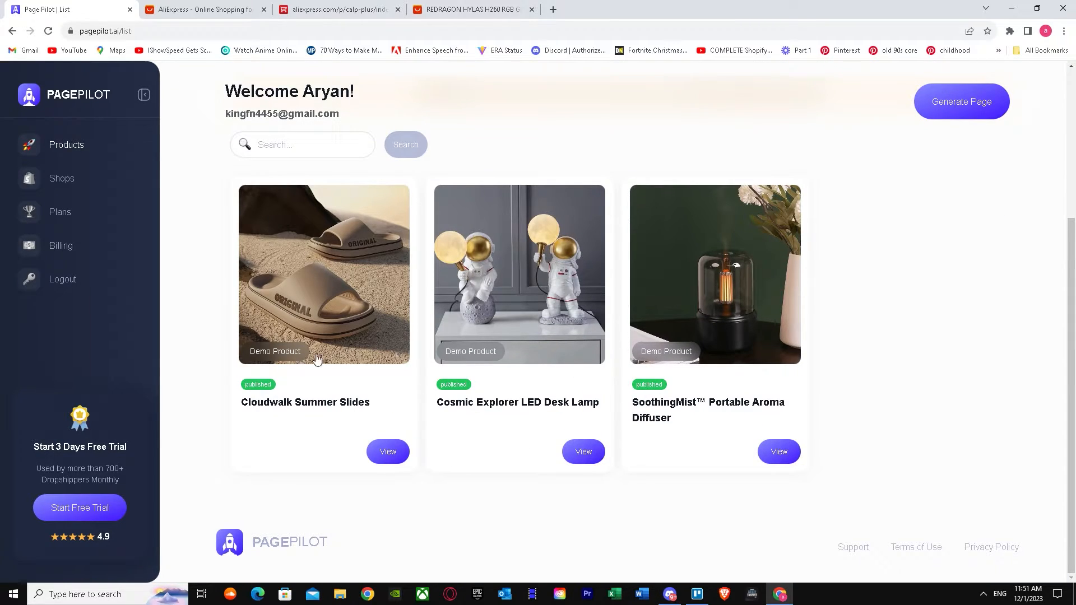
{"action": "mouse_move", "coordinate": [775, 270]}
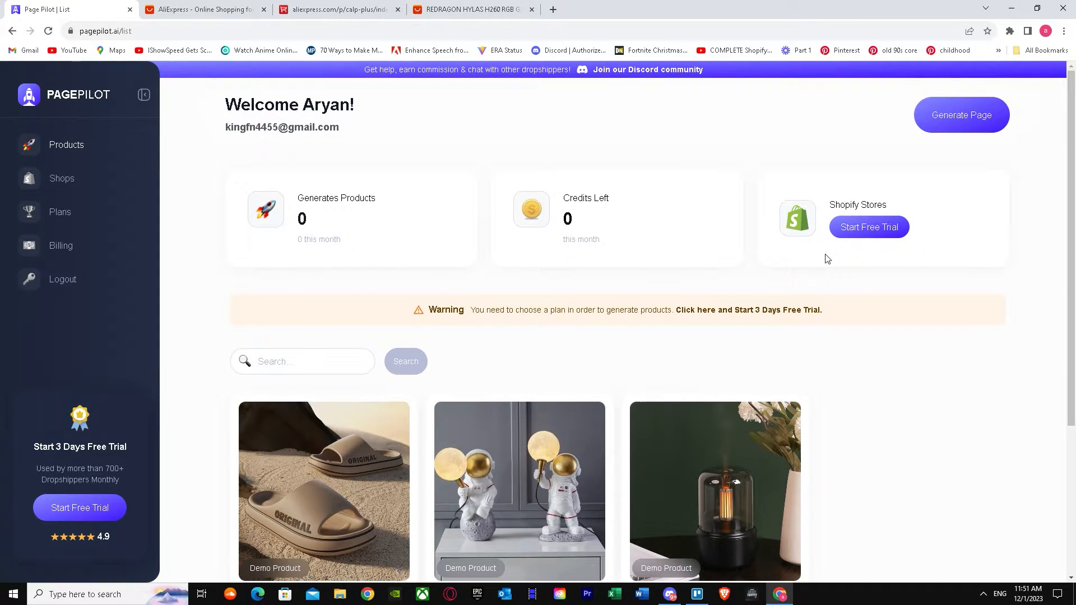
{"action": "mouse_move", "coordinate": [867, 226]}
{"action": "type", "text": "page pilot ai theme"}
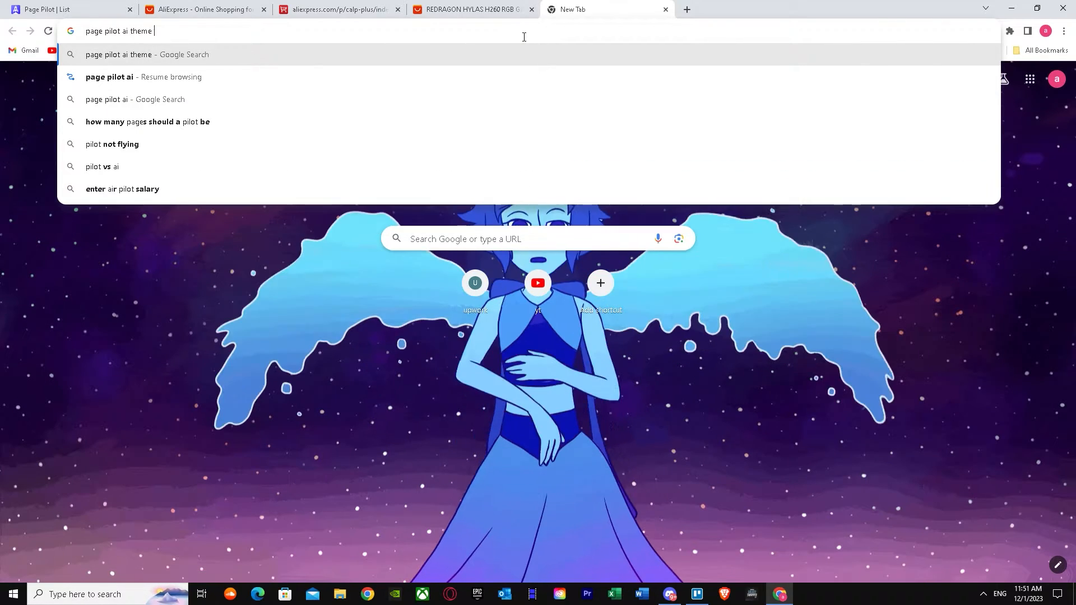
Search Google for 'page pilot ai theme shopify', then refine the query to add 'template'
{"action": "type", "text": "shopify"}
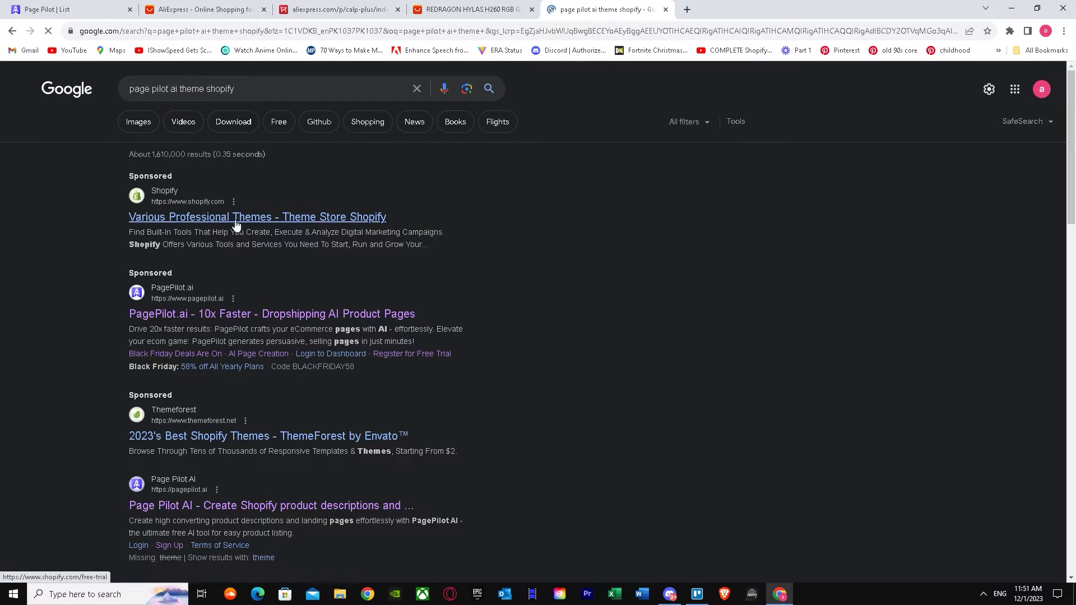
{"action": "scroll", "scroll_direction": "down", "scroll_amount": 3}
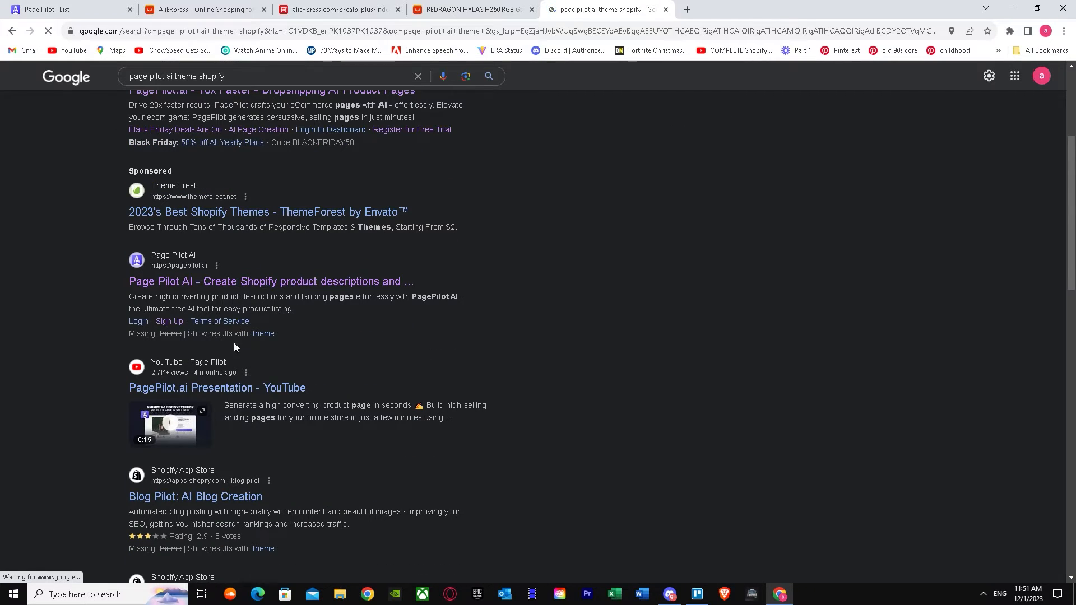
{"action": "left_click", "coordinate": [267, 88]}
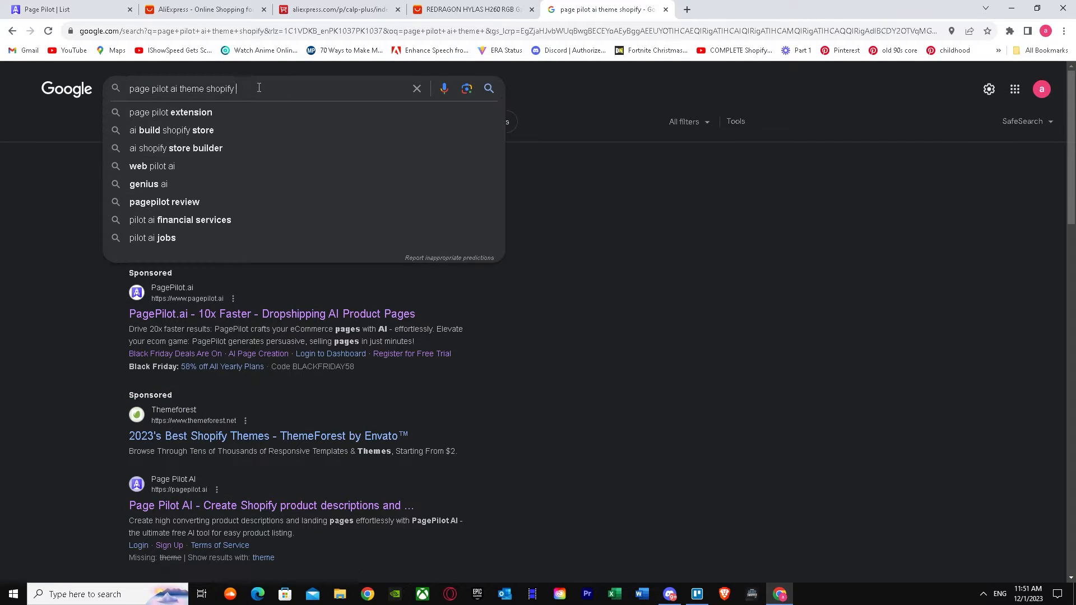
{"action": "type", "text": "template"}
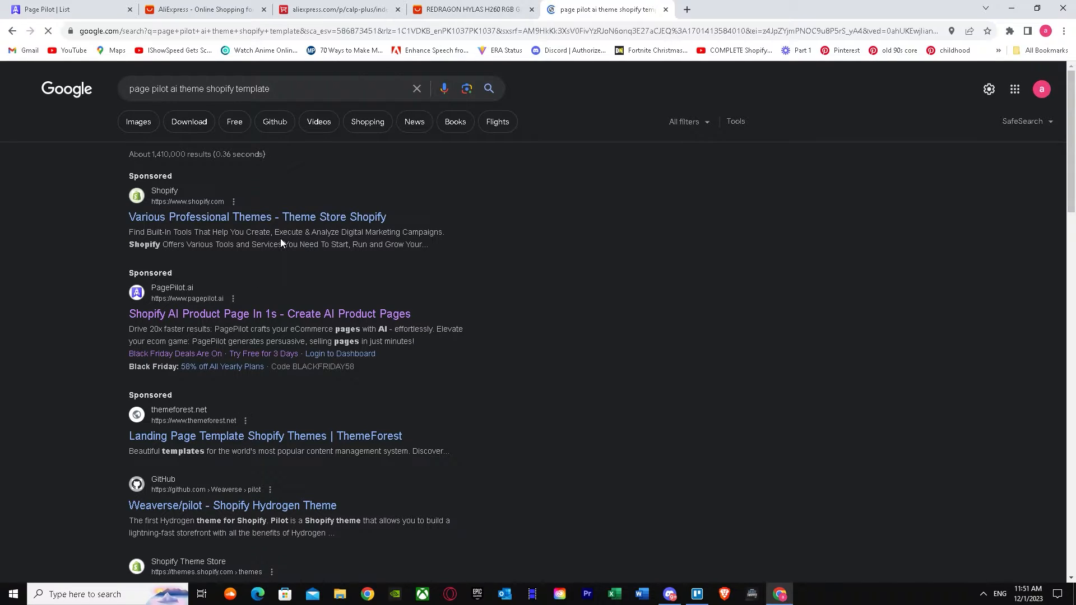
{"action": "left_click", "coordinate": [258, 216]}
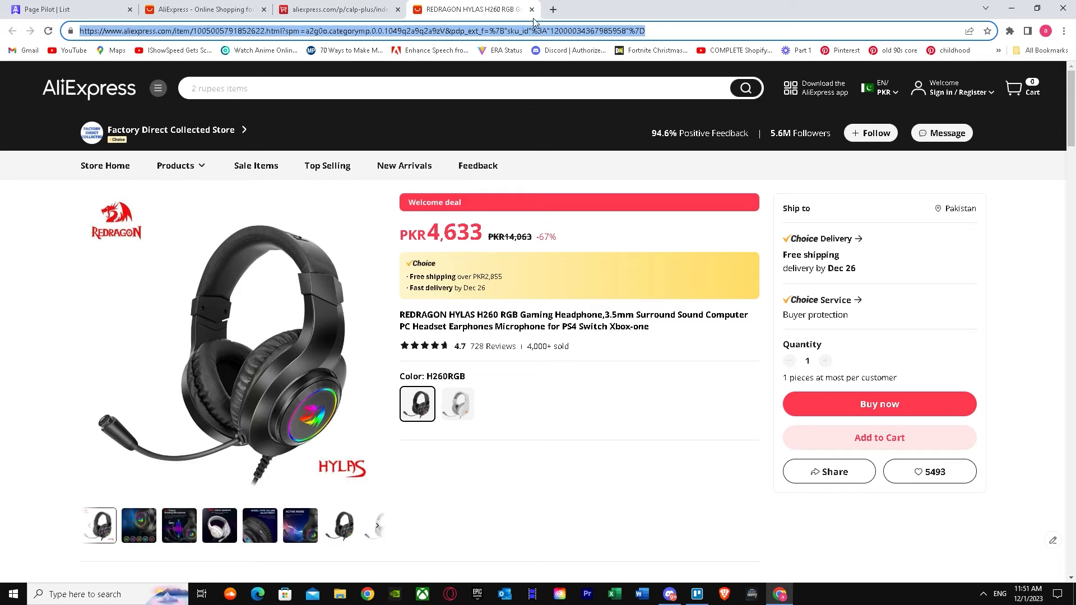
Switch back to the REDRAGON HYLAS H260 headphone listing tab on AliExpress
{"action": "left_click", "coordinate": [552, 9]}
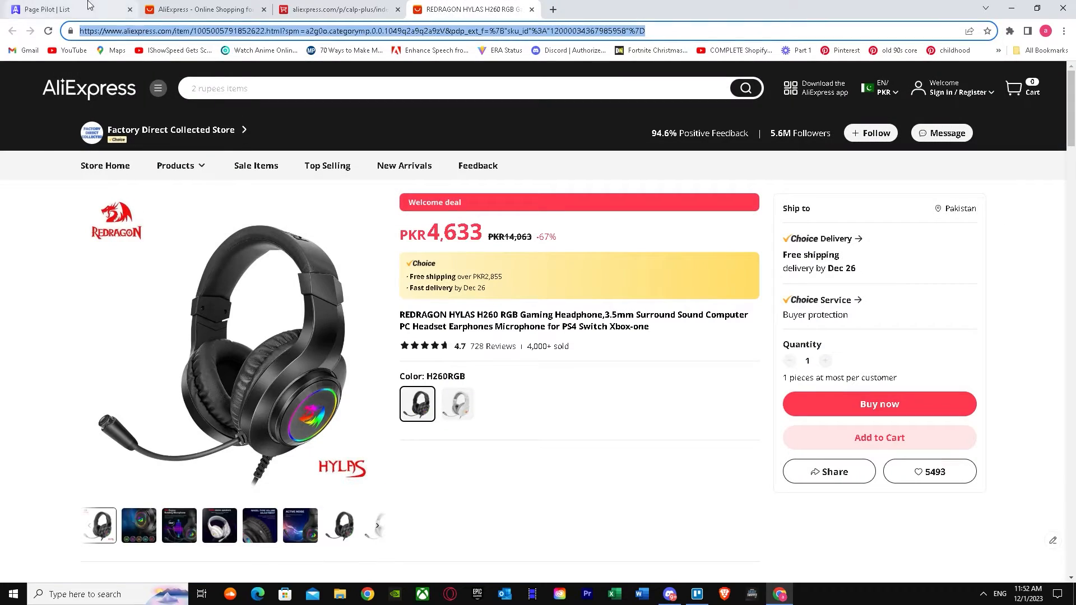
Switch back to the PagePilot products dashboard tab
{"action": "left_click", "coordinate": [52, 9]}
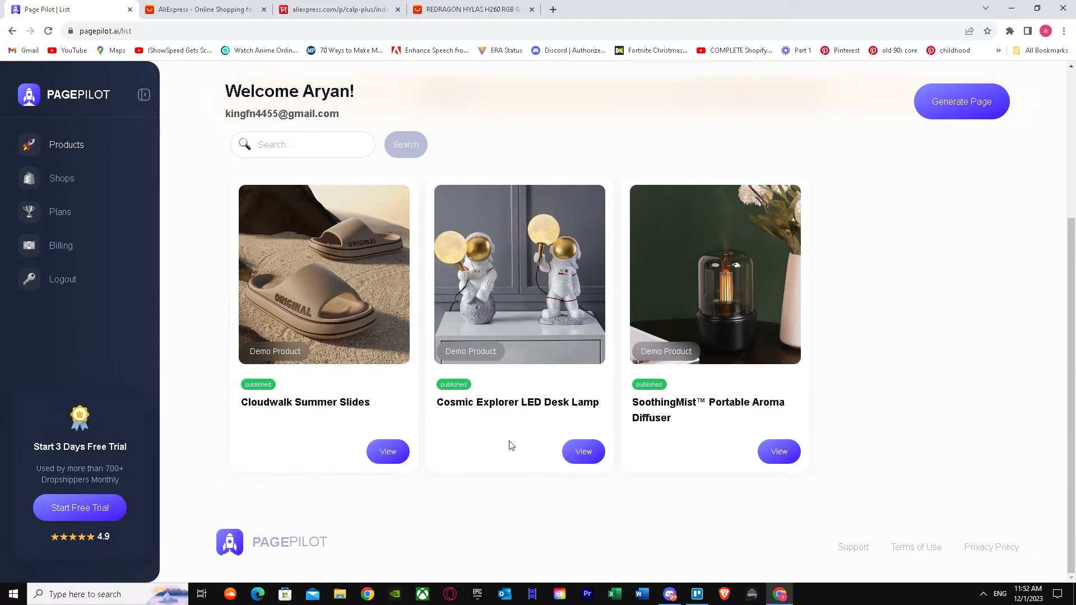
{"action": "mouse_move", "coordinate": [426, 302]}
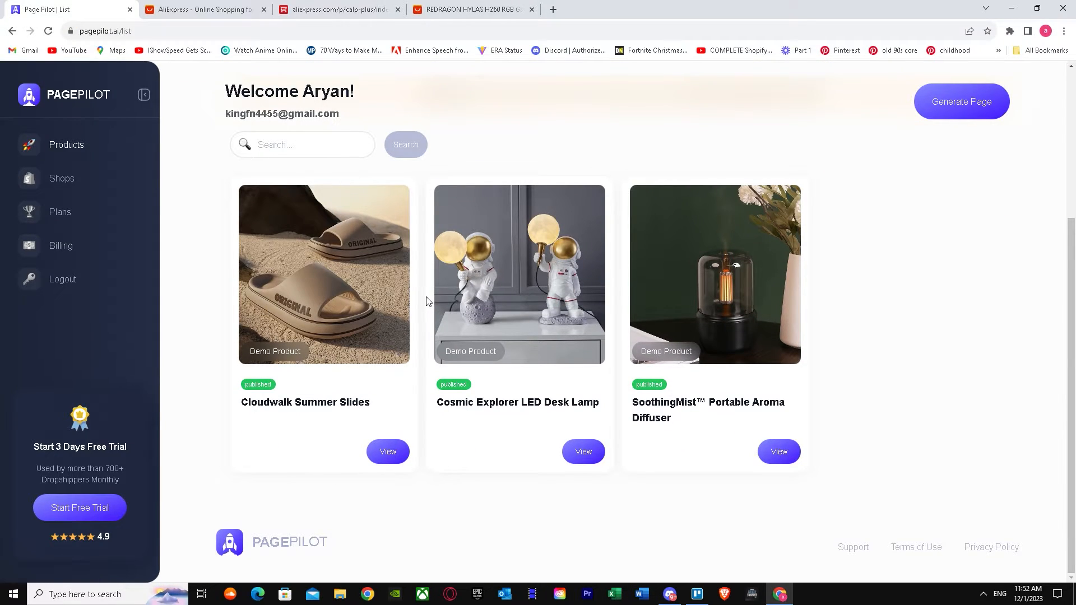
{"action": "mouse_move", "coordinate": [362, 267]}
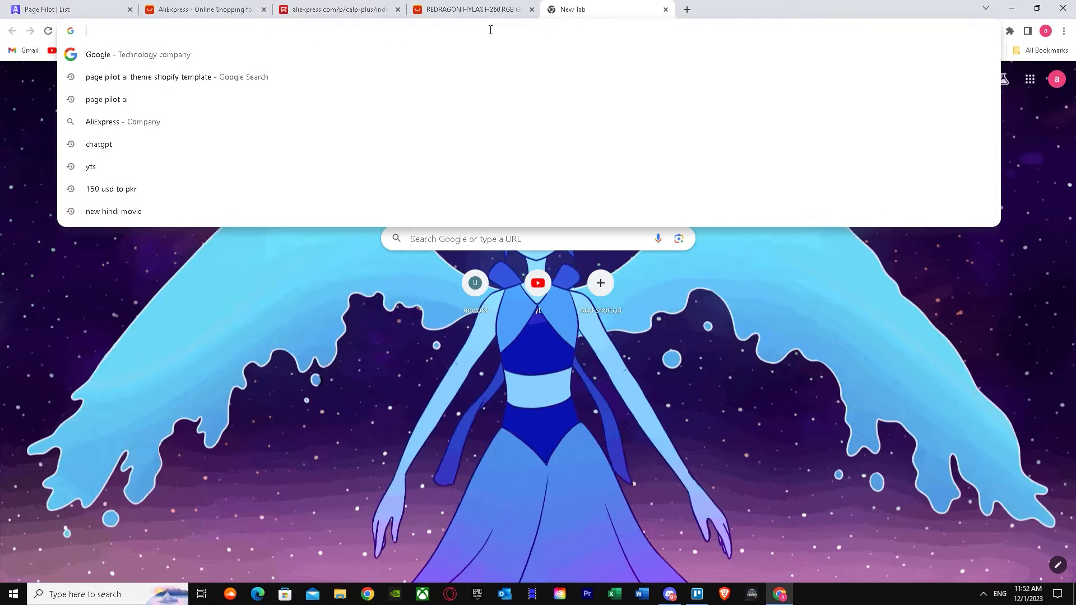
Search 'page pilot ai import theme shopify template' and preview the Avada Commerce theme-upload image
{"action": "type", "text": "pilot"}
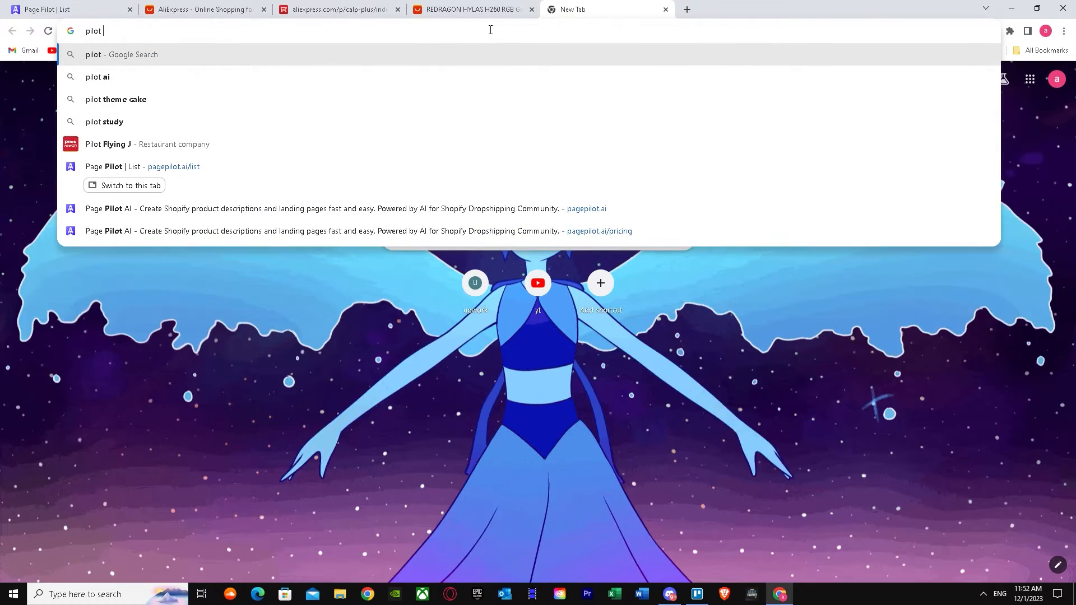
{"action": "type", "text": "page ai"}
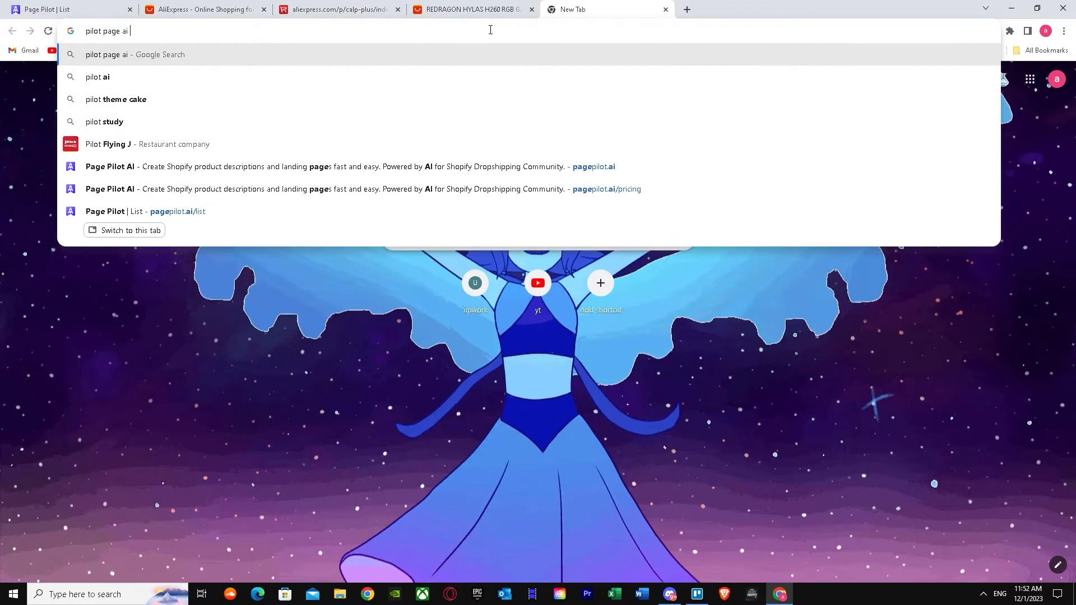
{"action": "type", "text": "page pilot ai import them"}
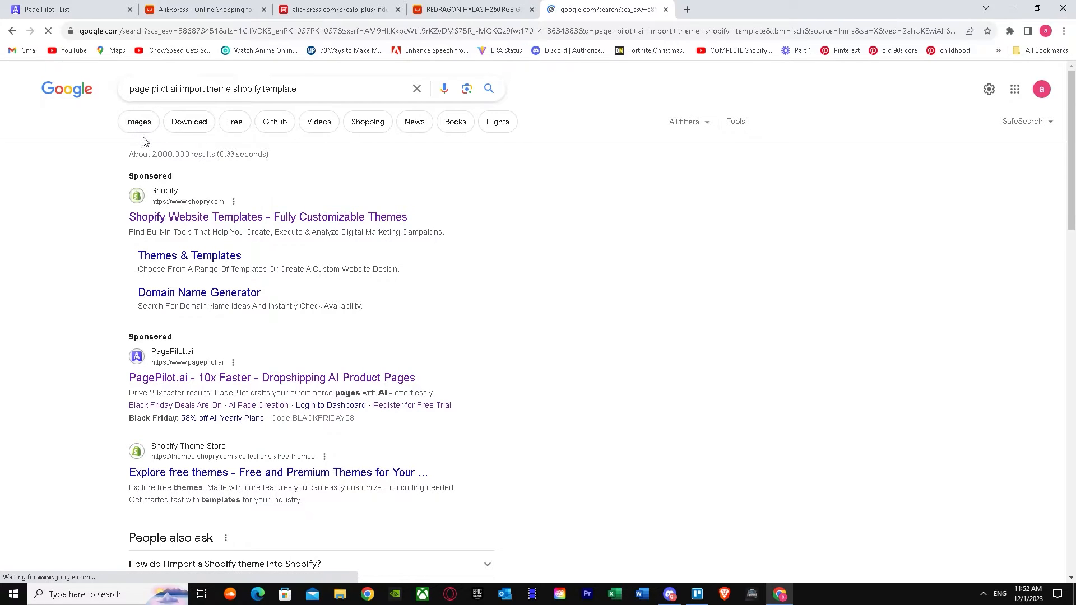
{"action": "left_click", "coordinate": [138, 121]}
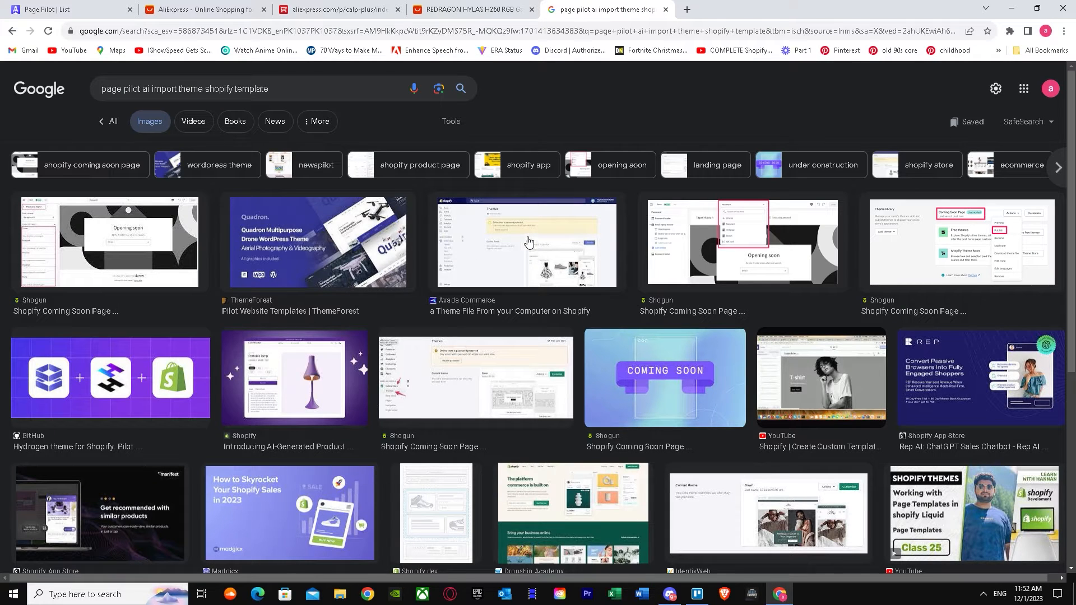
{"action": "left_click", "coordinate": [528, 241]}
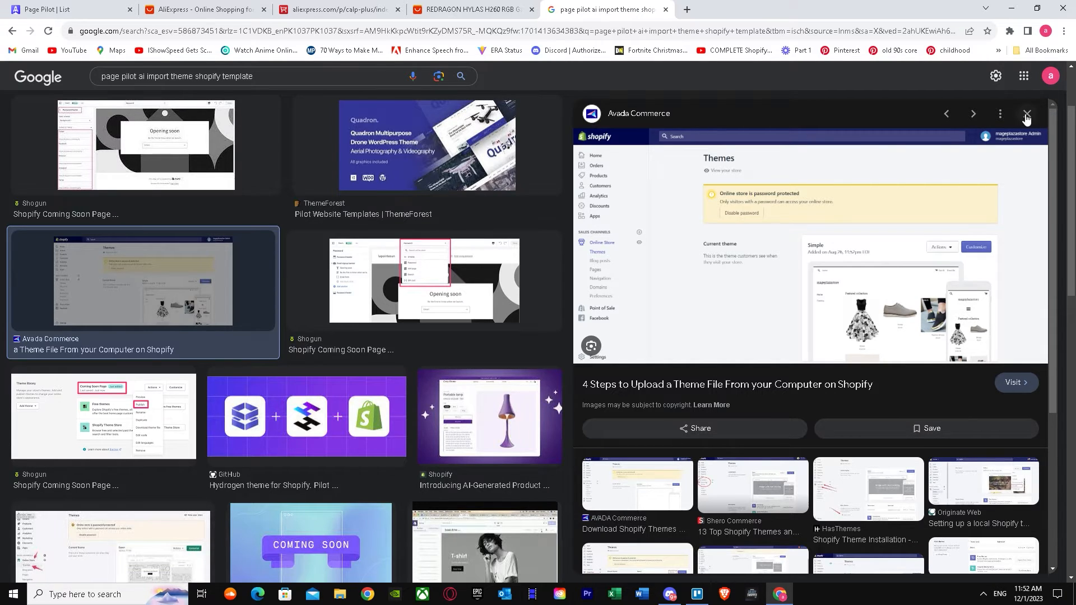
{"action": "left_click", "coordinate": [1025, 114]}
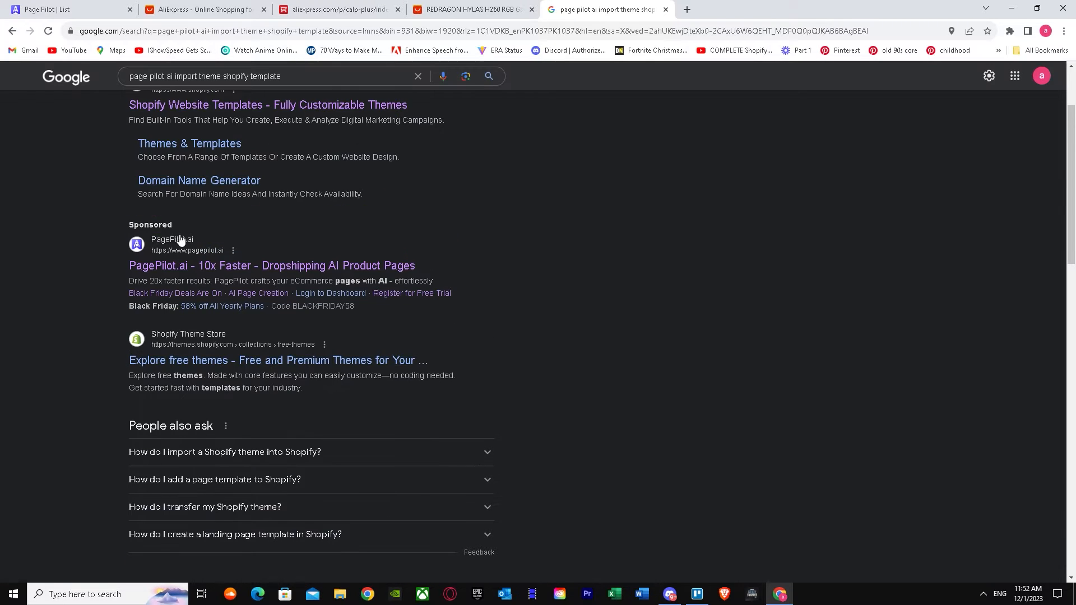
Browse through the rest of the search results, then close the search tab
{"action": "scroll", "scroll_direction": "up", "scroll_amount": 3}
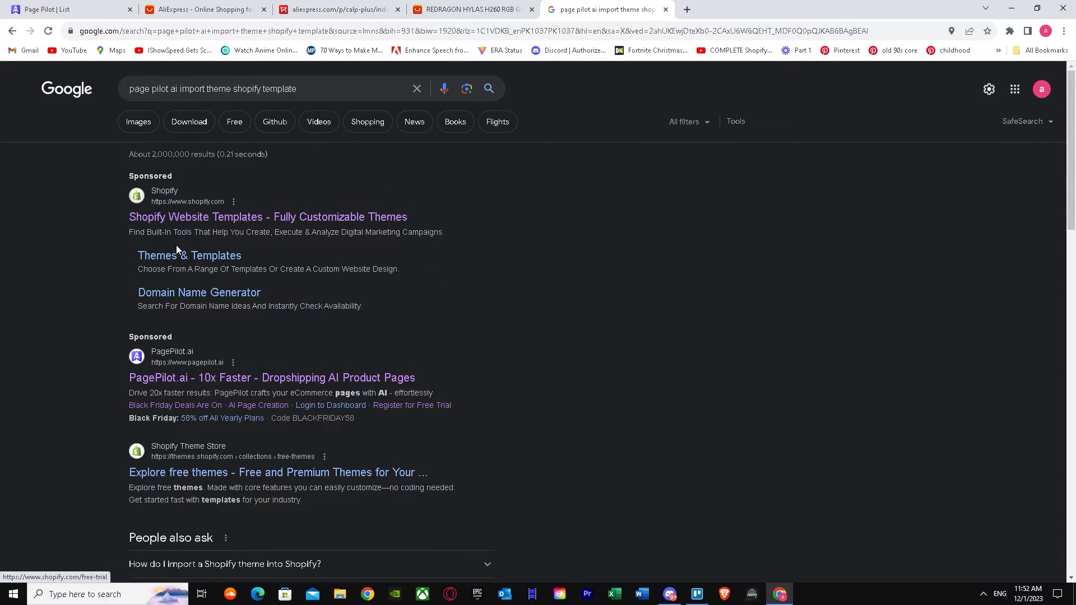
{"action": "scroll", "scroll_direction": "down", "scroll_amount": 3}
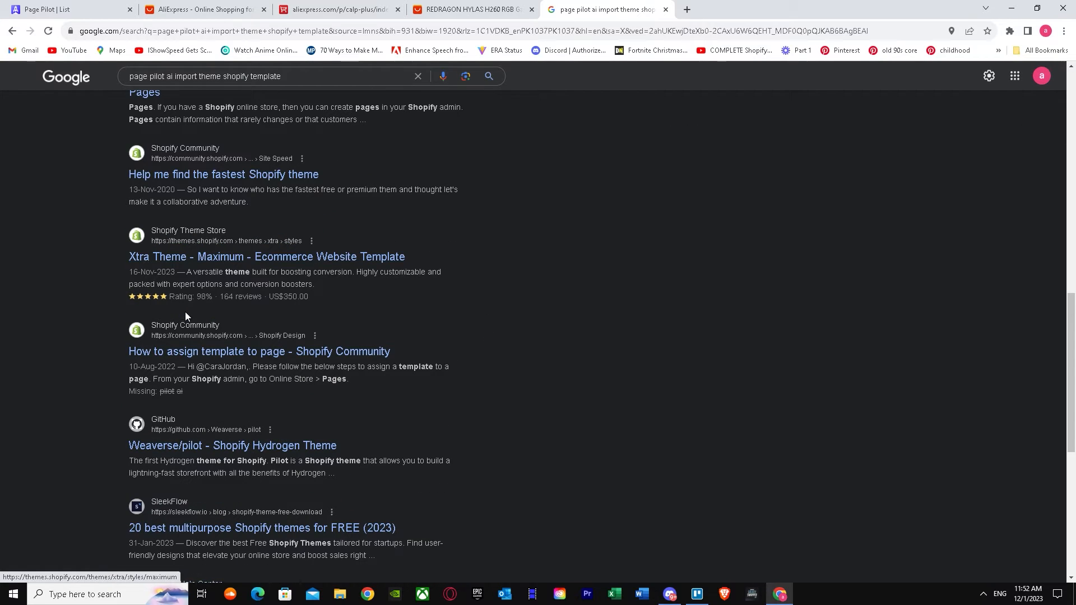
{"action": "scroll", "scroll_direction": "down", "scroll_amount": 3}
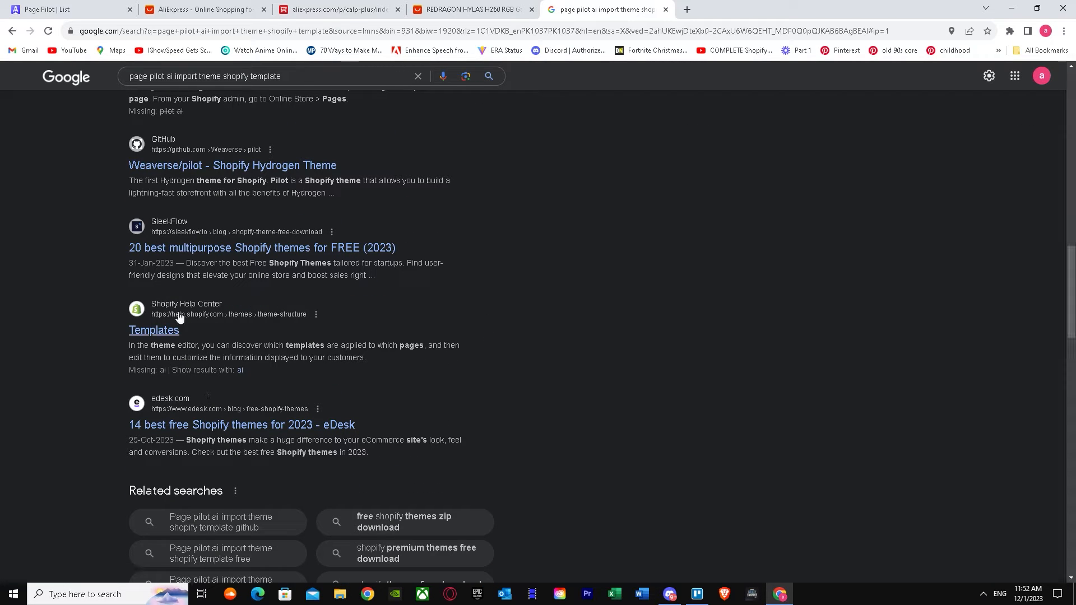
{"action": "scroll", "scroll_direction": "down", "scroll_amount": 3}
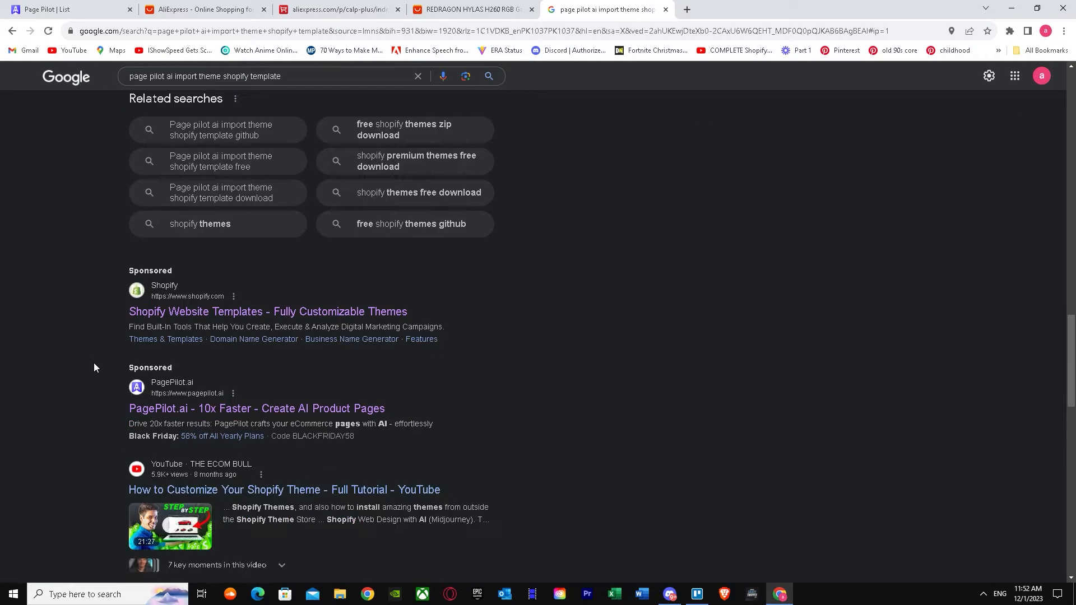
{"action": "scroll", "scroll_direction": "down", "scroll_amount": 3}
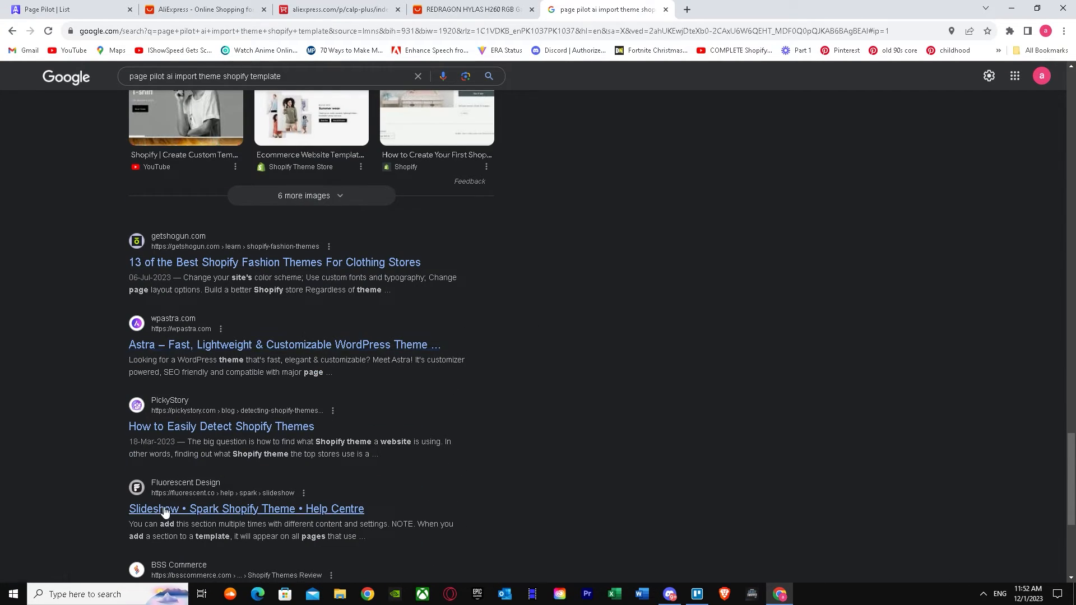
{"action": "scroll", "scroll_direction": "down", "scroll_amount": 3}
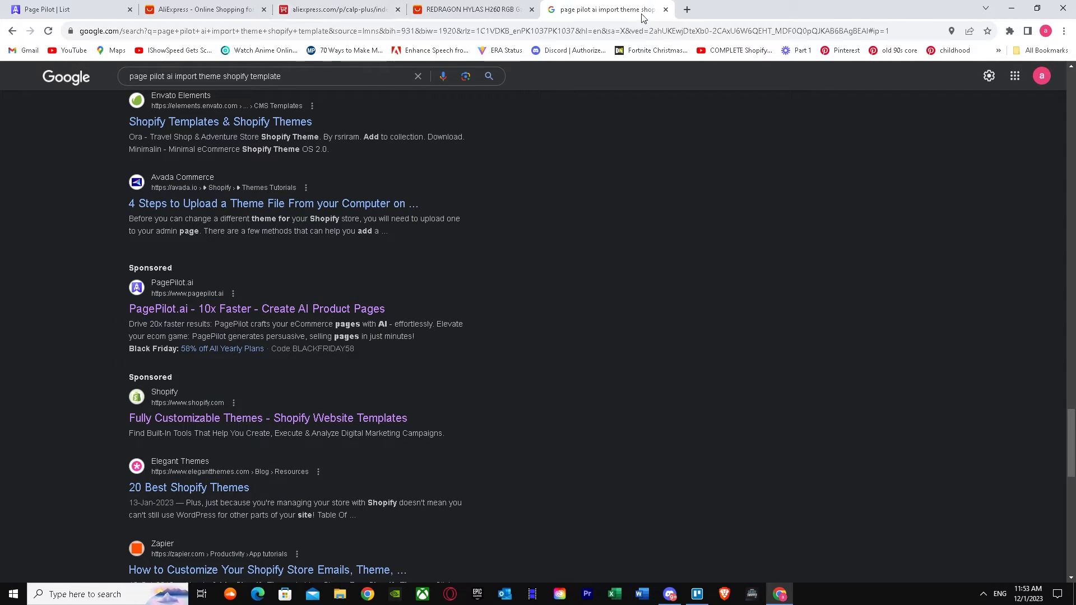
{"action": "left_click", "coordinate": [51, 9]}
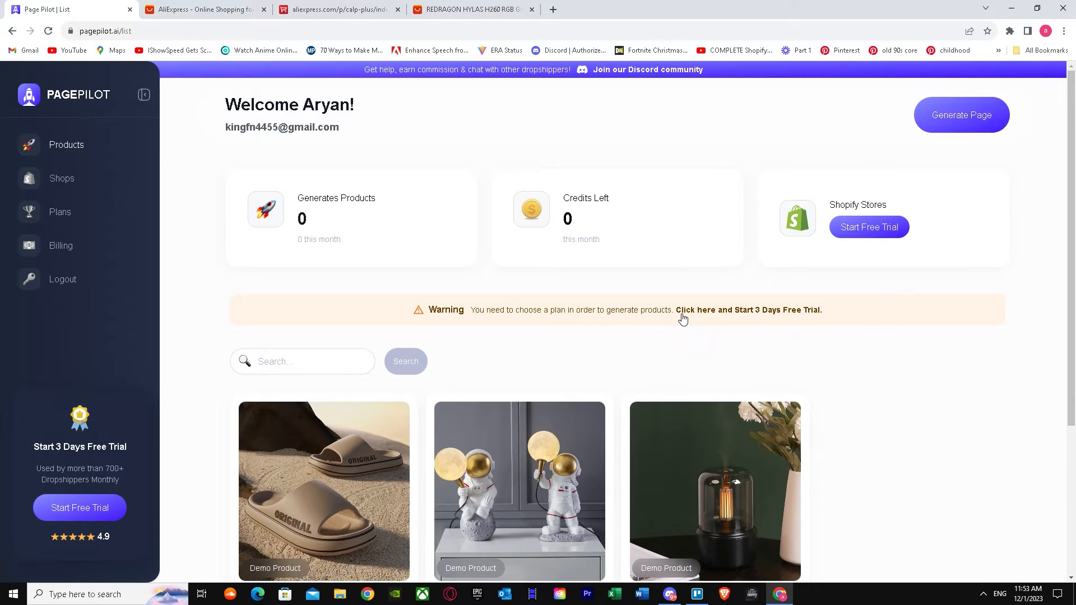
{"action": "mouse_move", "coordinate": [607, 266]}
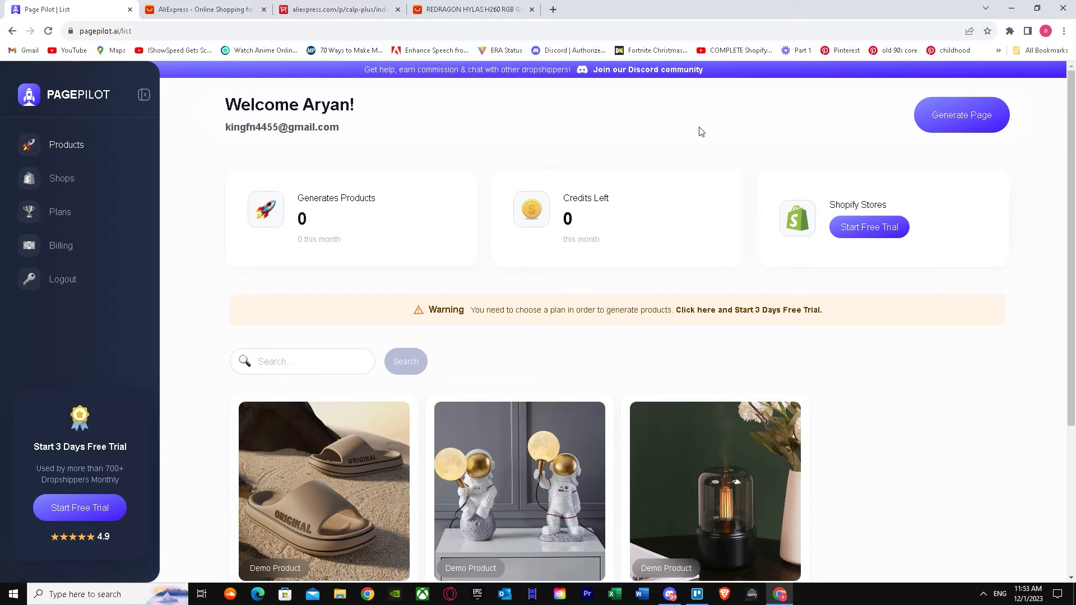
{"action": "mouse_move", "coordinate": [433, 157]}
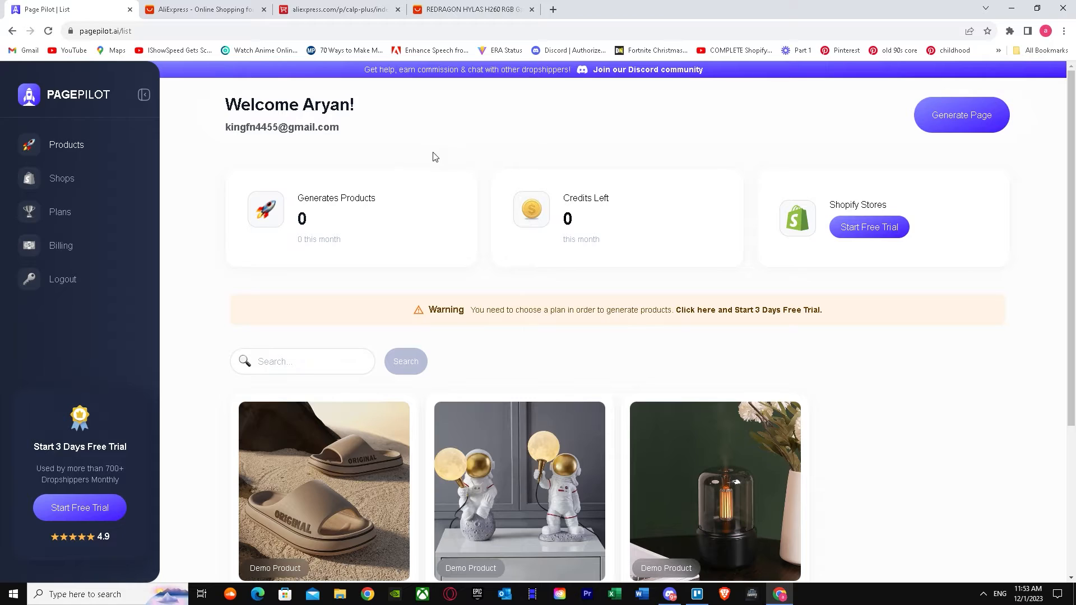
{"action": "mouse_move", "coordinate": [405, 157]}
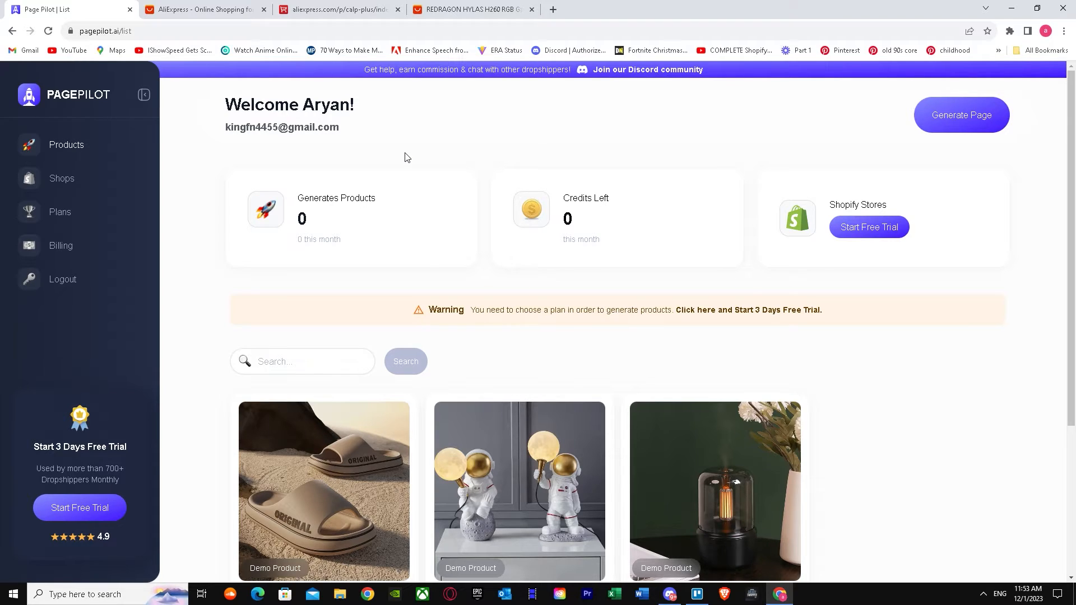
{"action": "mouse_move", "coordinate": [443, 108]}
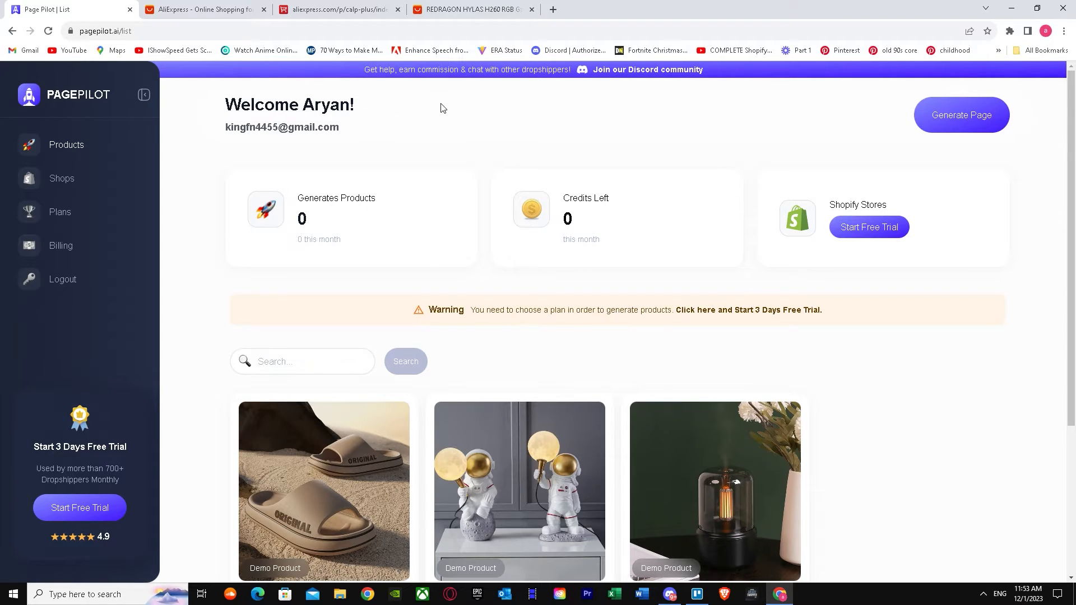
{"action": "mouse_move", "coordinate": [244, 44]}
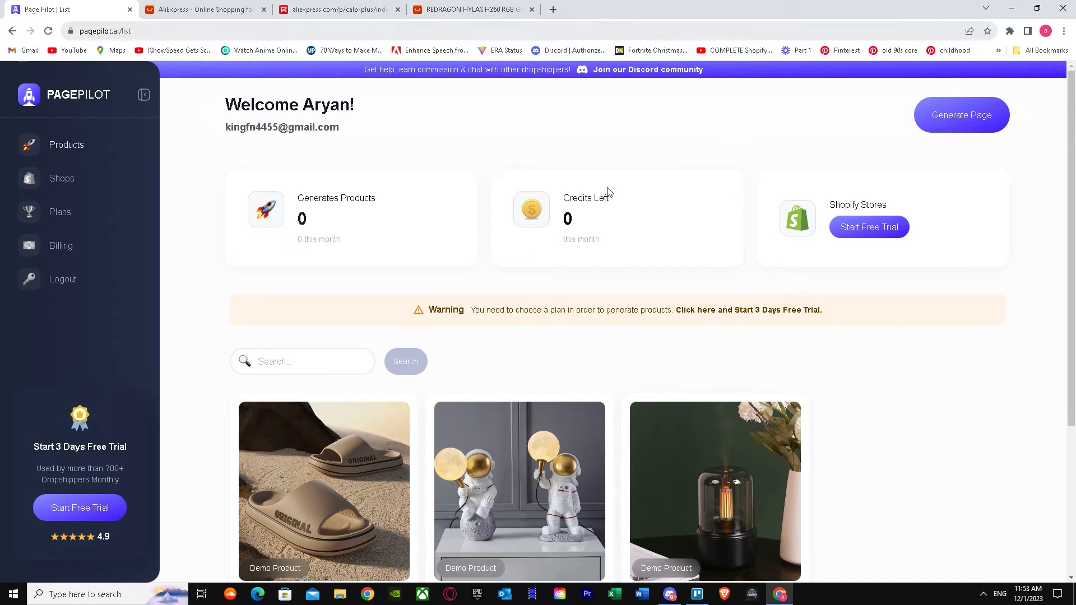
View the Cloudwalk Summer Slides demo page from the dashboard and browse its sections
{"action": "scroll", "scroll_direction": "down", "scroll_amount": 3}
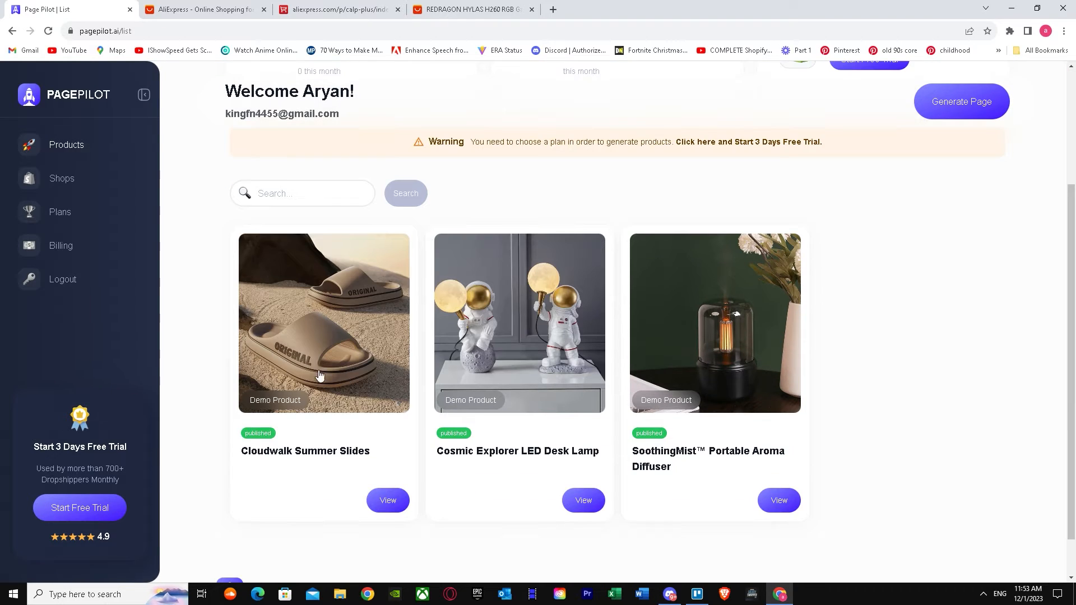
{"action": "left_click", "coordinate": [387, 500]}
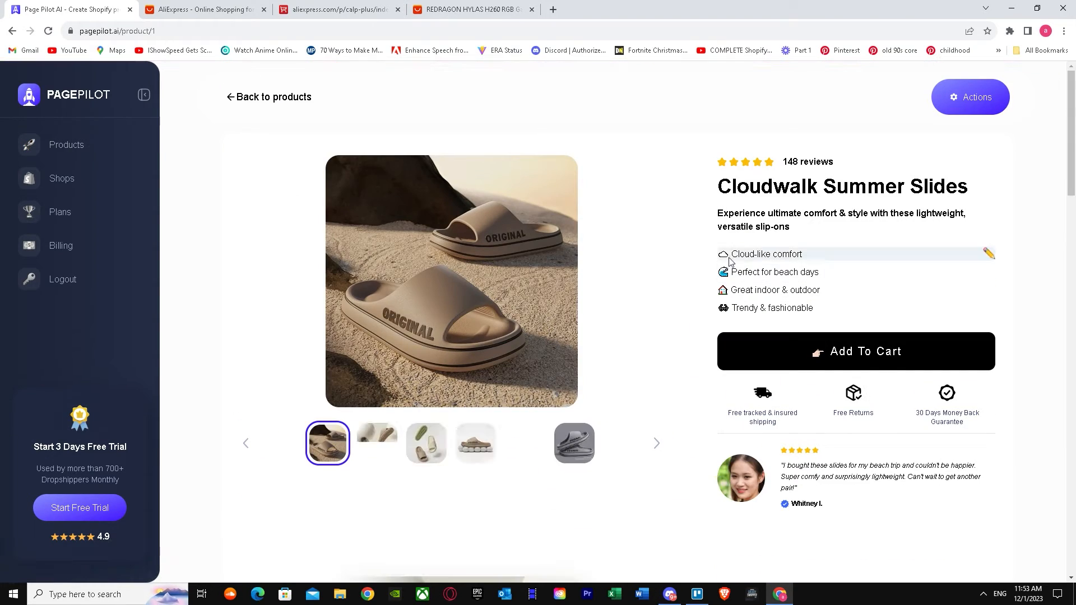
{"action": "scroll", "scroll_direction": "down", "scroll_amount": 3}
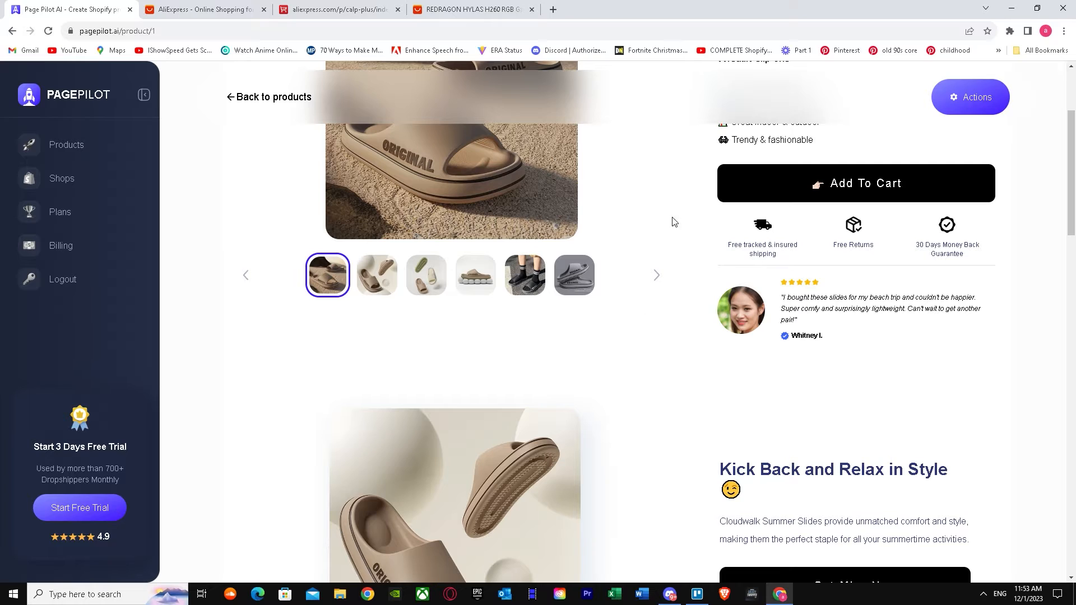
{"action": "scroll", "scroll_direction": "down", "scroll_amount": 3}
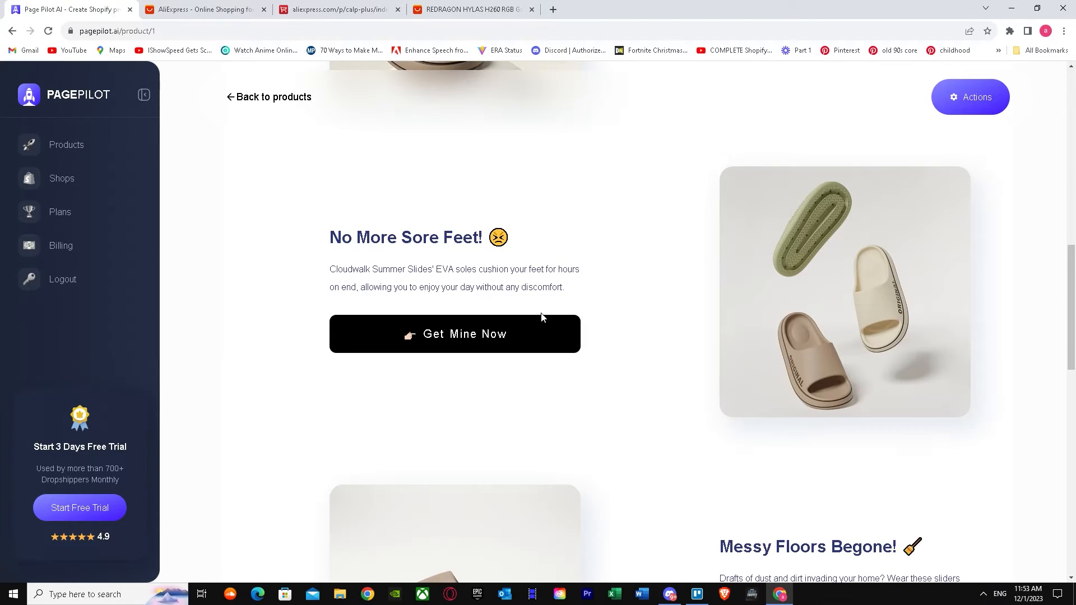
{"action": "scroll", "scroll_direction": "down", "scroll_amount": 3}
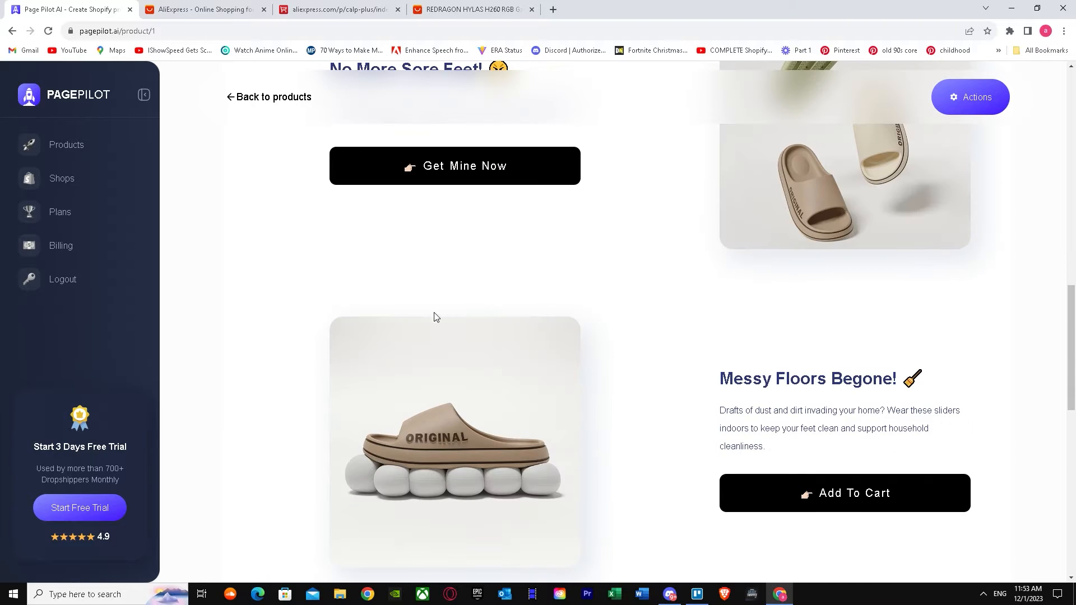
{"action": "scroll", "scroll_direction": "down", "scroll_amount": 3}
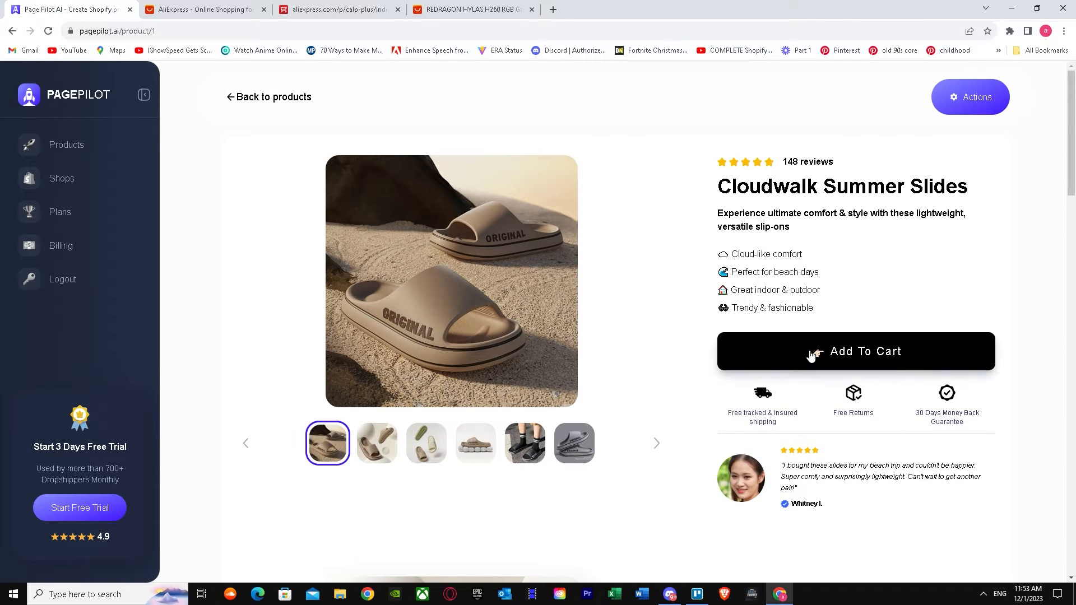
Download the Cloudwalk Summer Slides landing page as HTML via the Actions menu
{"action": "left_click", "coordinate": [969, 96]}
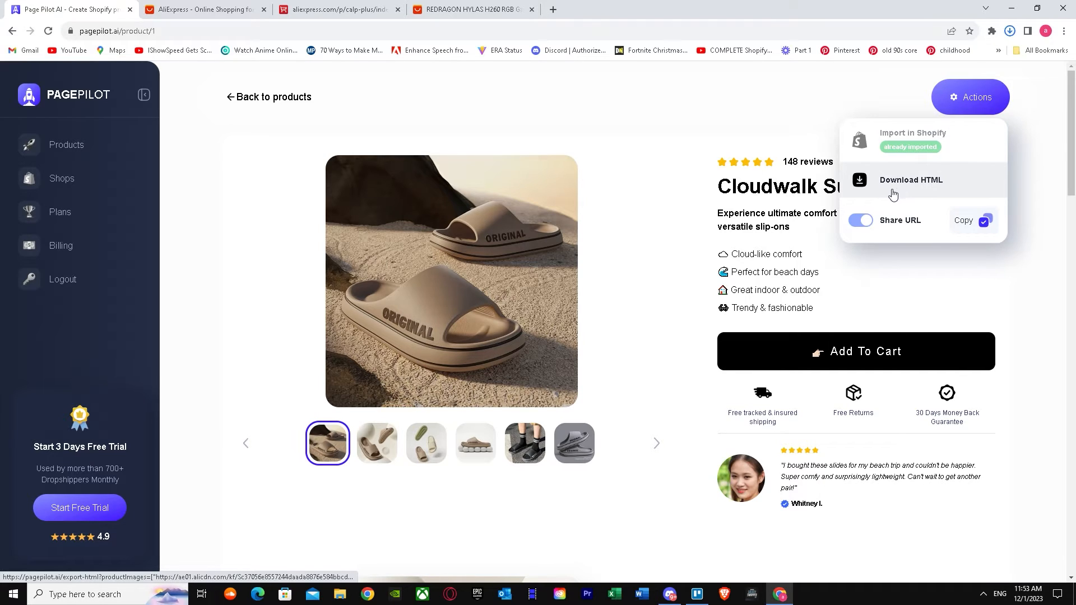
{"action": "left_click", "coordinate": [910, 180]}
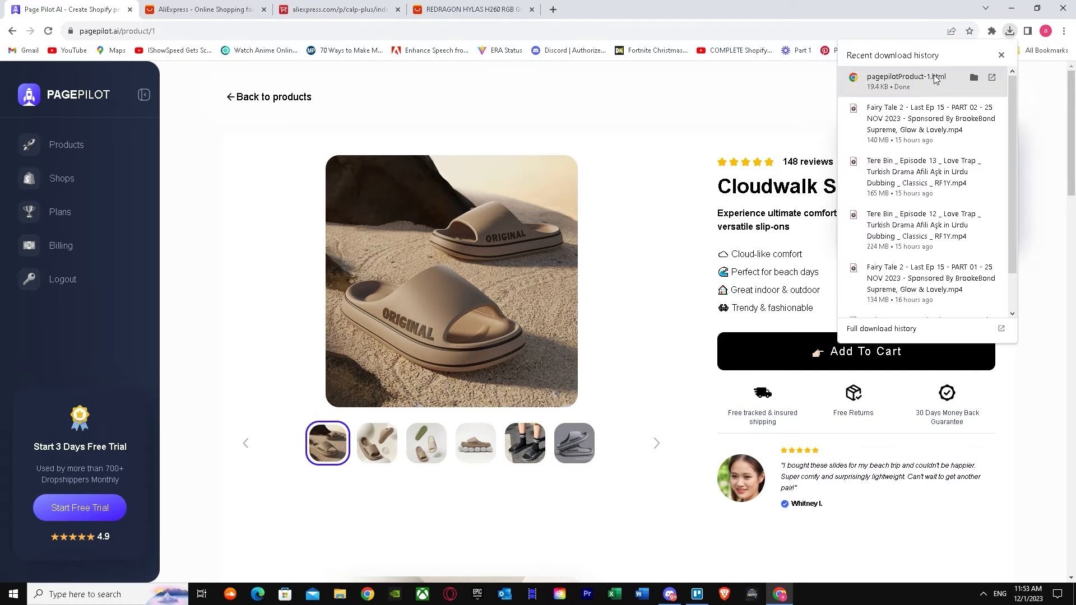
Open the downloaded pagepilotProduct-1.html export in Chrome and look through it
{"action": "left_click", "coordinate": [906, 77]}
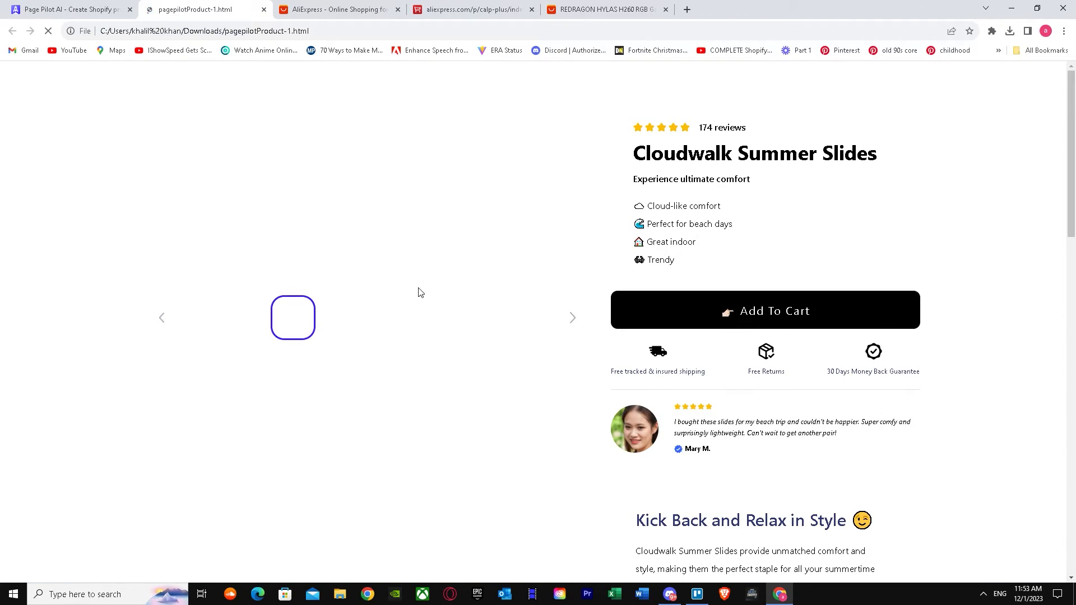
{"action": "scroll", "scroll_direction": "down", "scroll_amount": 3}
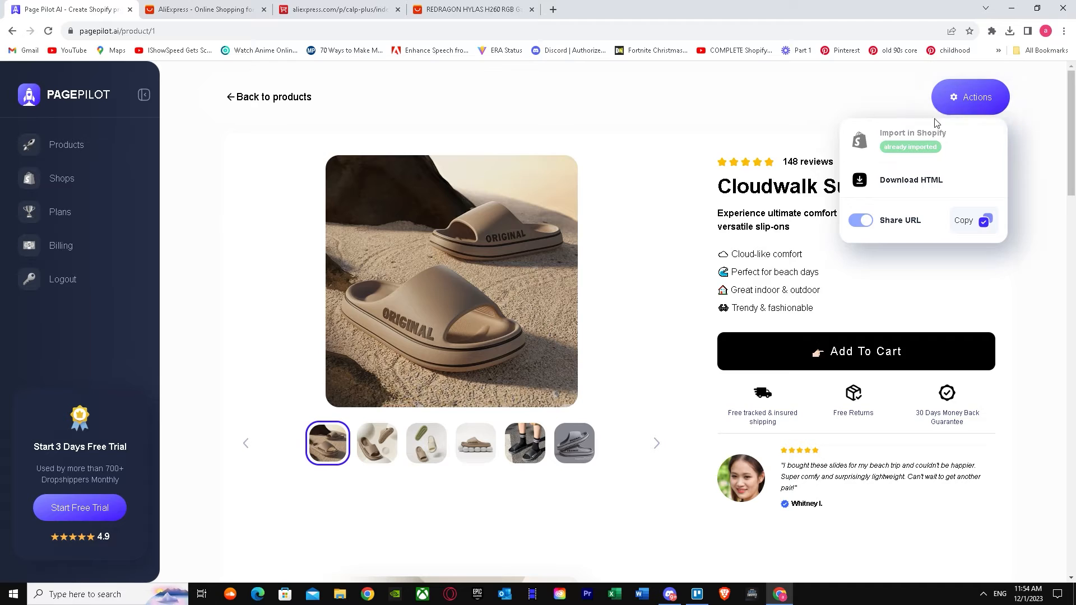
{"action": "mouse_move", "coordinate": [19, 46]}
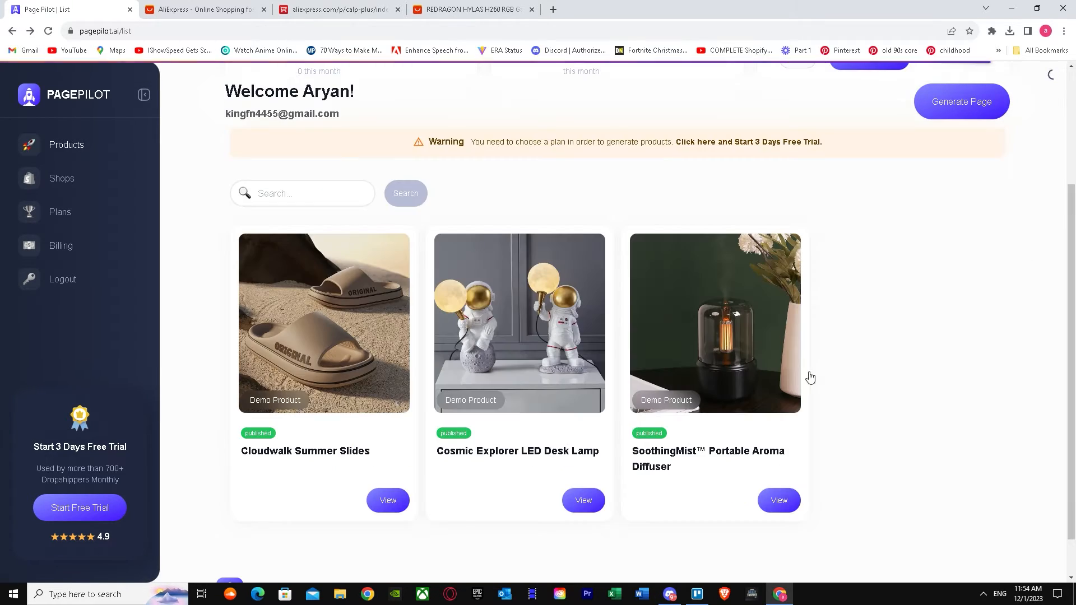
View the Cosmic Explorer LED Desk Lamp demo page down to its closing call to action
{"action": "left_click", "coordinate": [582, 500]}
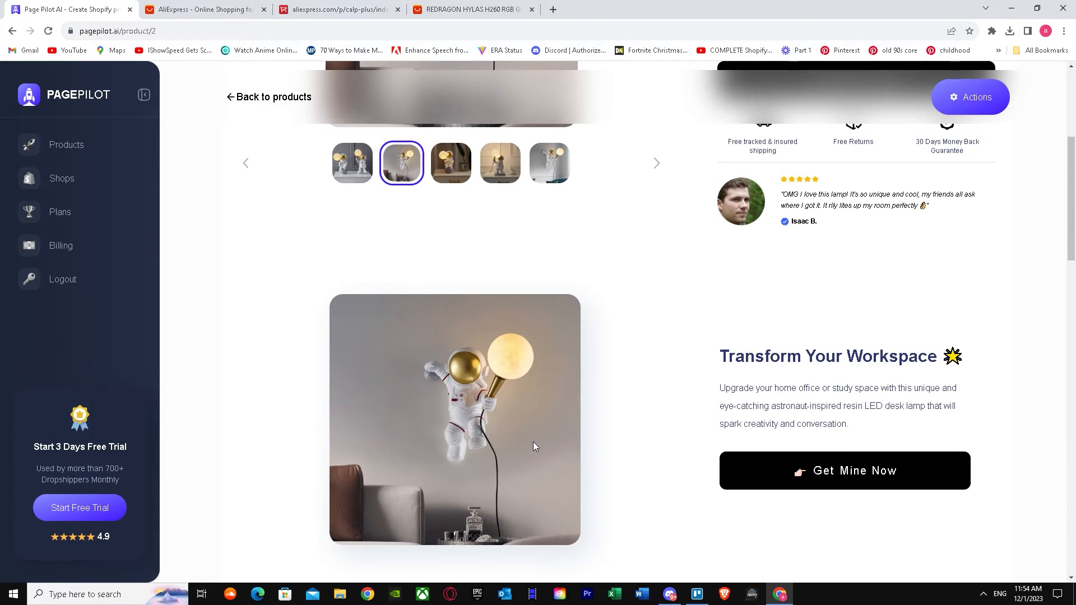
{"action": "scroll", "scroll_direction": "down", "scroll_amount": 3}
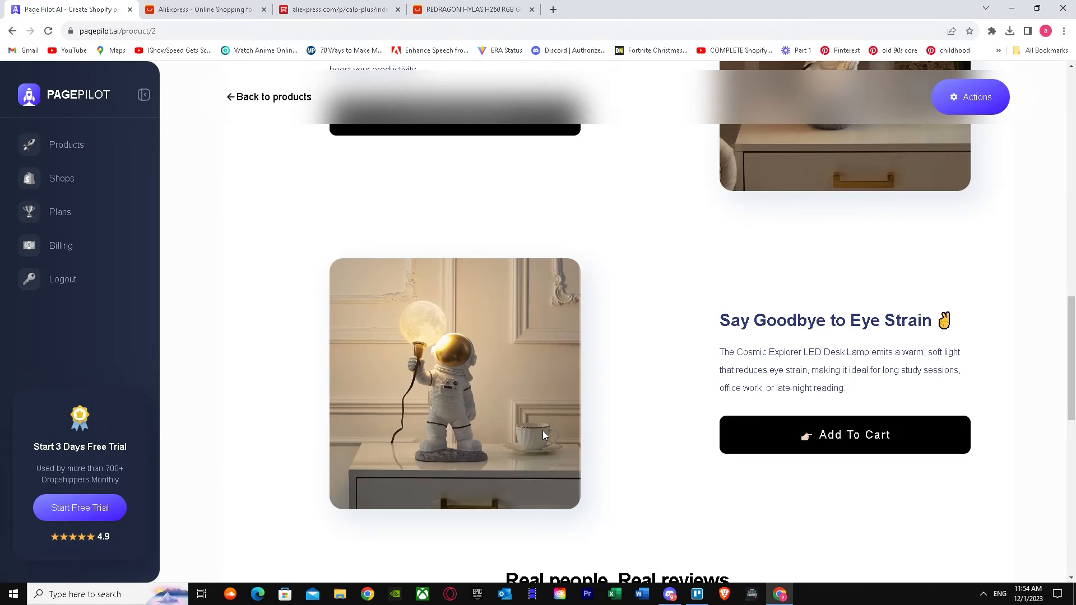
{"action": "scroll", "scroll_direction": "down", "scroll_amount": 3}
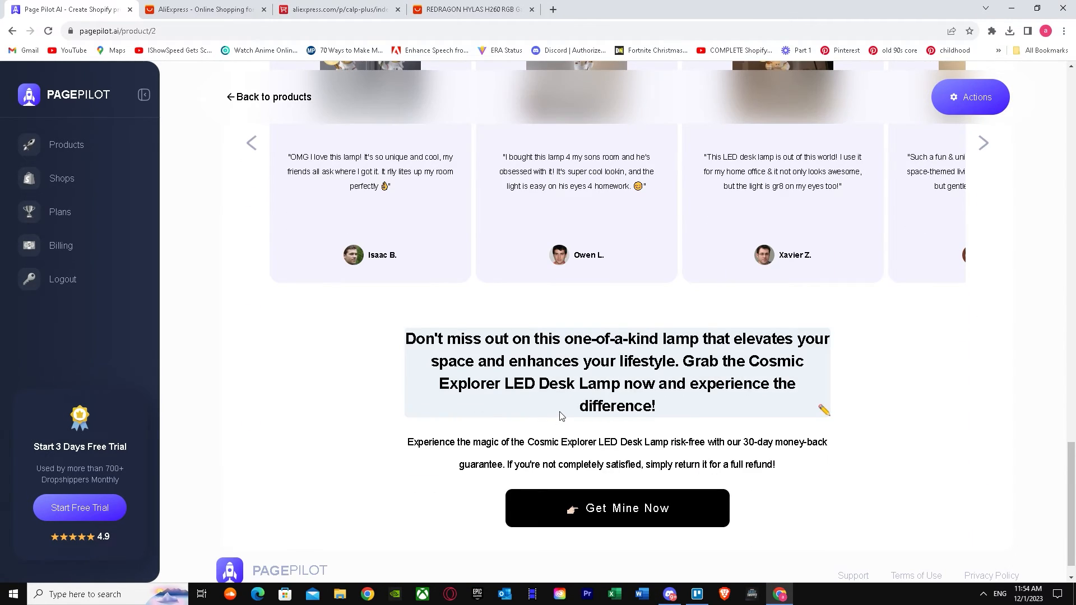
Browse AliExpress's top-selling consumer electronics grid, then switch back to the PagePilot tab
{"action": "left_click", "coordinate": [336, 9]}
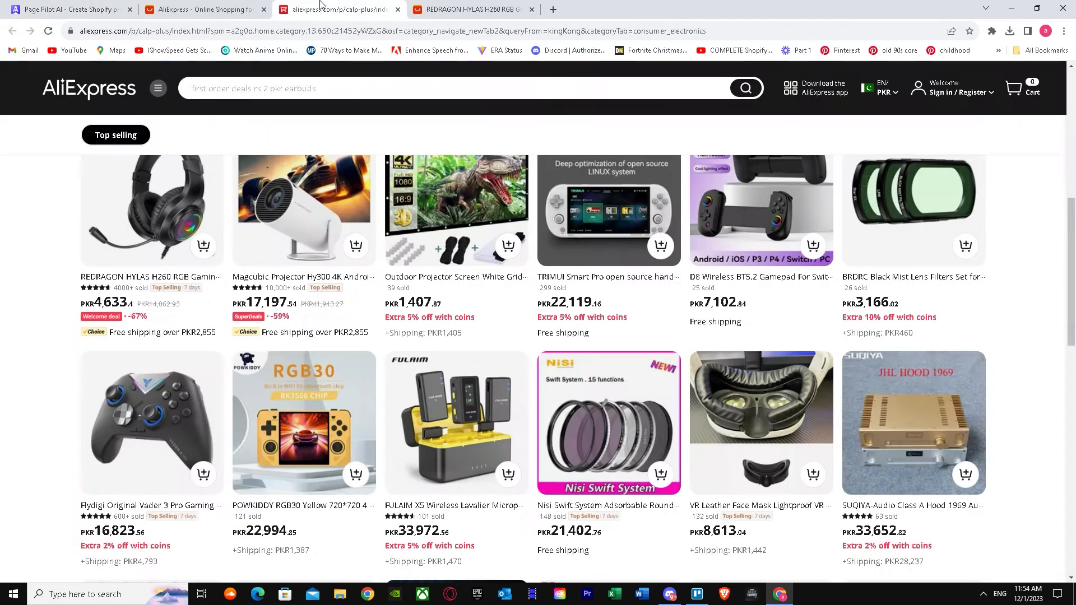
{"action": "scroll", "scroll_direction": "down", "scroll_amount": 3}
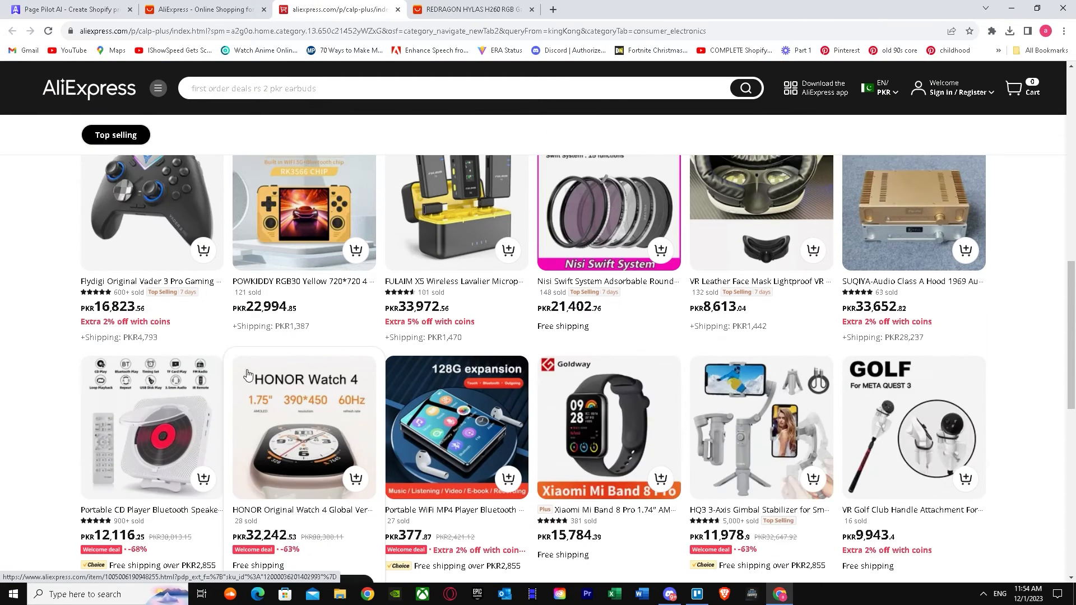
{"action": "scroll", "scroll_direction": "down", "scroll_amount": 3}
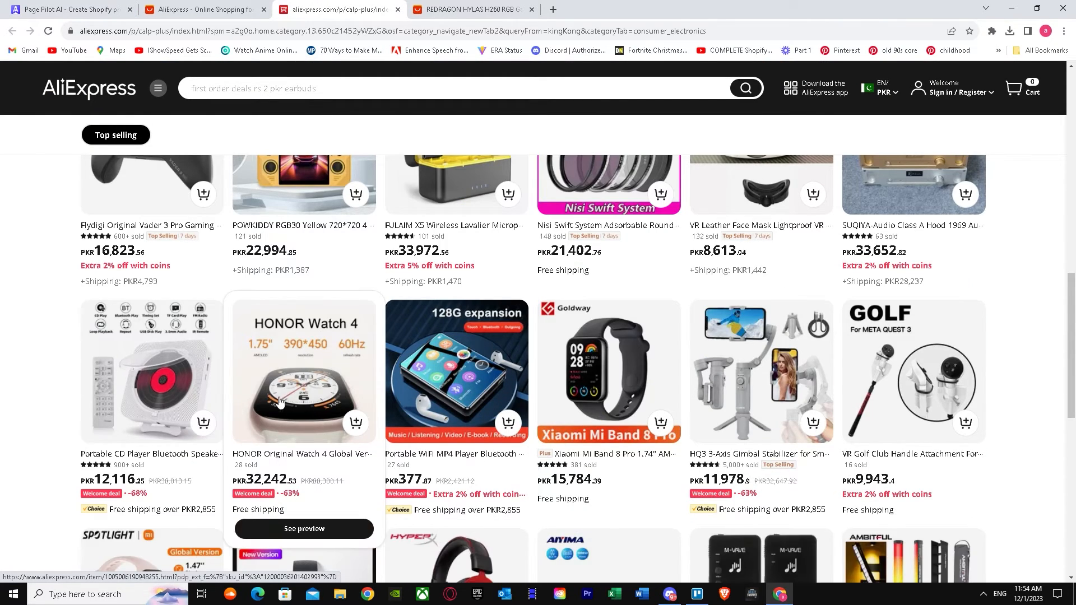
{"action": "scroll", "scroll_direction": "down", "scroll_amount": 3}
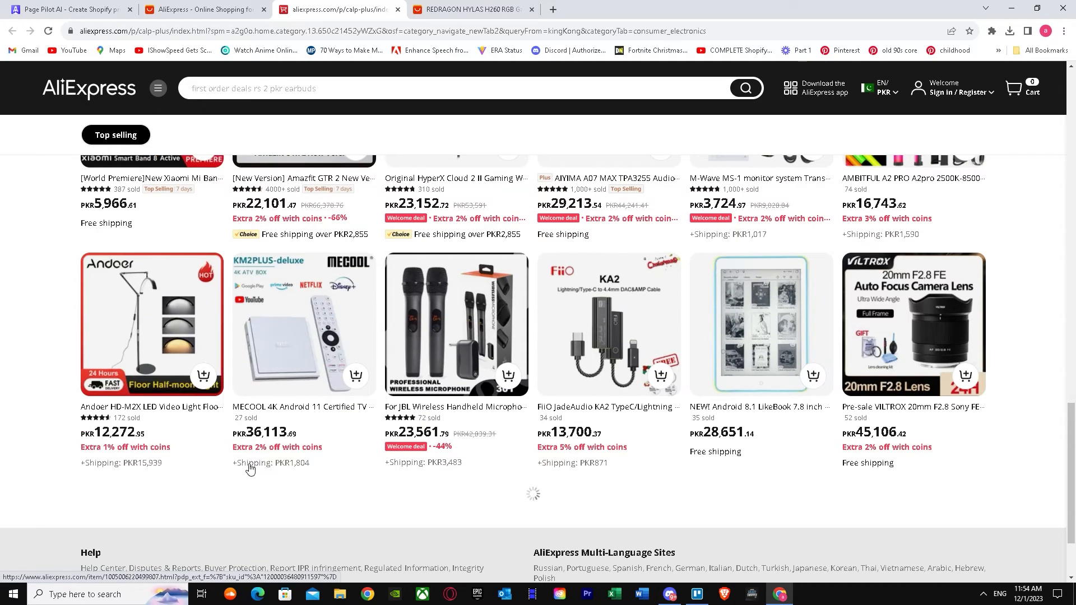
{"action": "mouse_move", "coordinate": [305, 350]}
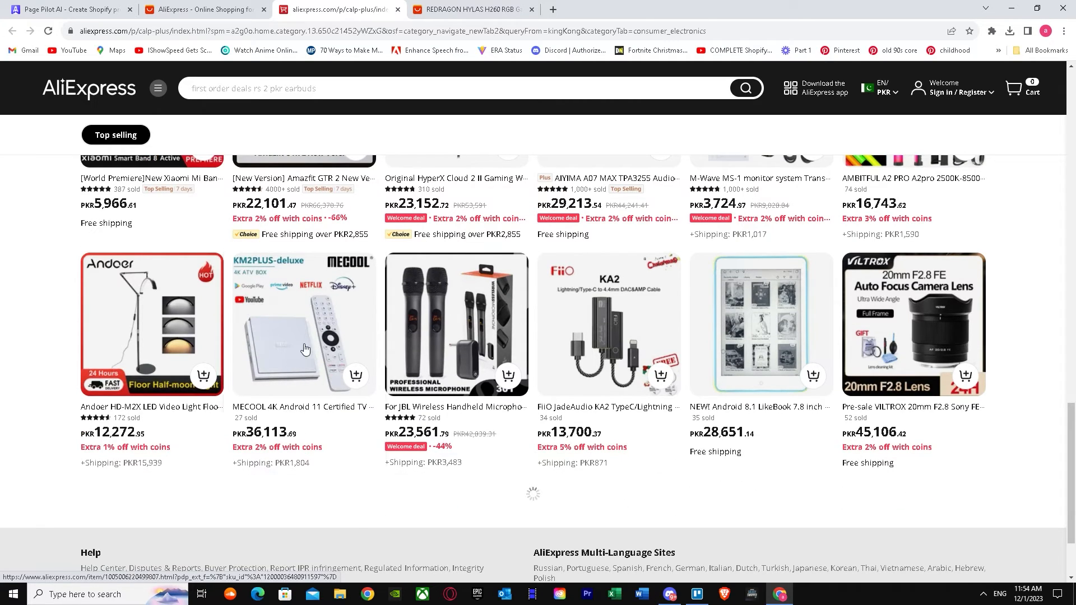
{"action": "scroll", "scroll_direction": "down", "scroll_amount": 3}
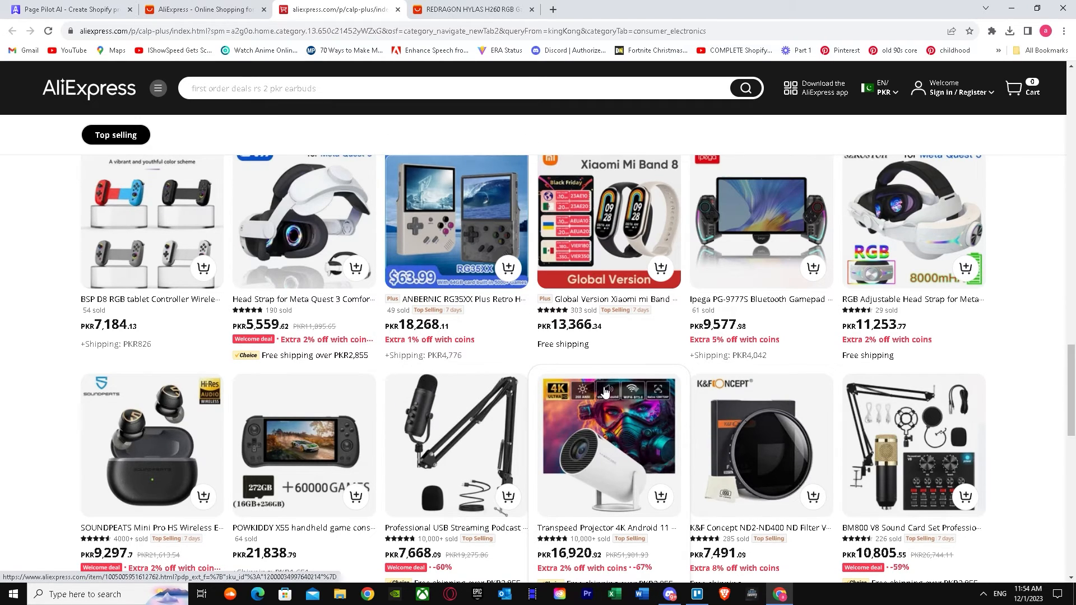
{"action": "scroll", "scroll_direction": "down", "scroll_amount": 3}
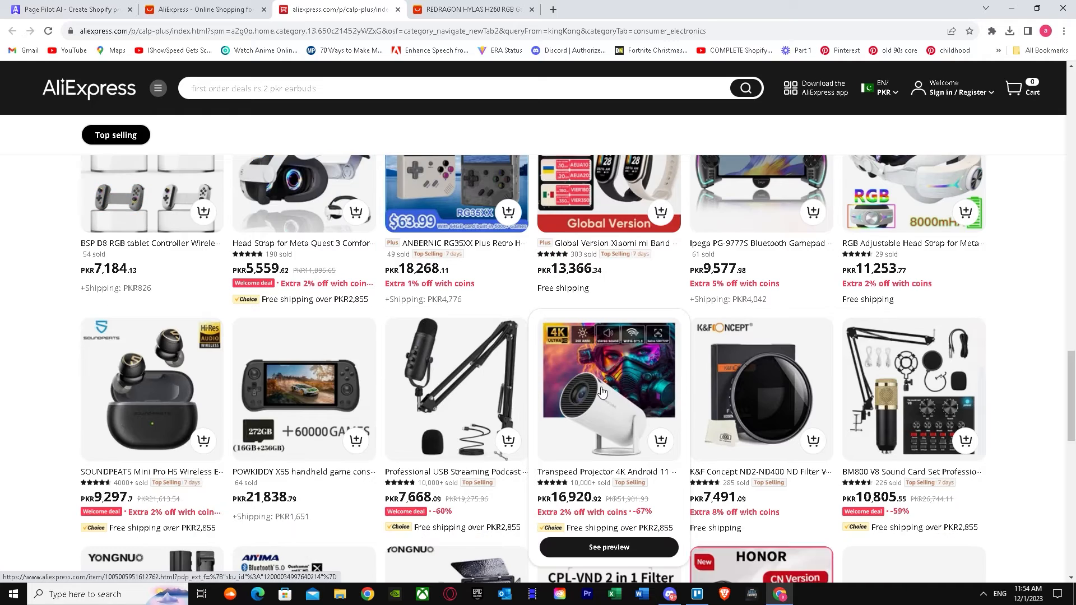
{"action": "scroll", "scroll_direction": "down", "scroll_amount": 3}
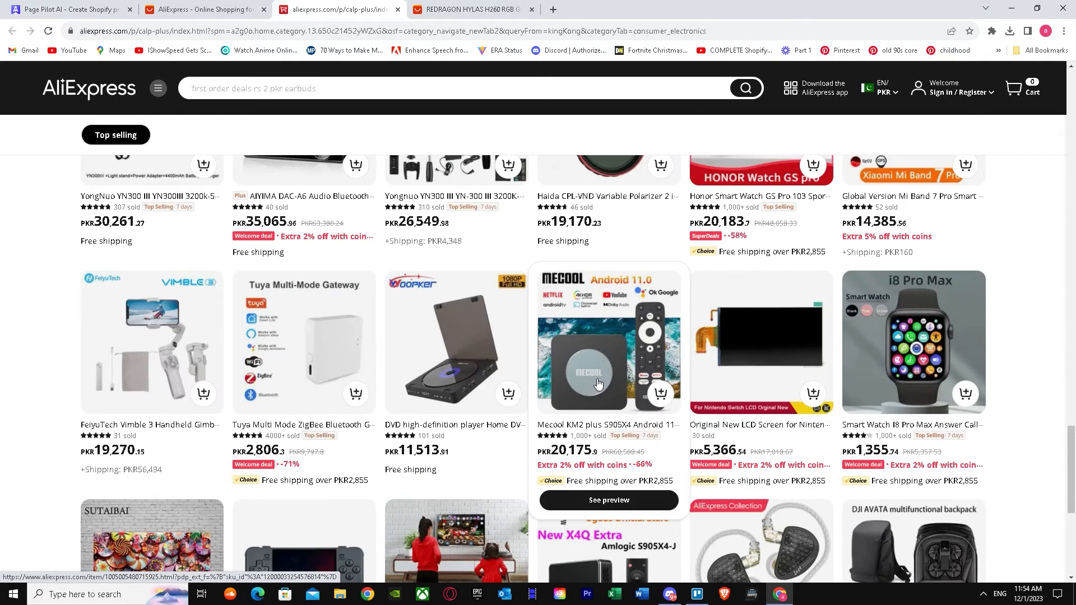
{"action": "left_click", "coordinate": [69, 9]}
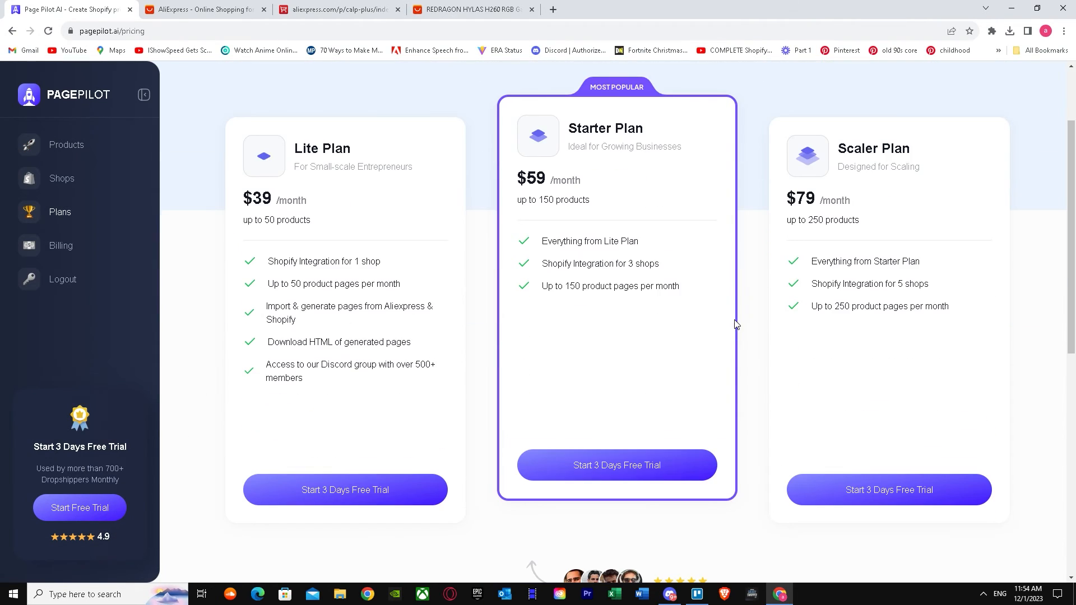
{"action": "mouse_move", "coordinate": [679, 296]}
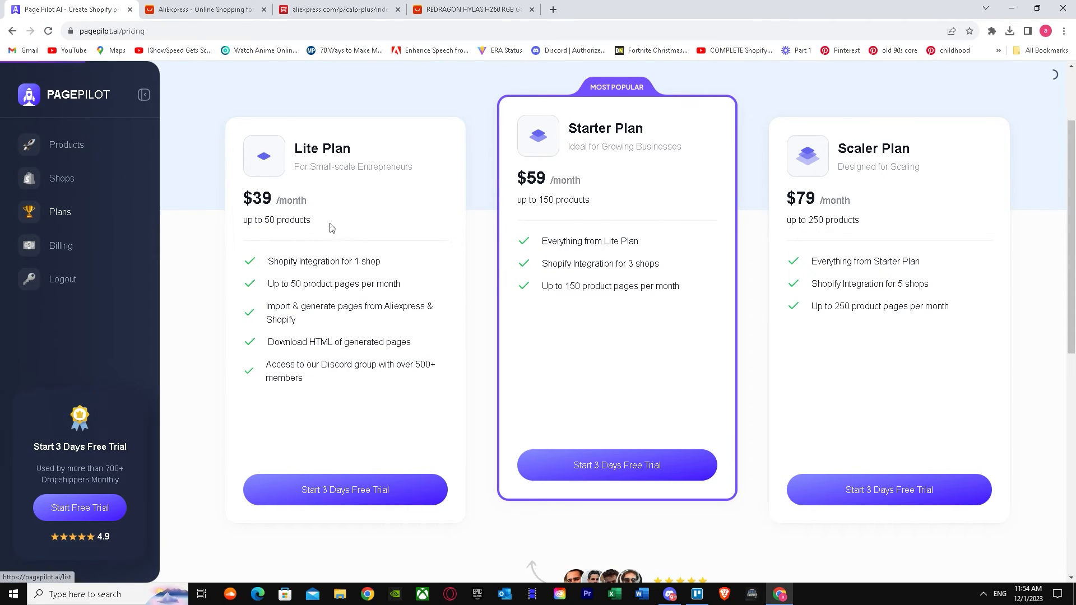
Return from the Plans pricing page to the Products list via the sidebar
{"action": "left_click", "coordinate": [66, 144]}
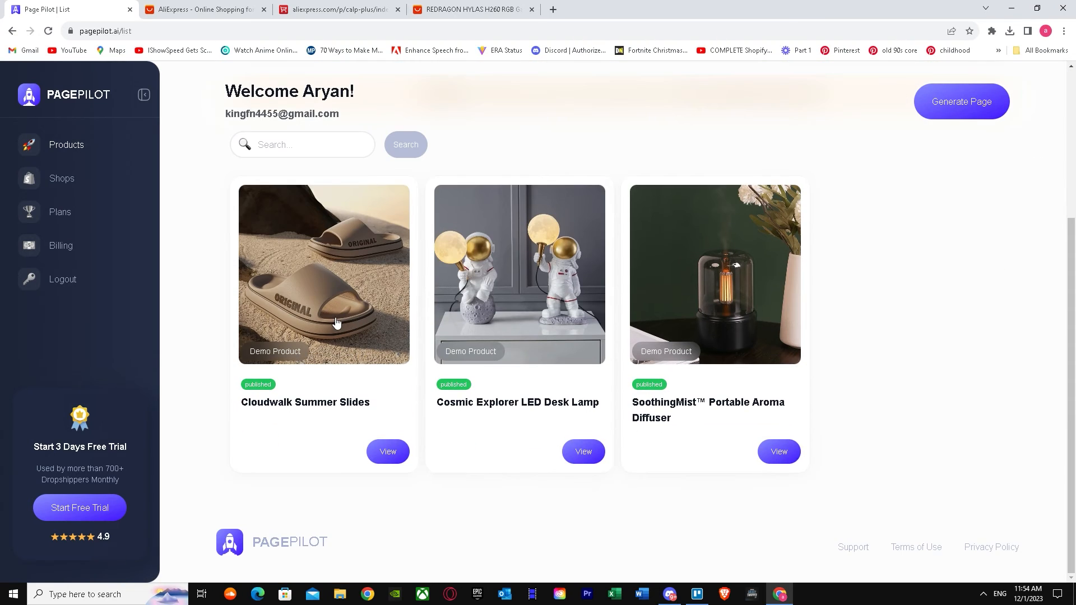
{"action": "left_click", "coordinate": [960, 102]}
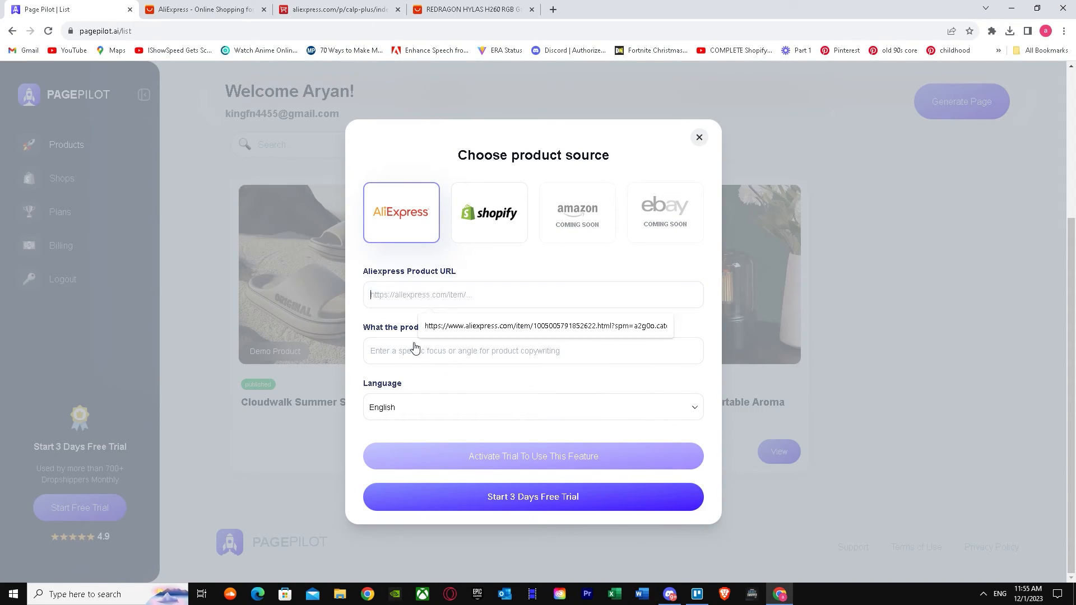
{"action": "mouse_move", "coordinate": [502, 237]}
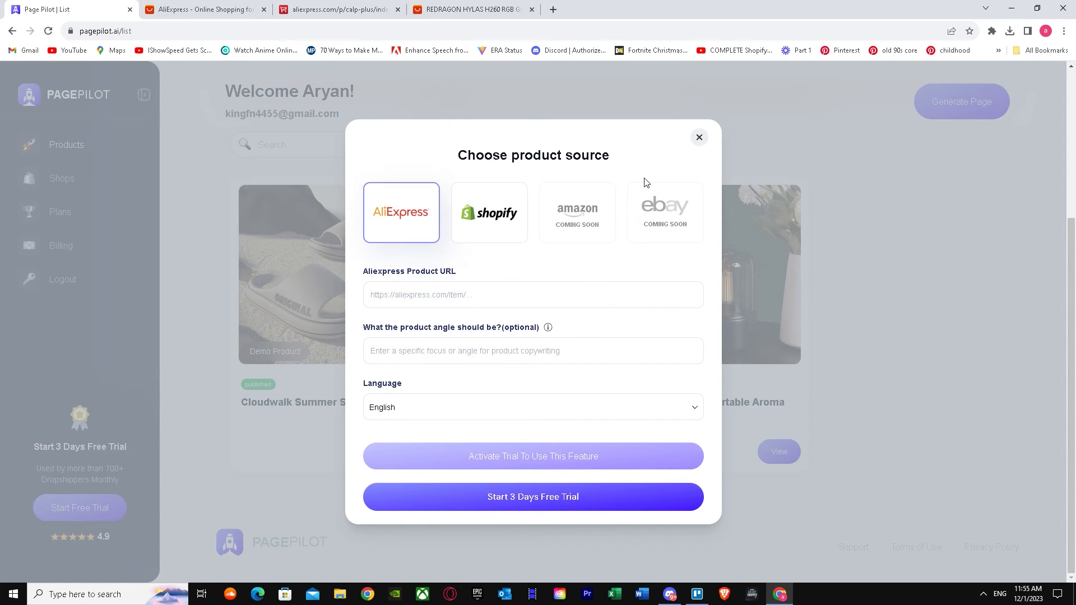
{"action": "left_click", "coordinate": [698, 137]}
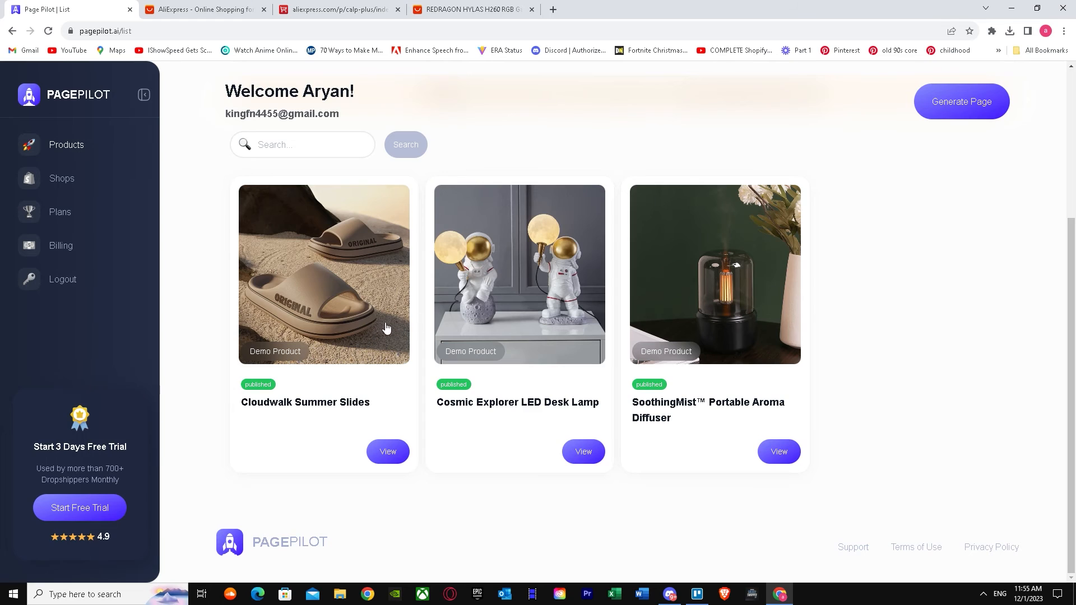
{"action": "mouse_move", "coordinate": [354, 300]}
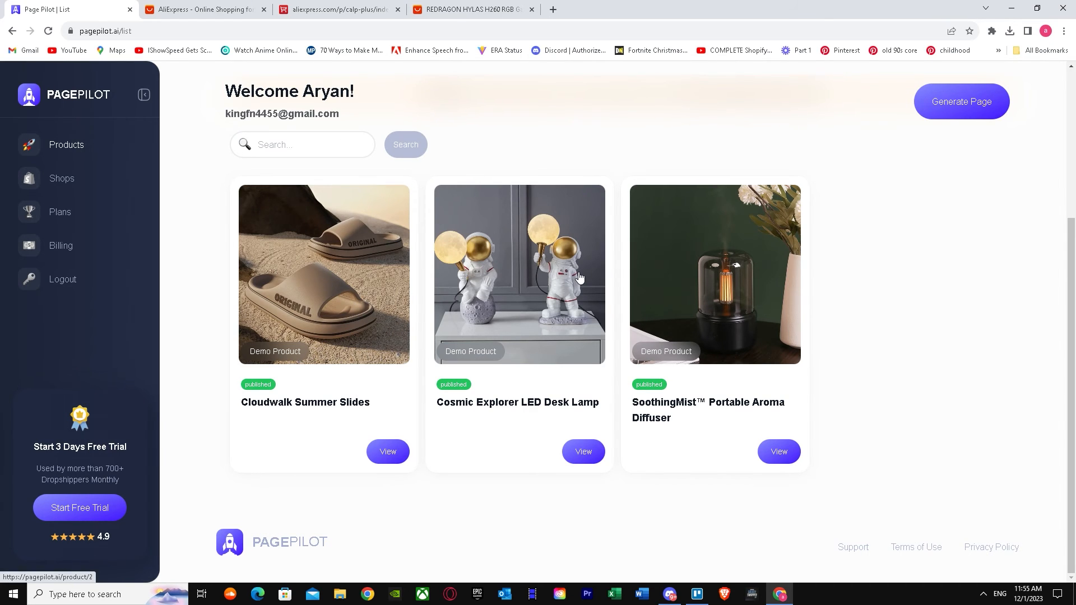
View Cloudwalk Summer Slides, make its customer review editable and save without changing the wording
{"action": "left_click", "coordinate": [386, 452]}
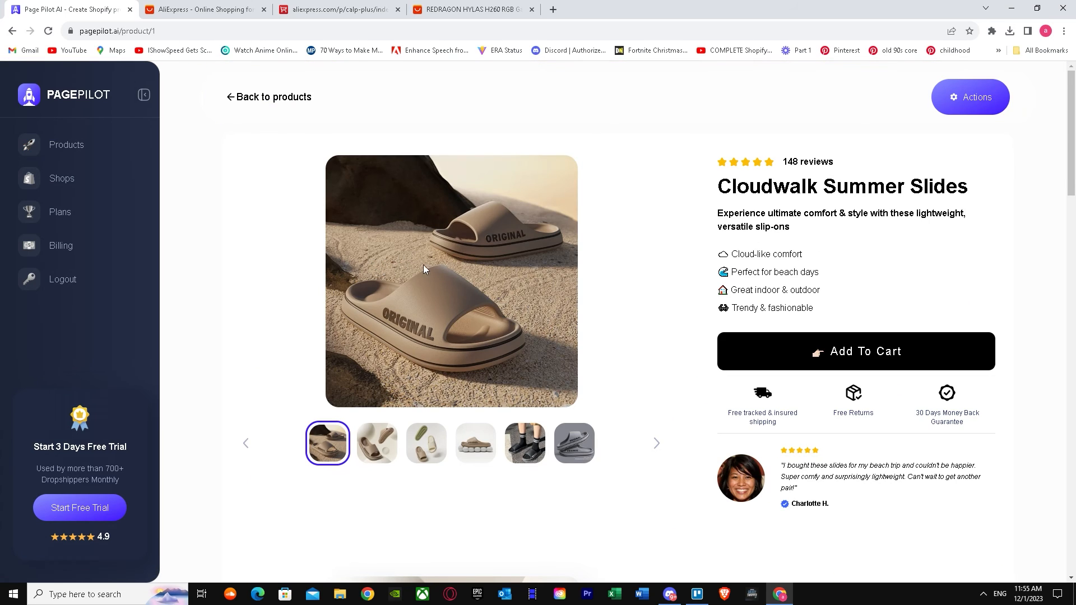
{"action": "mouse_move", "coordinate": [906, 453]}
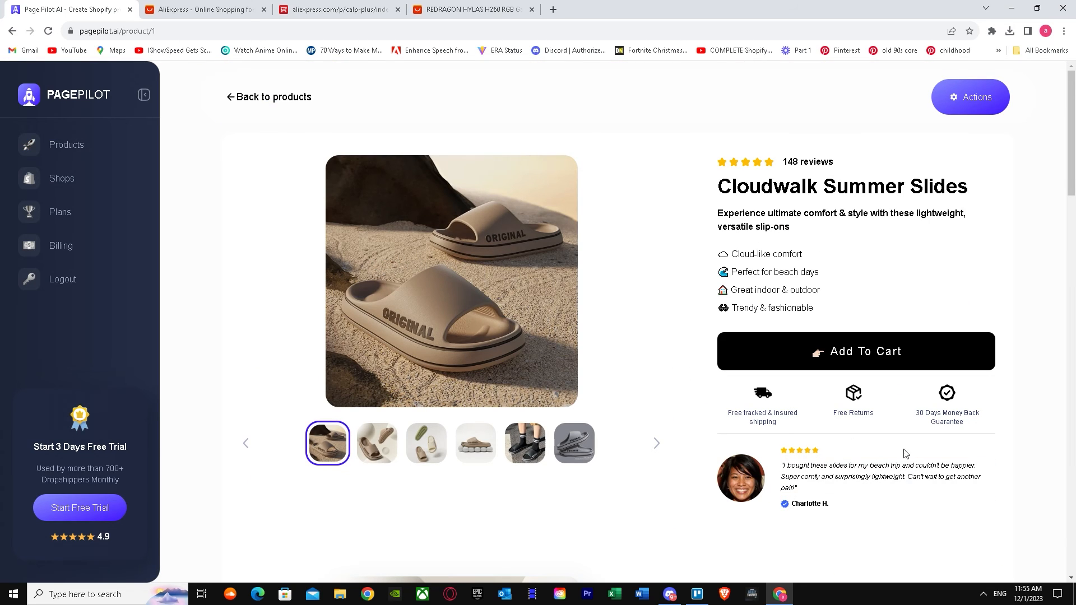
{"action": "left_click", "coordinate": [880, 477]}
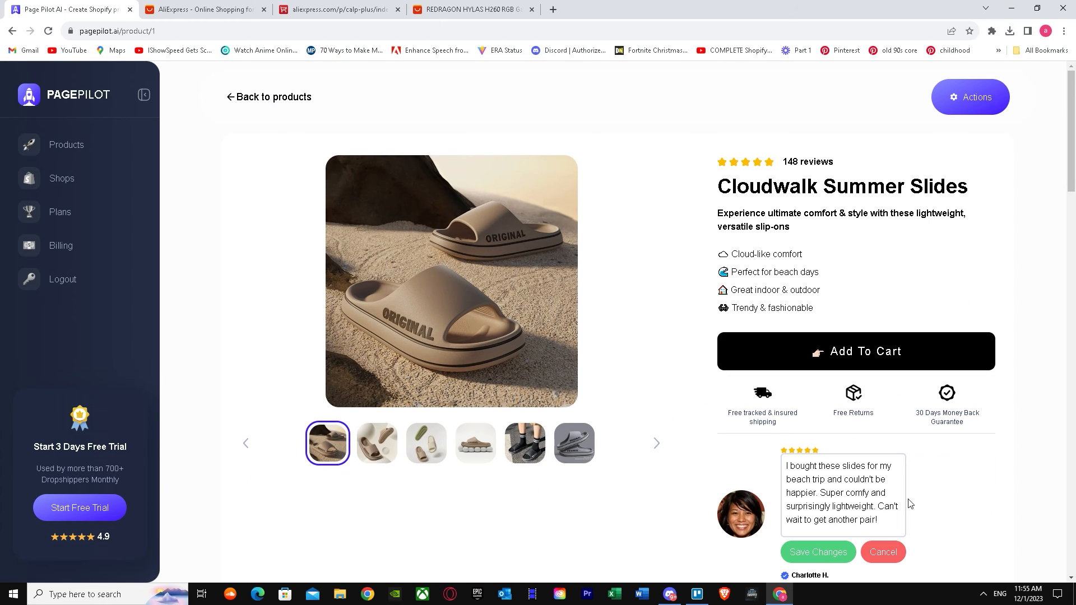
{"action": "scroll", "scroll_direction": "down", "scroll_amount": 3}
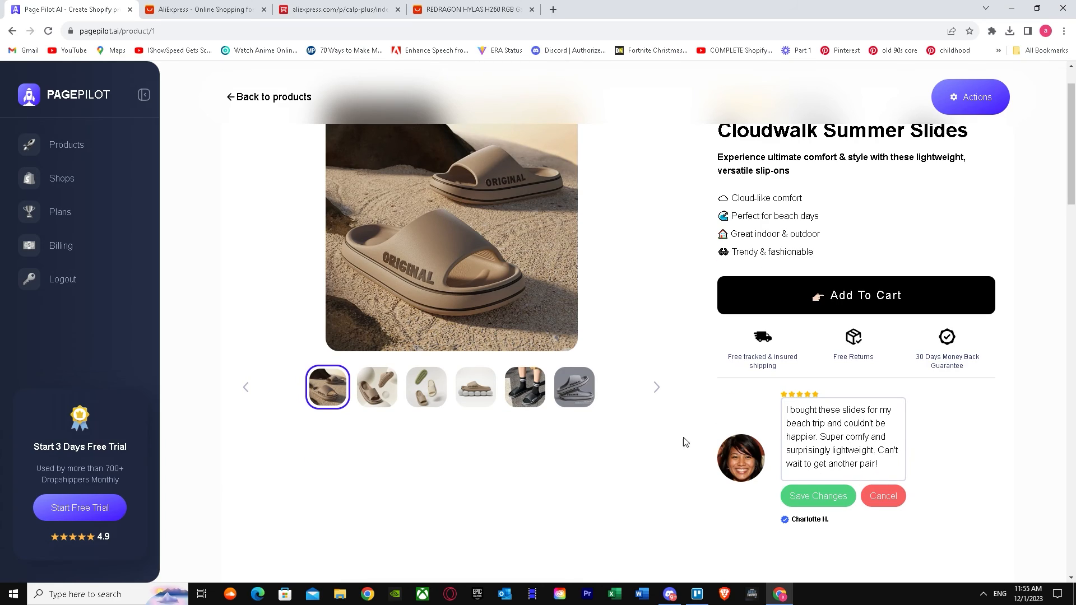
{"action": "left_click", "coordinate": [817, 495]}
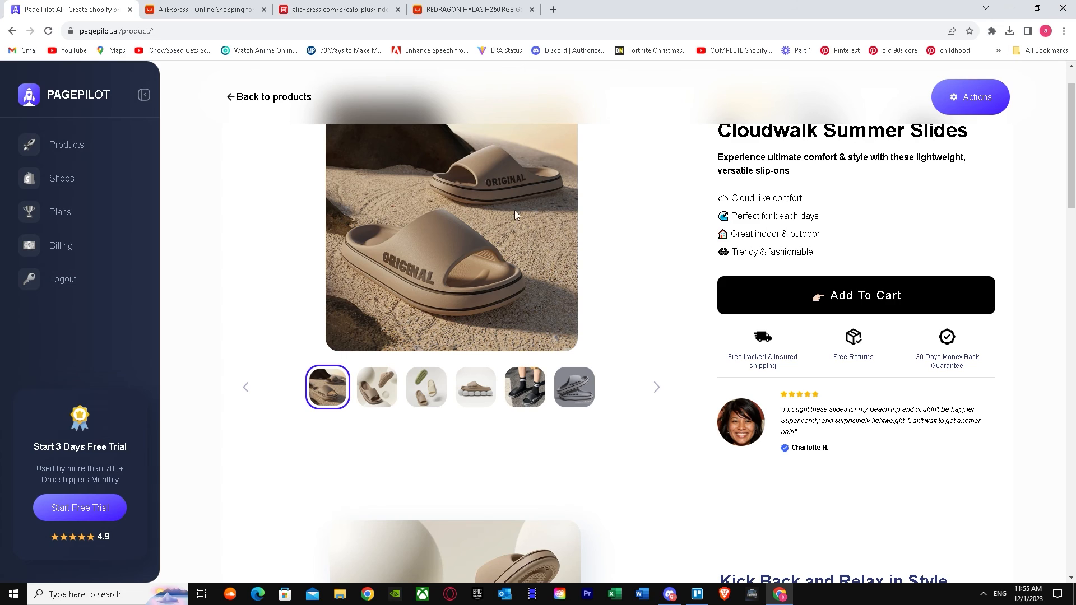
{"action": "scroll", "scroll_direction": "down", "scroll_amount": 3}
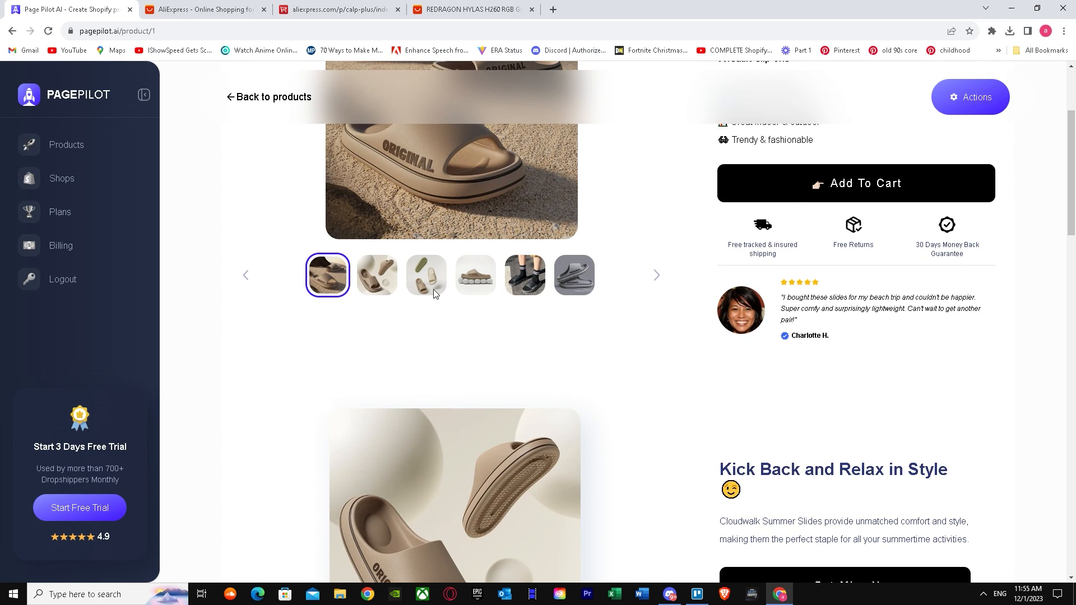